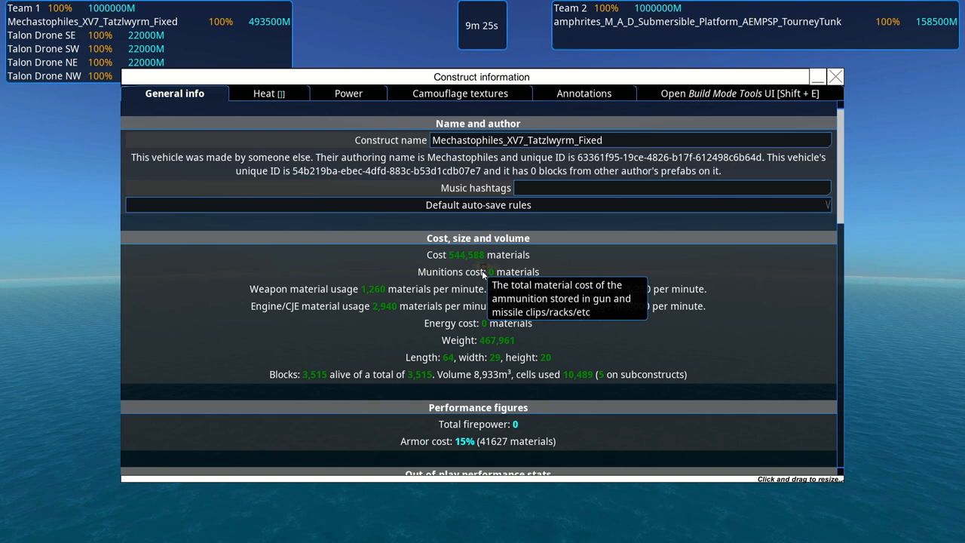
# - Bring up the Construct information window for the Mechastophiles Tatzlwyrm vehicle
pyautogui.click(835, 75)
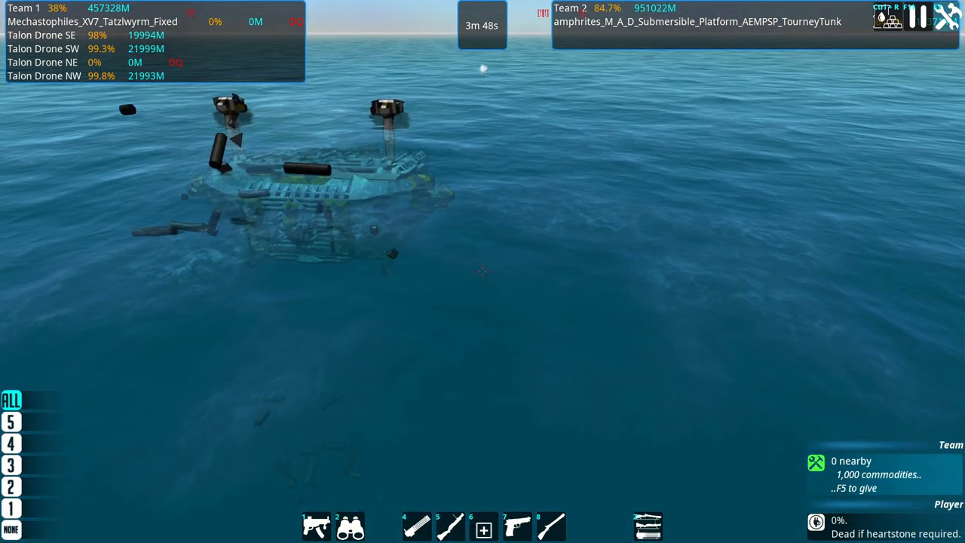
# - End the ocean battle and preview a desert spawn 19 tiles east, 7.2 tiles north
pyautogui.press('Escape')
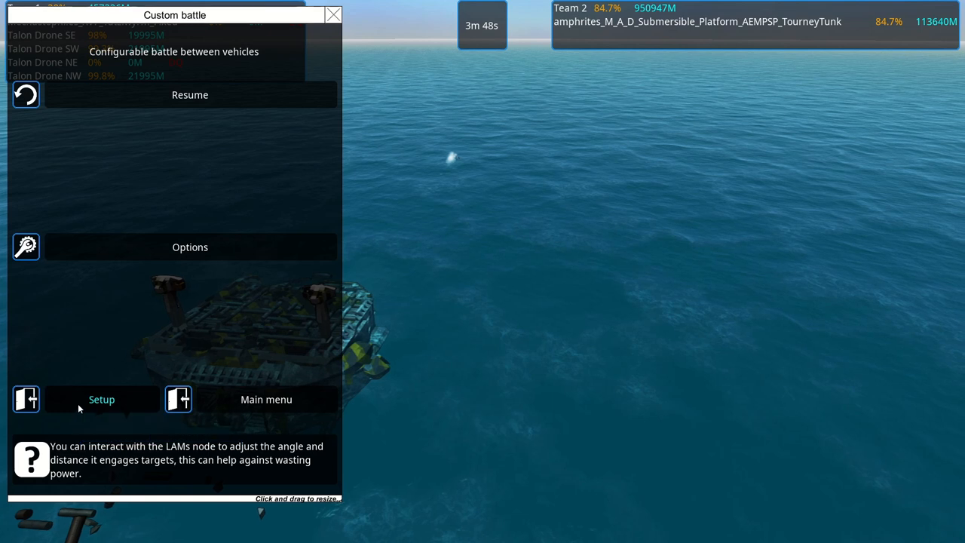
pyautogui.click(101, 398)
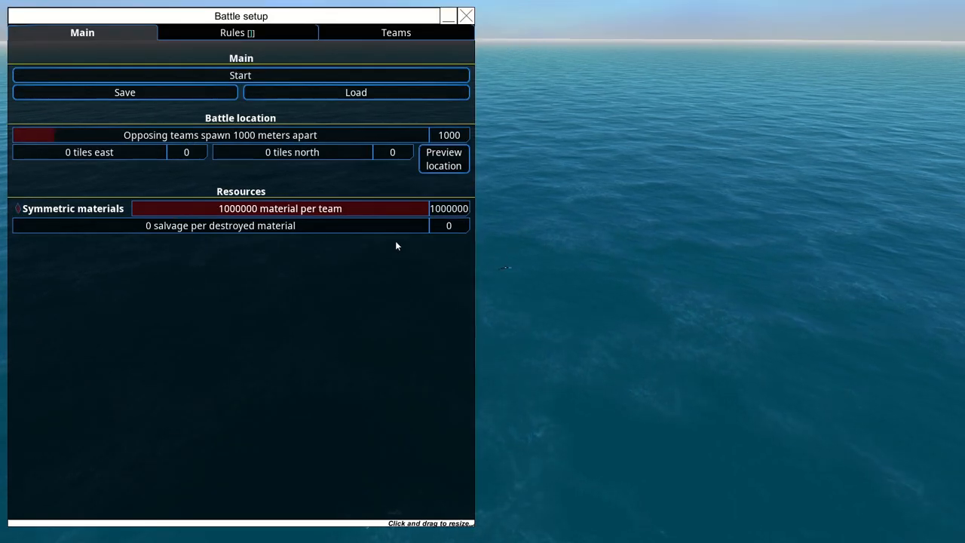
pyautogui.moveTo(308, 194)
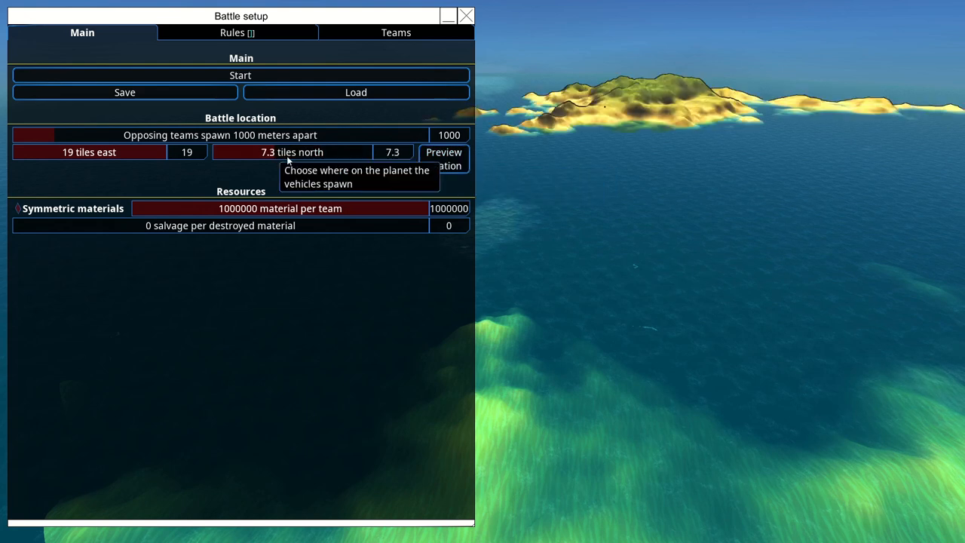
pyautogui.click(443, 158)
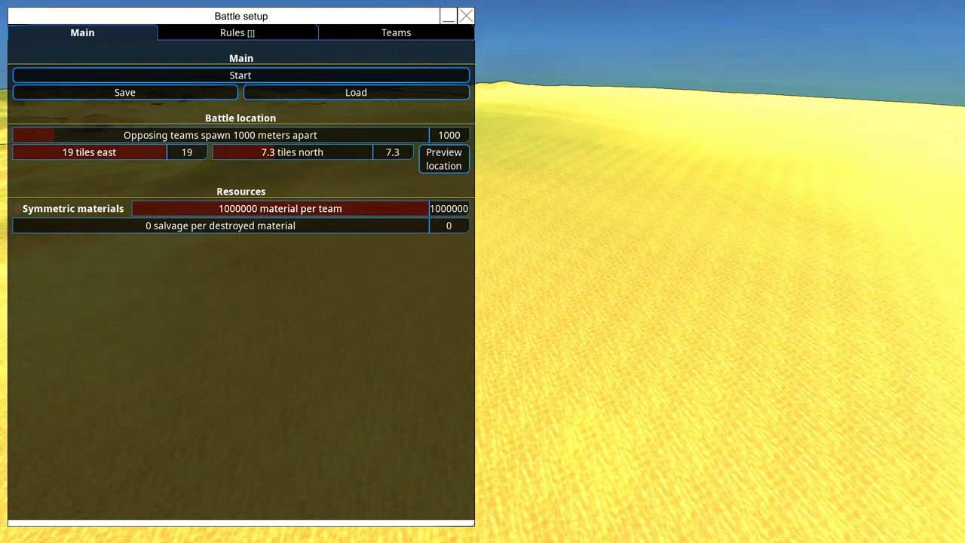
pyautogui.moveTo(377, 151)
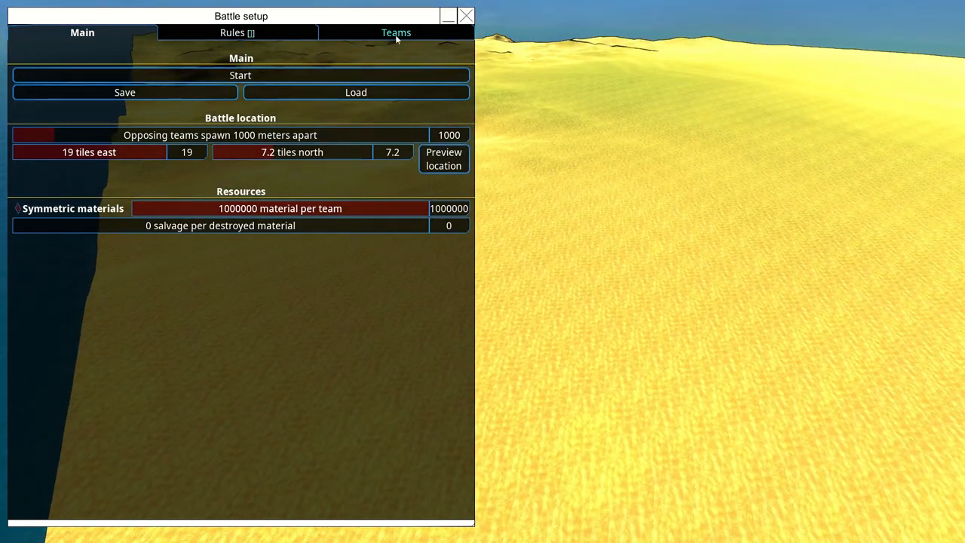
# - Give both Team 1 and Team 2 the 001-T Hauler blueprint in the Teams settings
pyautogui.click(395, 33)
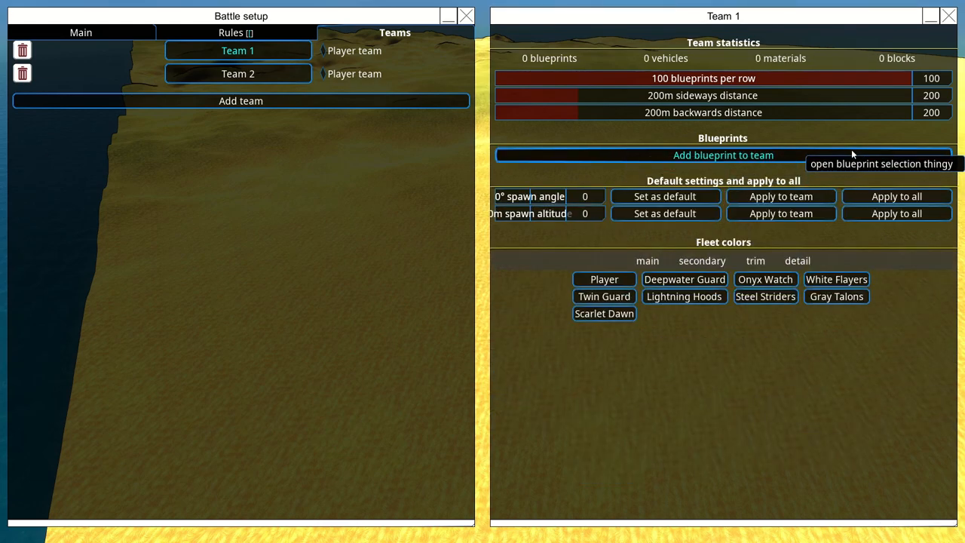
pyautogui.click(722, 153)
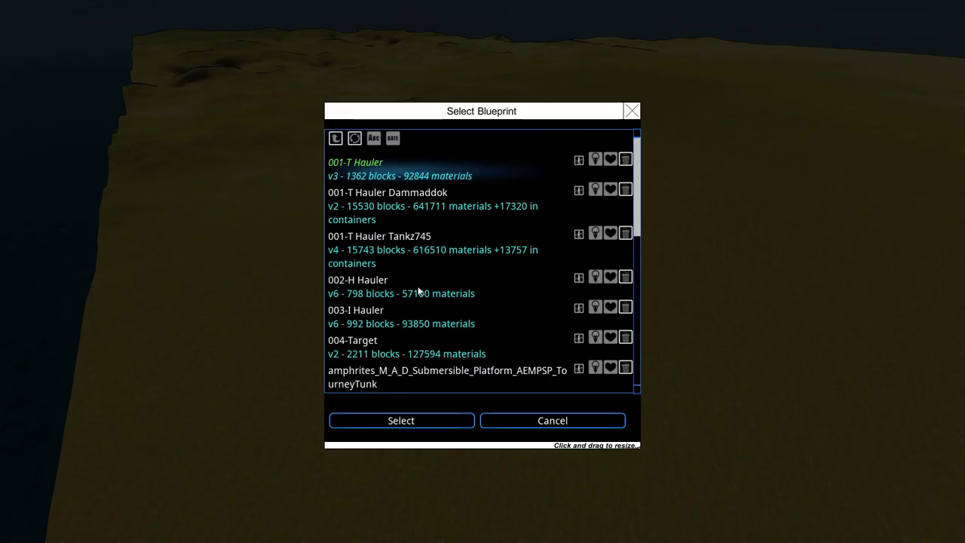
pyautogui.click(401, 419)
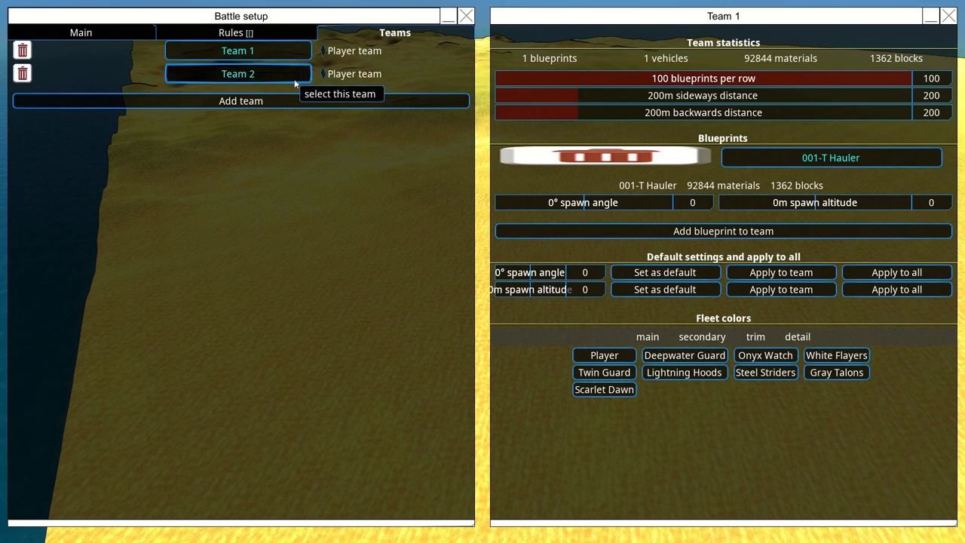
pyautogui.click(238, 72)
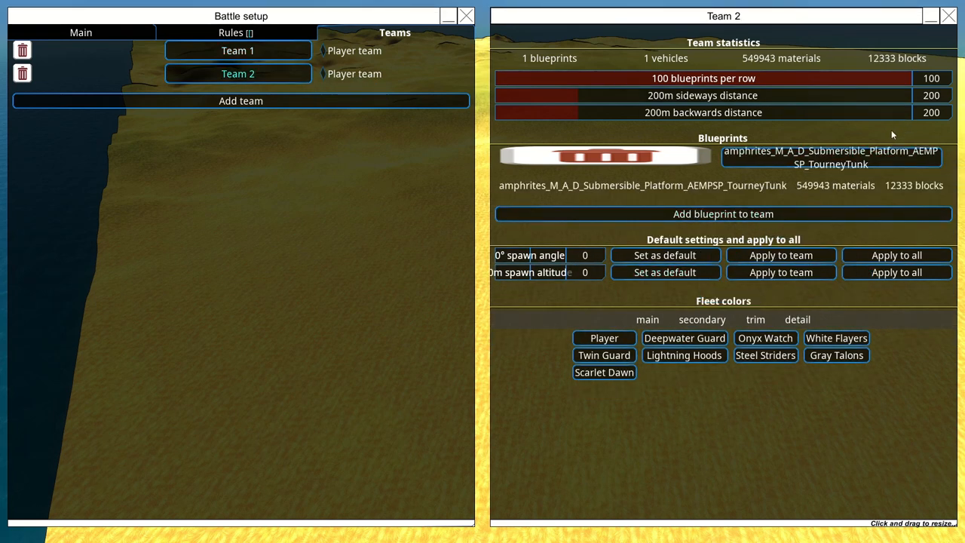
pyautogui.click(722, 214)
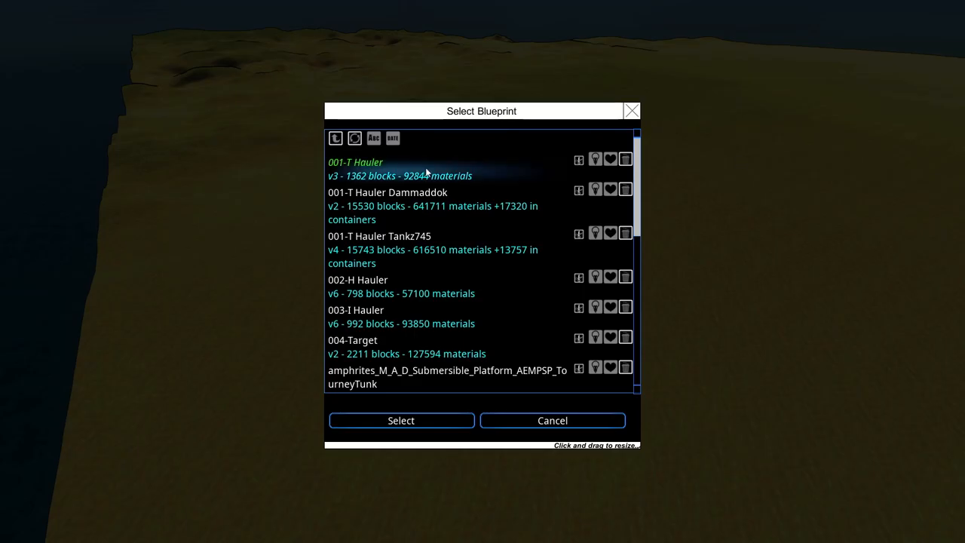
pyautogui.click(401, 419)
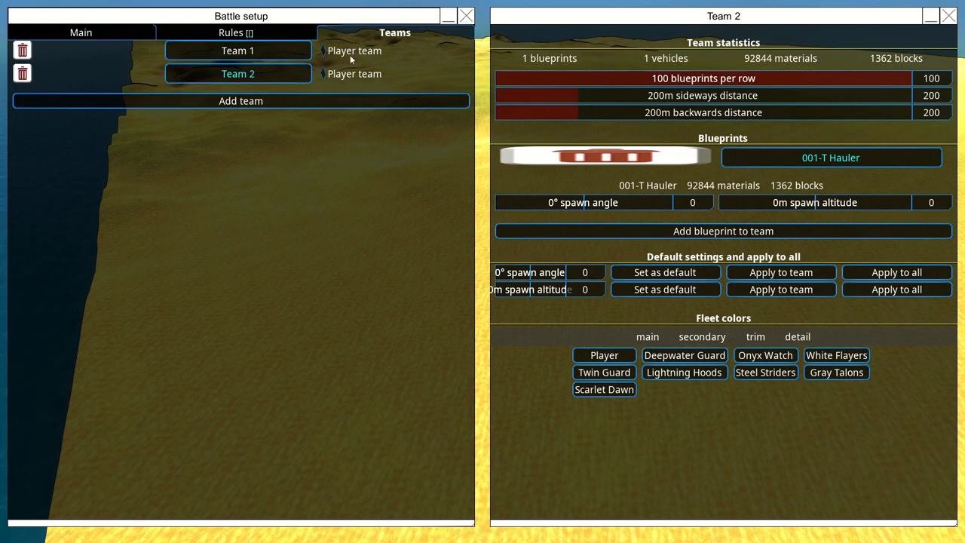
pyautogui.click(81, 31)
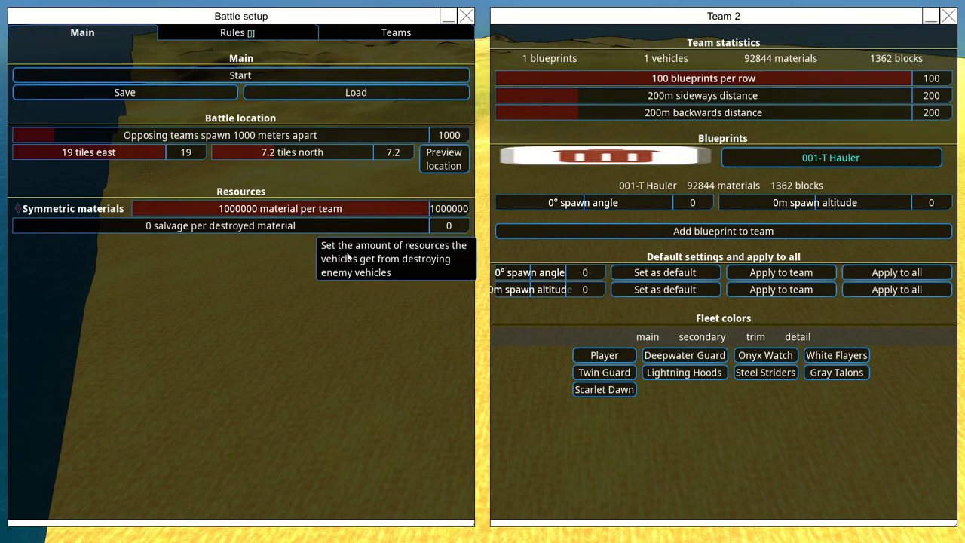
# - Start the desert Hauler battle, restart it once from setup, and pause it again
pyautogui.click(240, 75)
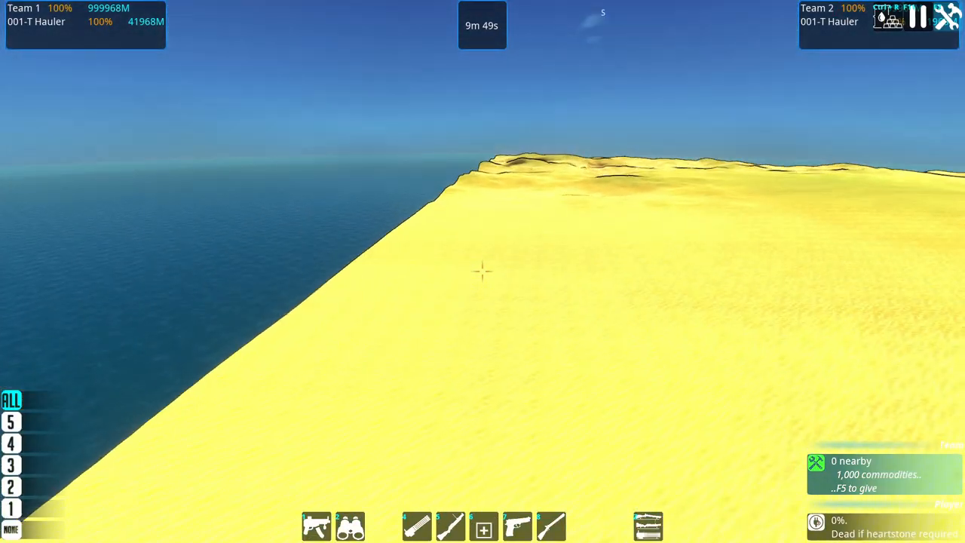
pyautogui.press('Escape')
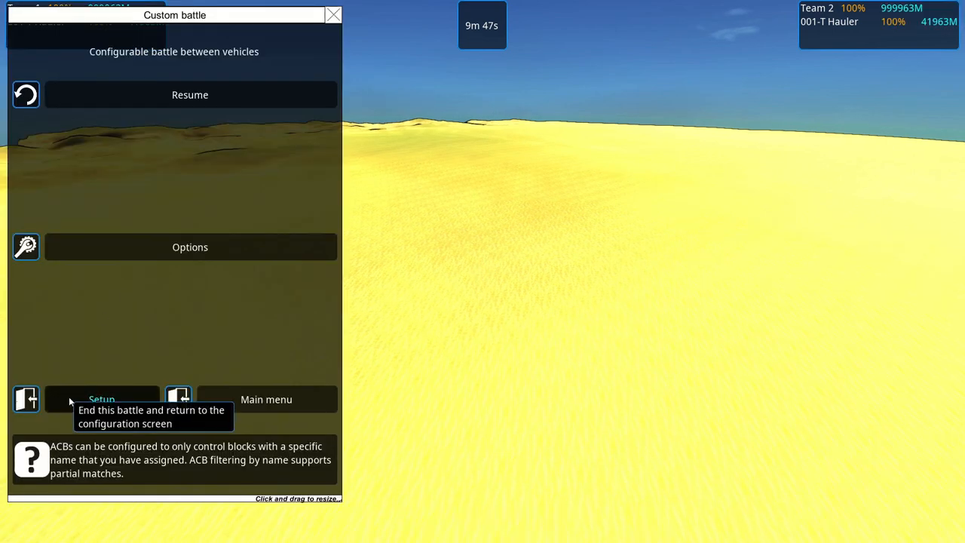
pyautogui.click(102, 398)
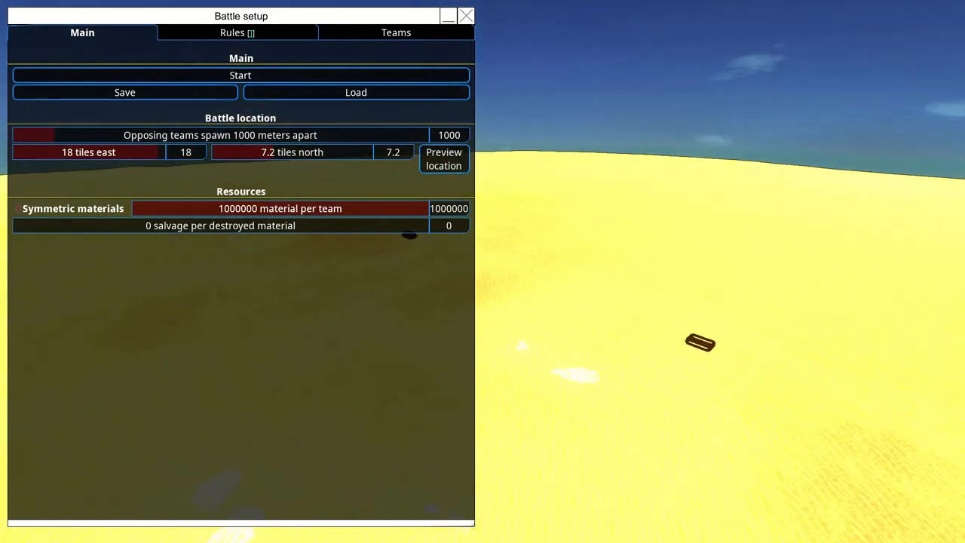
pyautogui.click(241, 76)
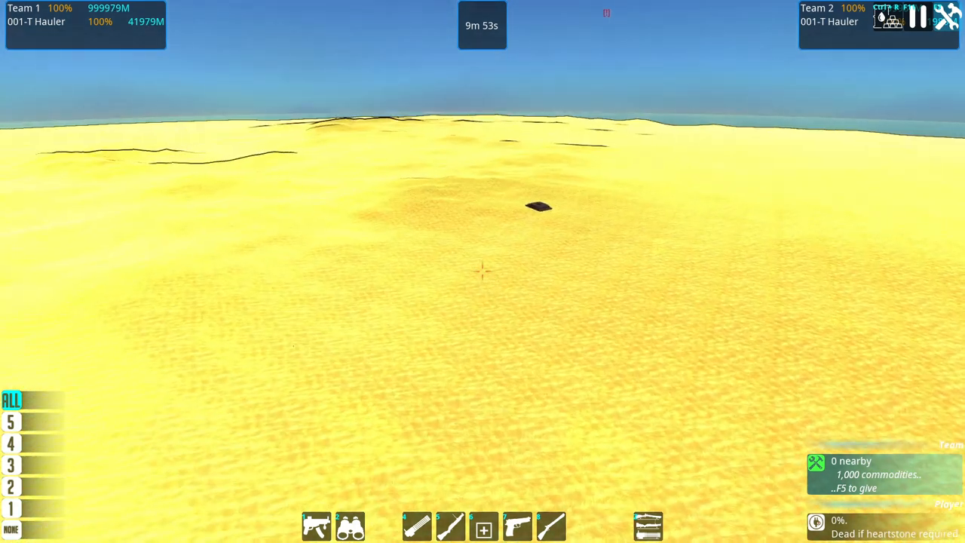
pyautogui.press('Escape')
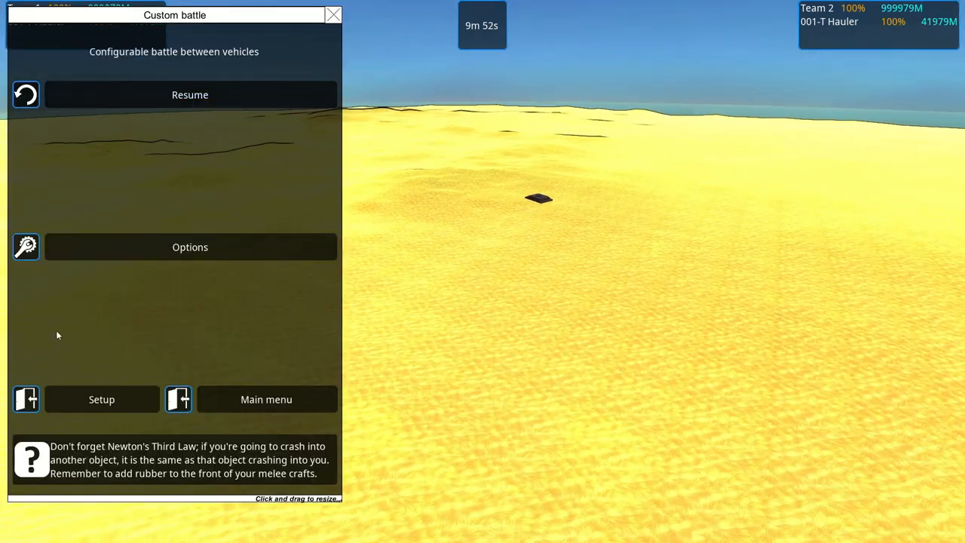
# - Retune the spawn to 17.4 tiles east and 8 tiles north, previewing the desert spot
pyautogui.click(101, 398)
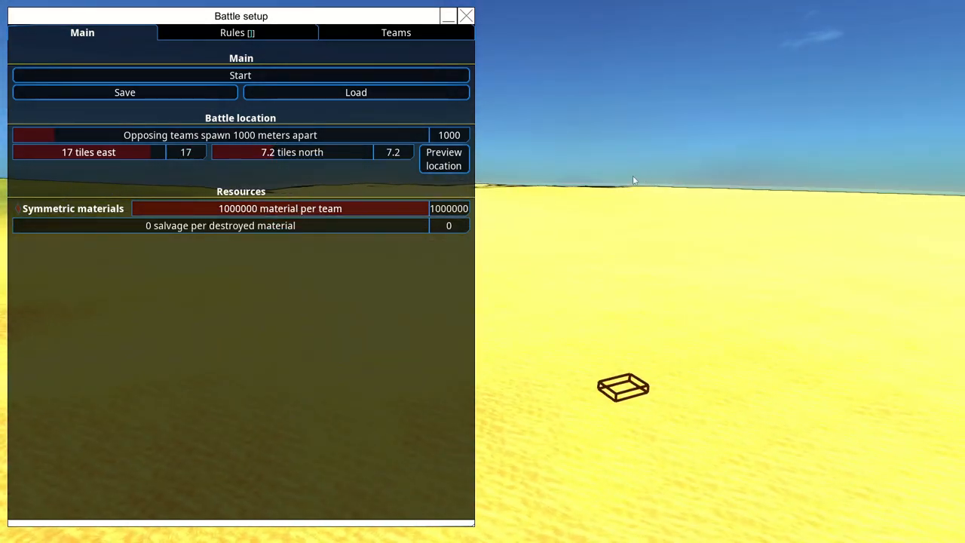
pyautogui.click(443, 158)
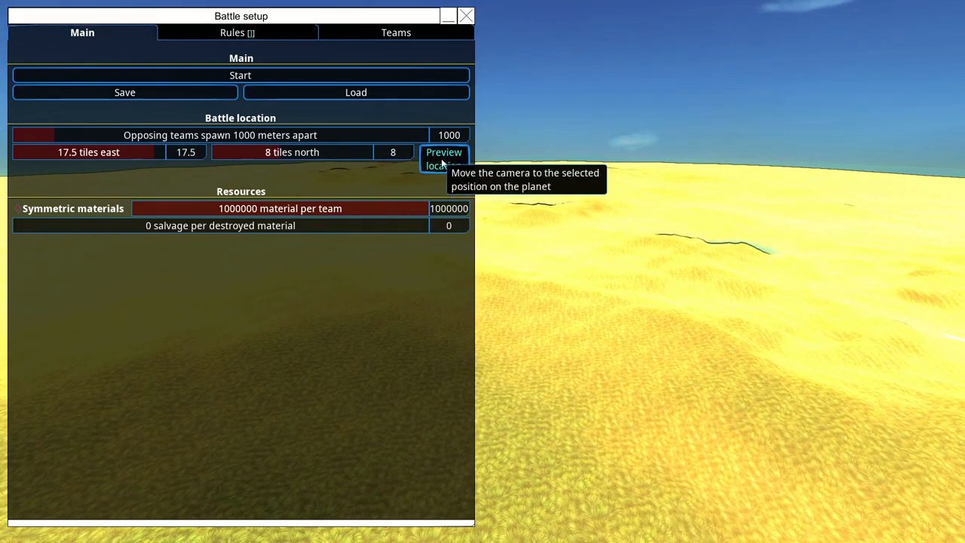
pyautogui.click(443, 159)
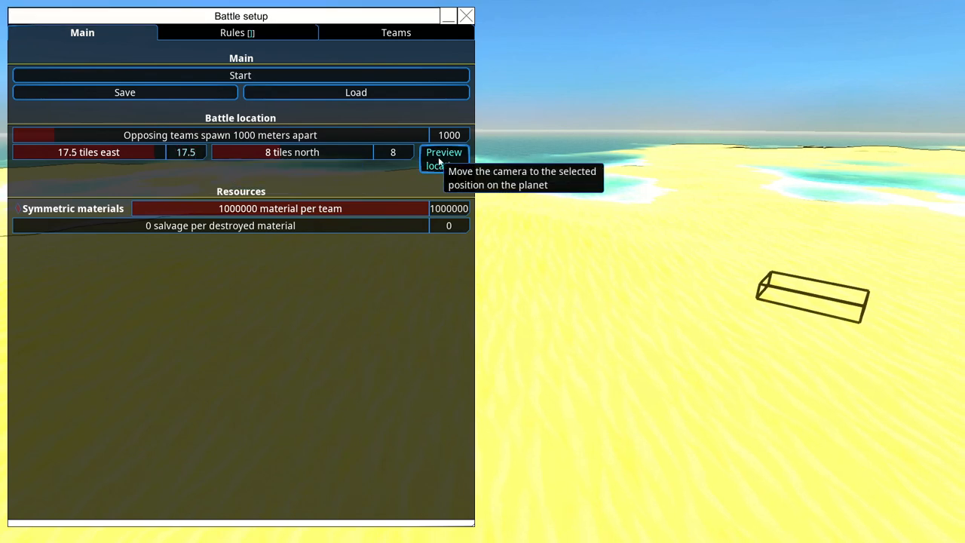
pyautogui.click(443, 159)
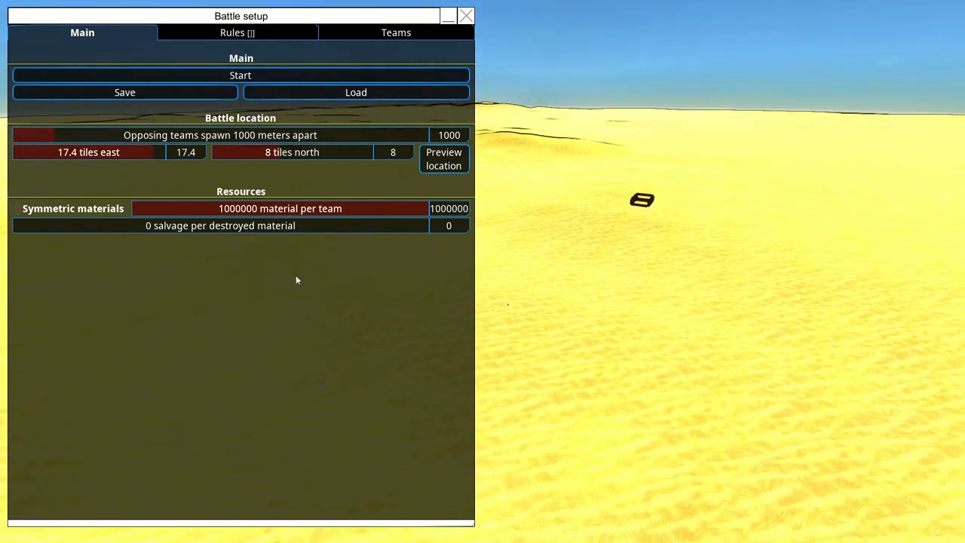
# - Return to the battle to watch the Hauler on the dunes, then pause again
pyautogui.click(240, 76)
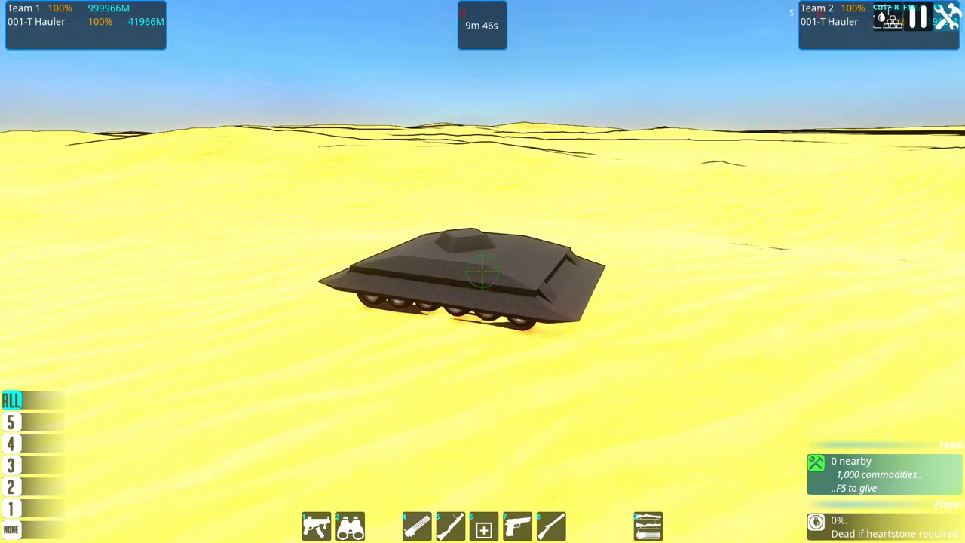
pyautogui.press('Escape')
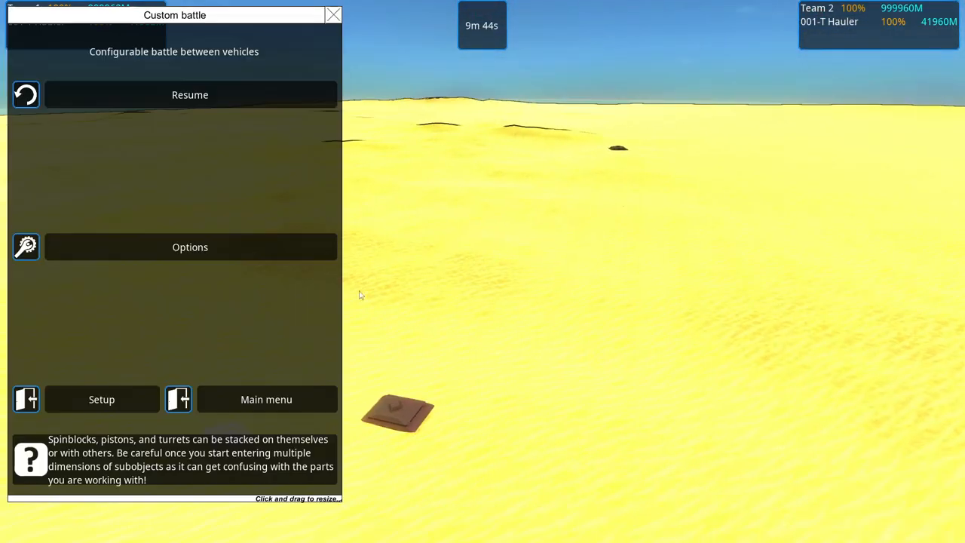
# - Review the Rules and Teams settings, inspecting Team 1 and Team 2 and clearing Team 1's Hauler
pyautogui.click(101, 398)
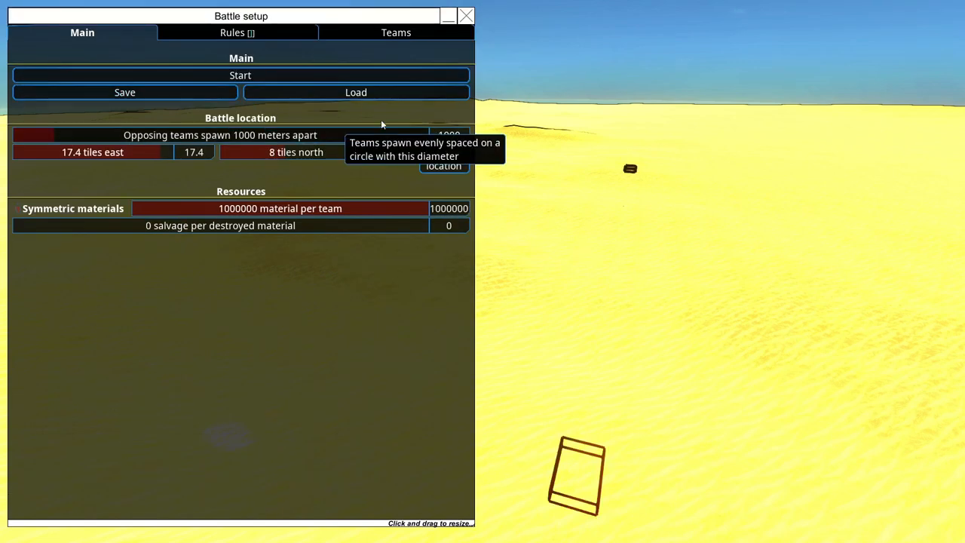
pyautogui.click(237, 33)
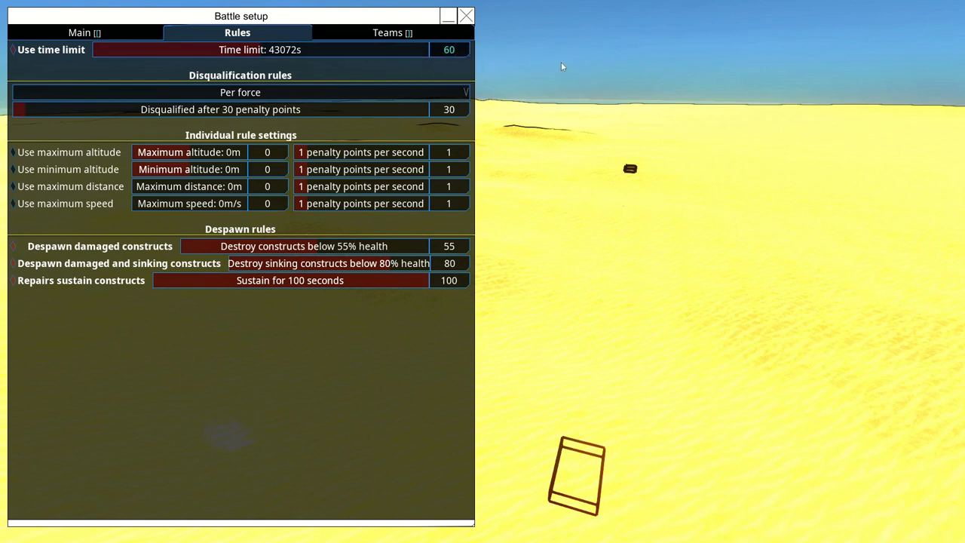
pyautogui.click(392, 33)
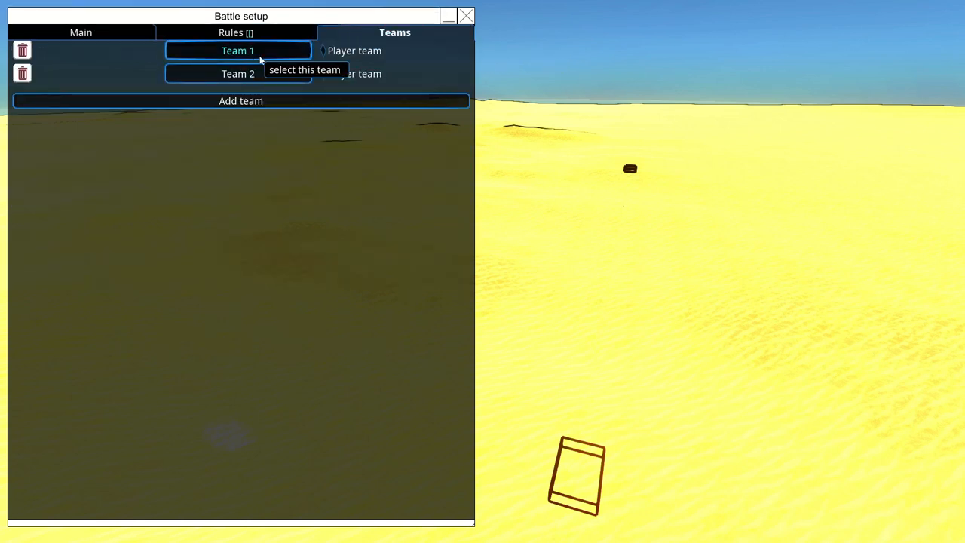
pyautogui.click(238, 51)
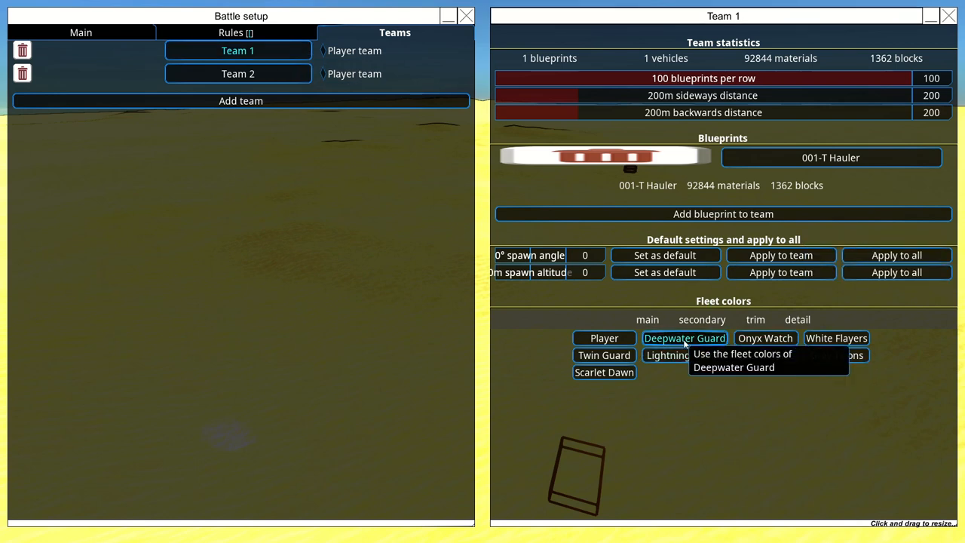
pyautogui.click(238, 73)
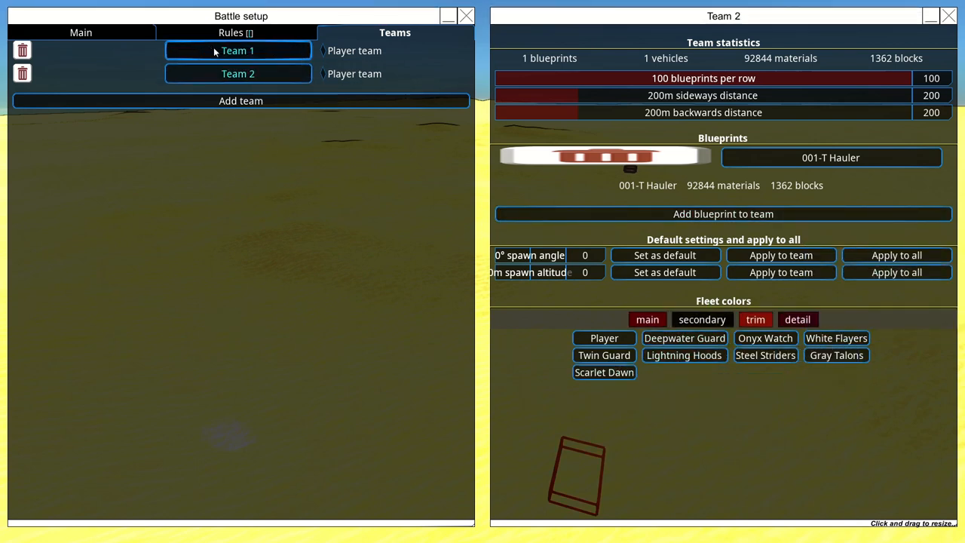
pyautogui.click(238, 51)
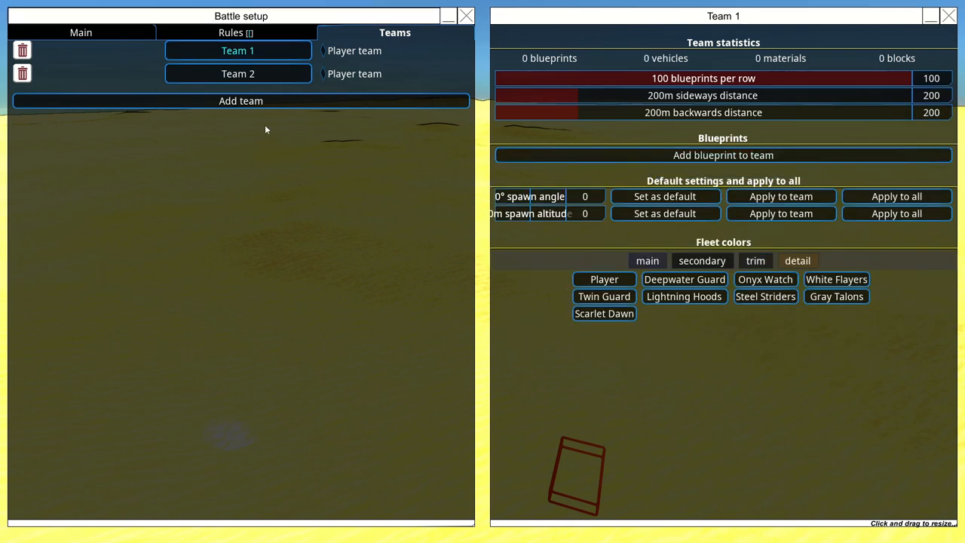
pyautogui.click(239, 73)
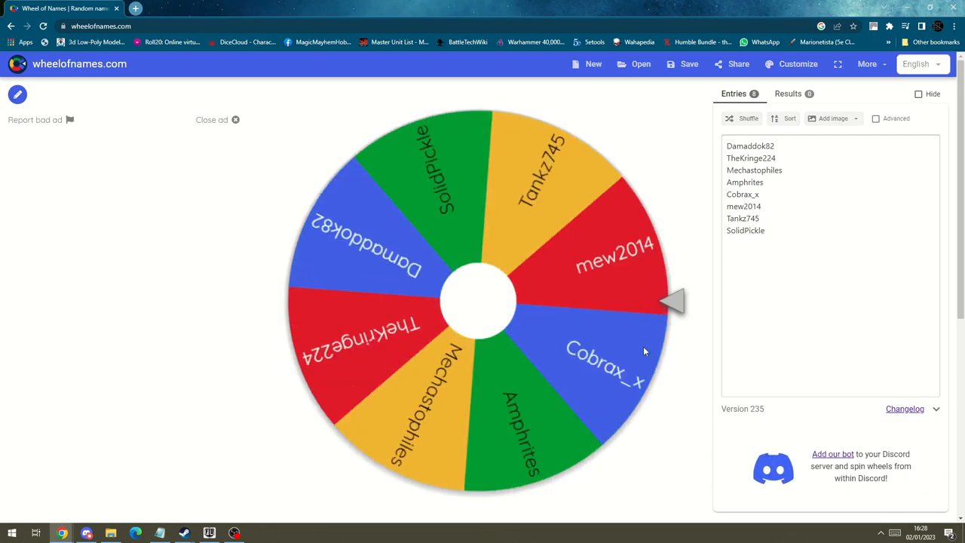
# - Spin the wheel until Amphrites is drawn and dismiss the winner popup
pyautogui.click(479, 302)
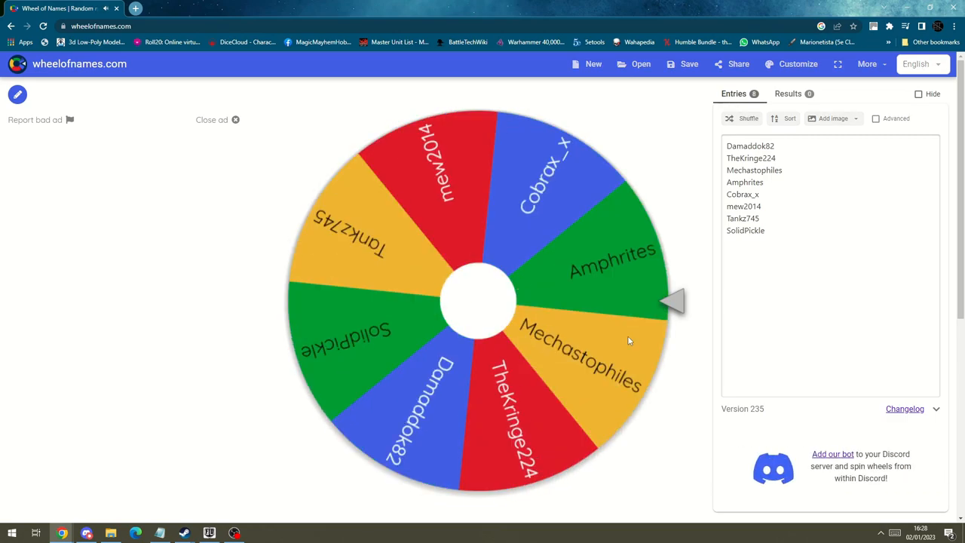
pyautogui.click(479, 302)
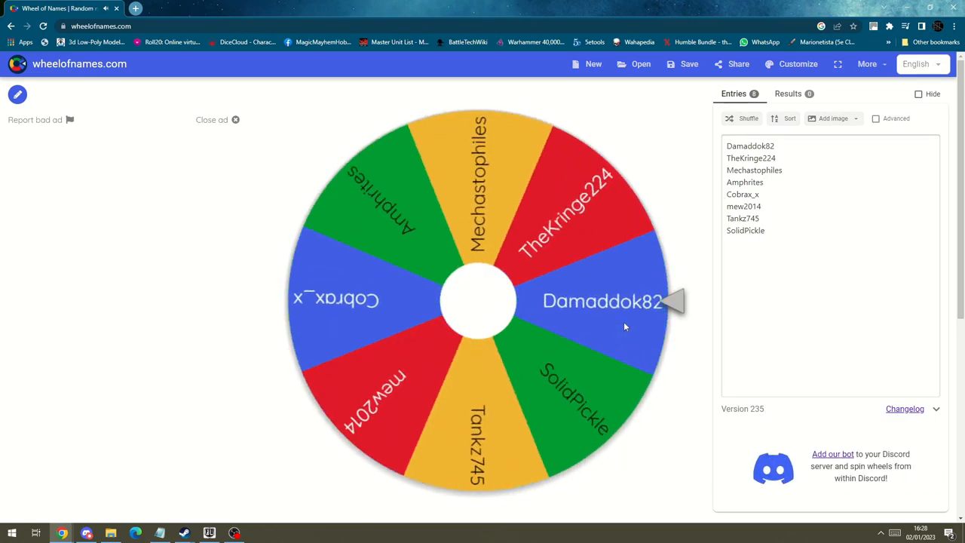
pyautogui.click(479, 301)
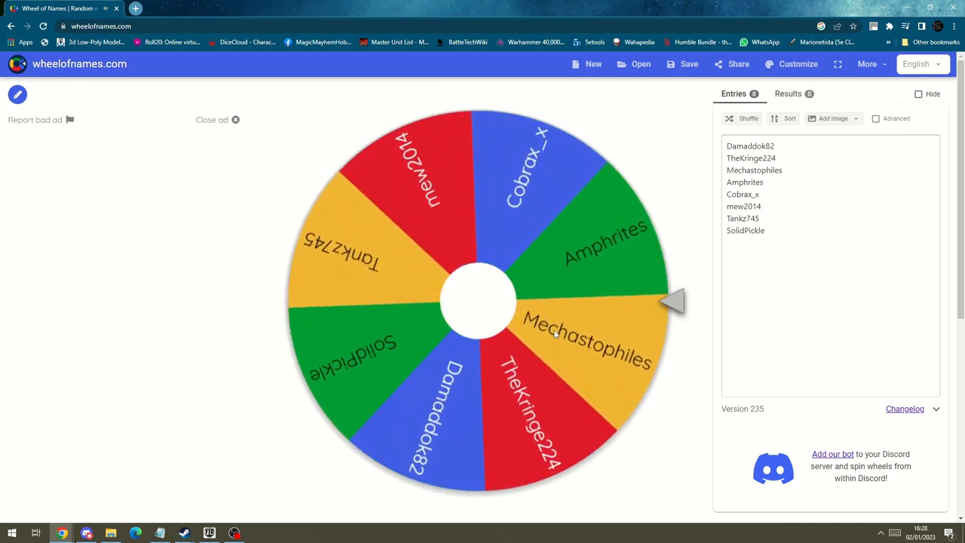
pyautogui.click(479, 301)
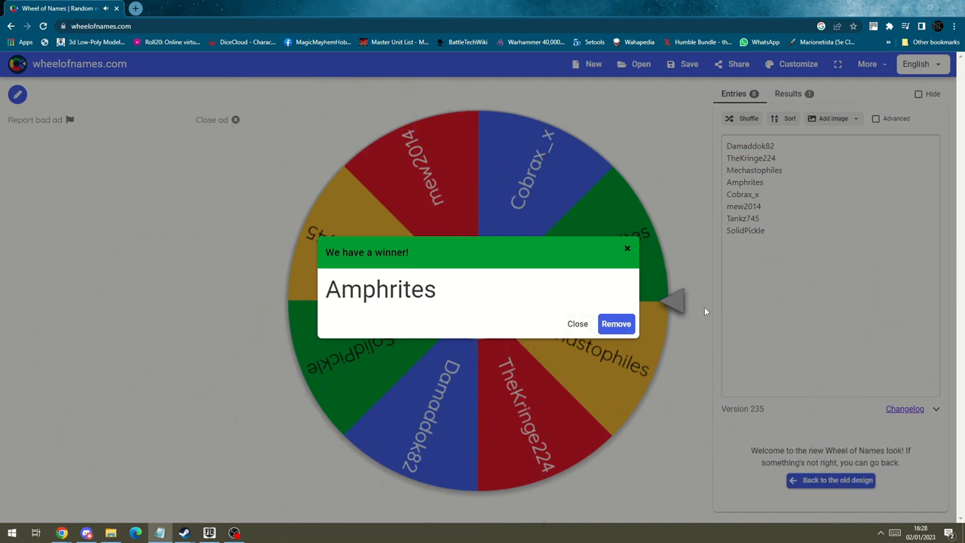
pyautogui.moveTo(722, 311)
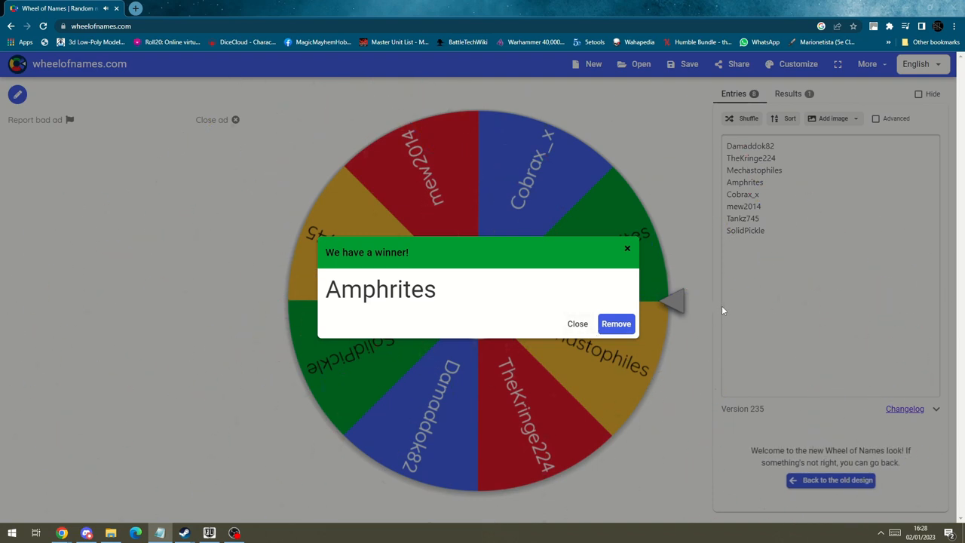
pyautogui.moveTo(578, 323)
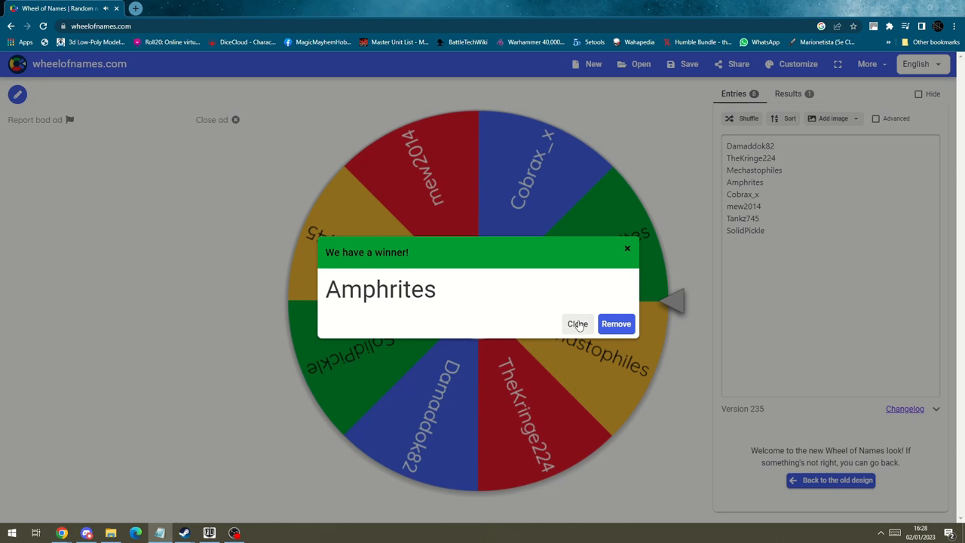
pyautogui.click(578, 323)
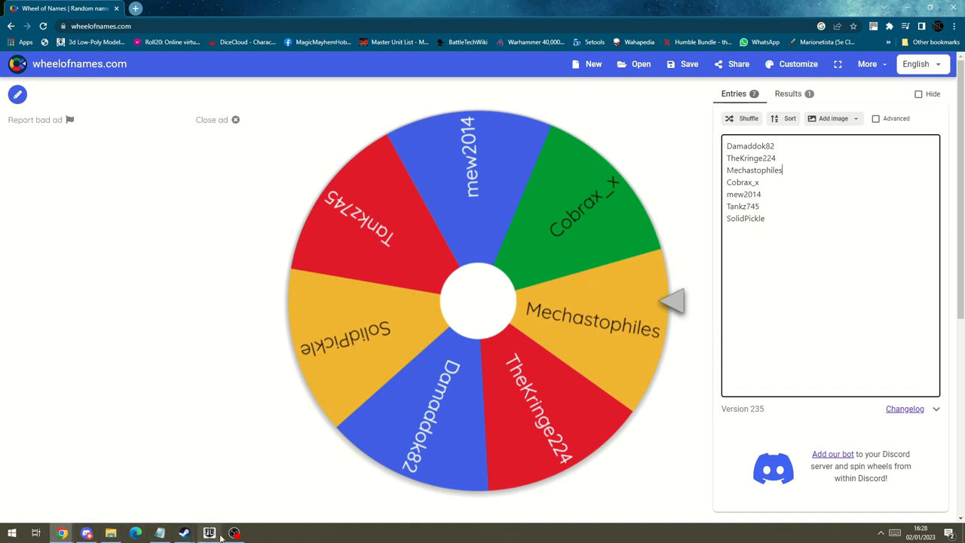
# - Add the amphrites_M_A_D_Submersible_Platform blueprint to Team 1
pyautogui.click(208, 534)
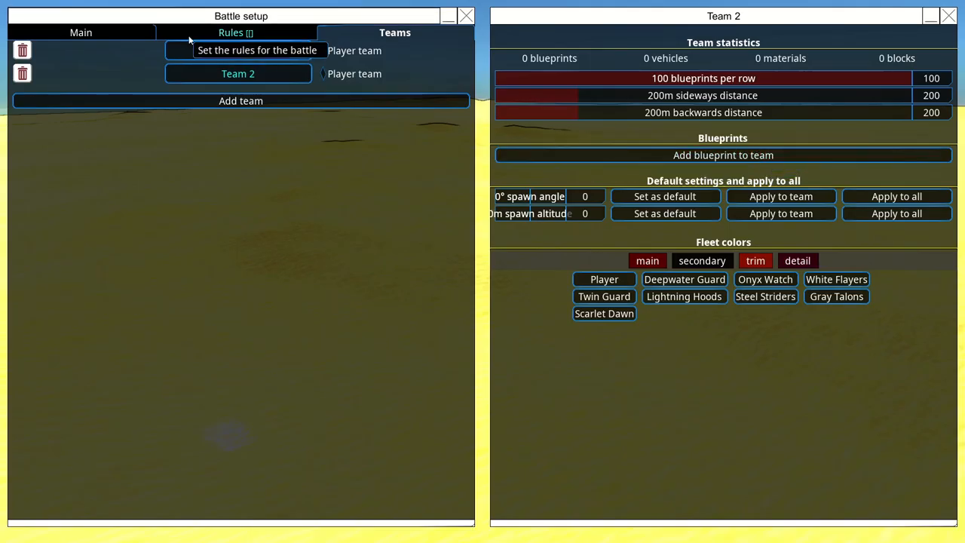
pyautogui.click(722, 154)
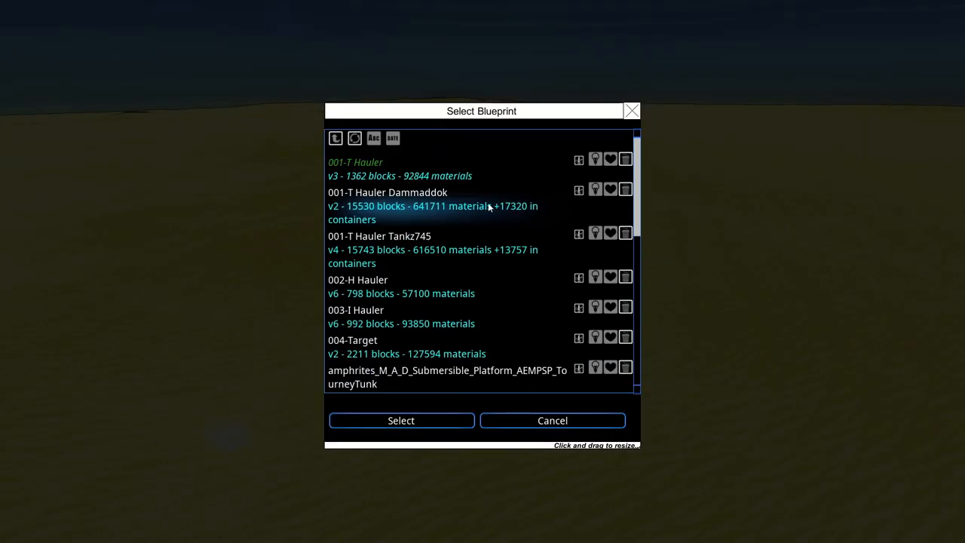
pyautogui.scroll(-3)
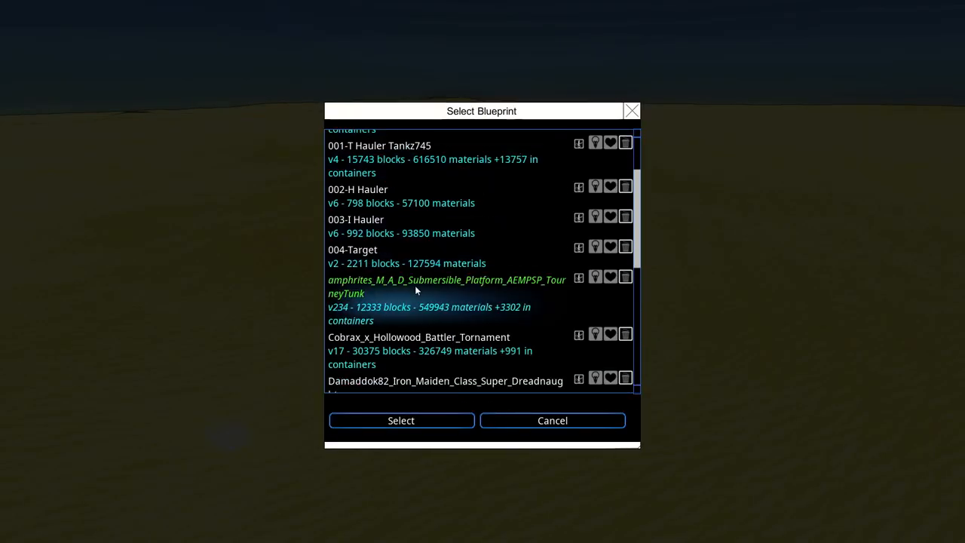
pyautogui.click(401, 419)
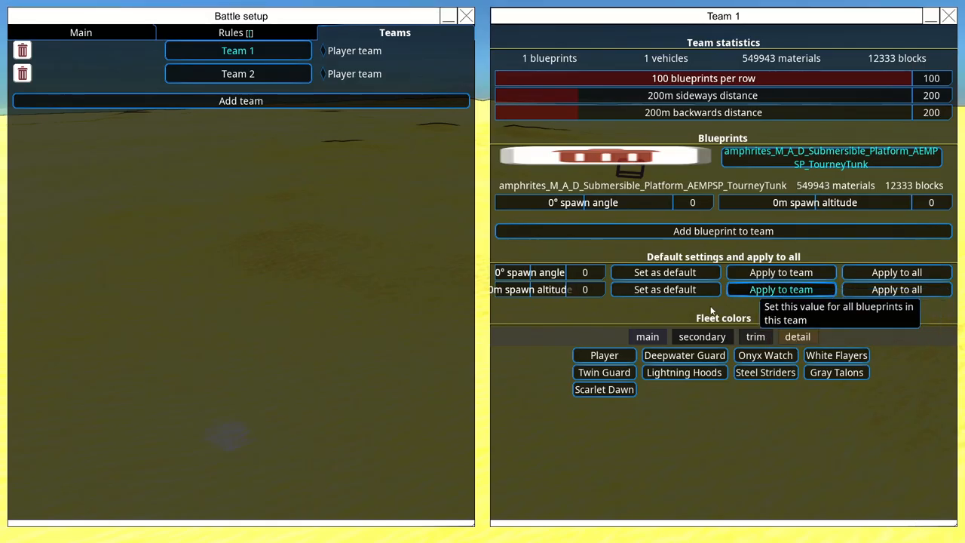
pyautogui.click(238, 73)
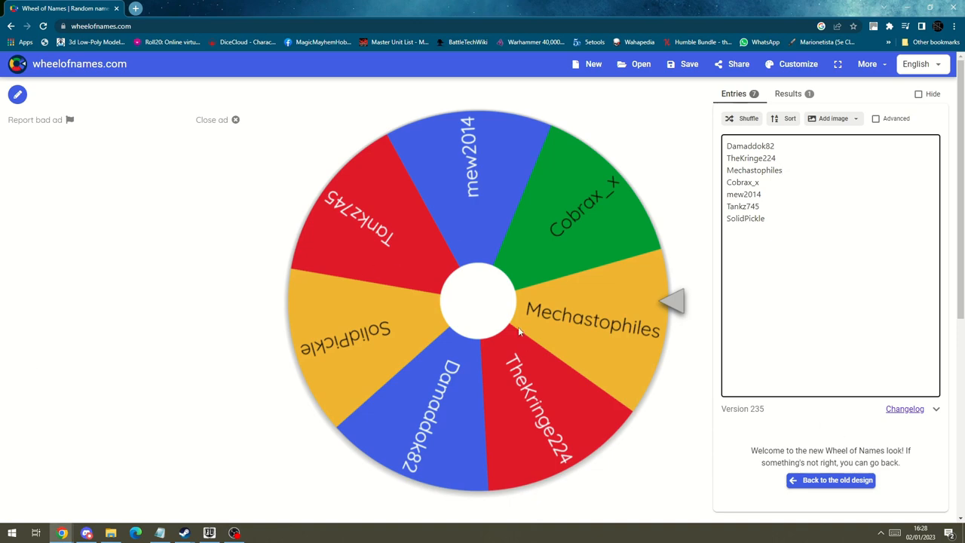
# - Spin the seven-name wheel repeatedly to draw the next competitor
pyautogui.click(480, 301)
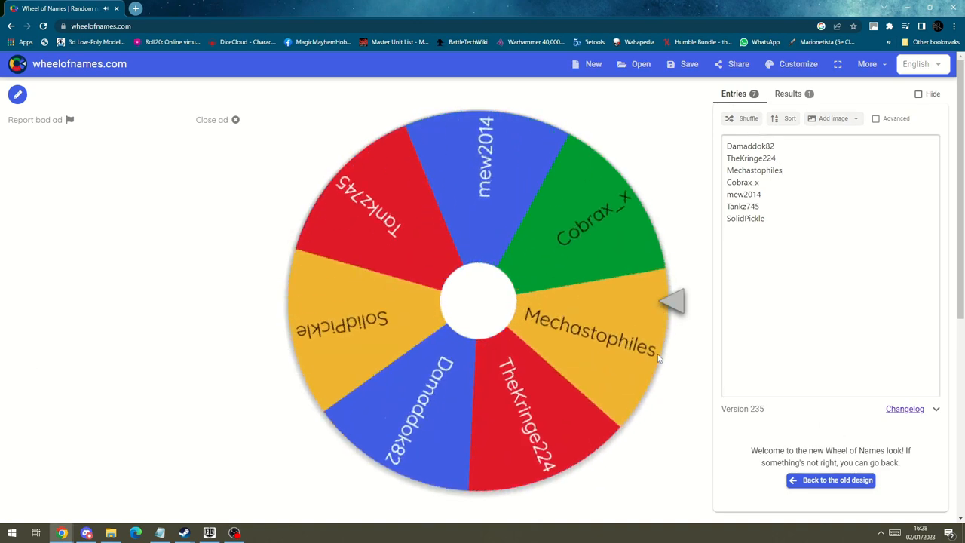
pyautogui.click(479, 300)
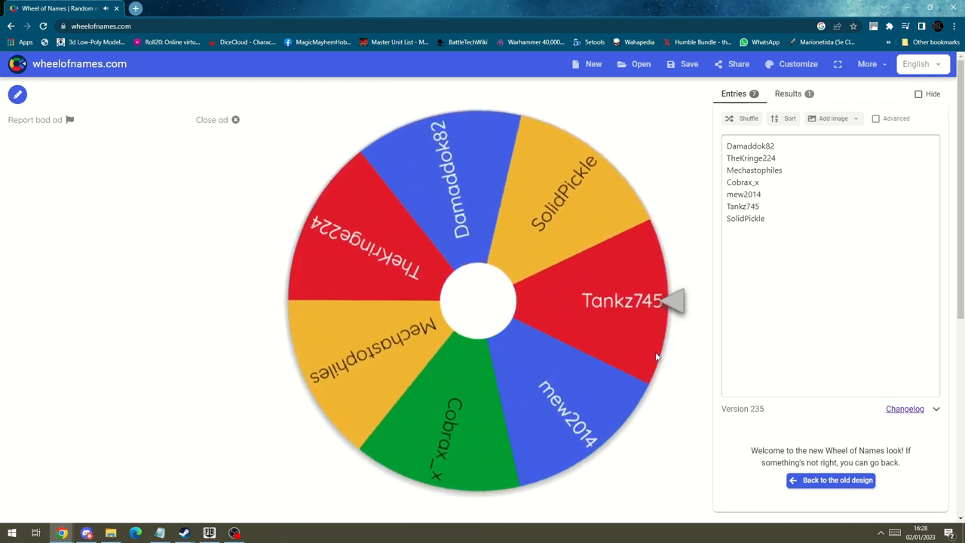
pyautogui.click(479, 301)
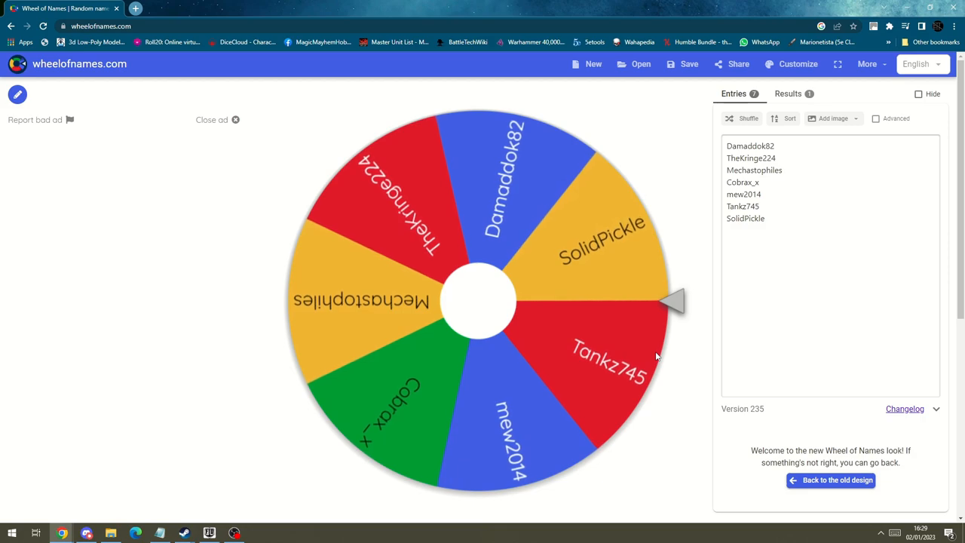
pyautogui.click(479, 301)
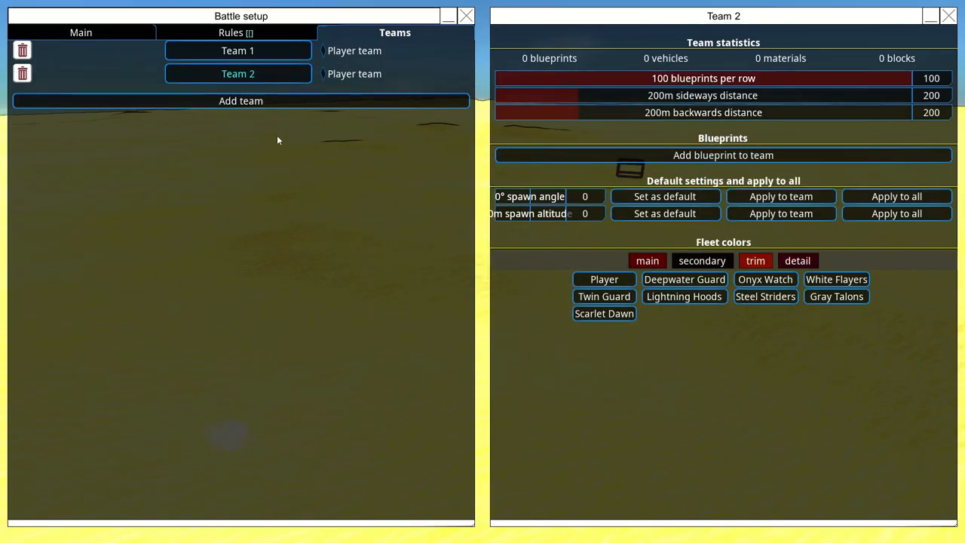
# - Scroll the blueprint list and select amphrites_M_A_D_Submersible_Platform_AEMPSP_TourneyTunk for Team 1
pyautogui.click(722, 154)
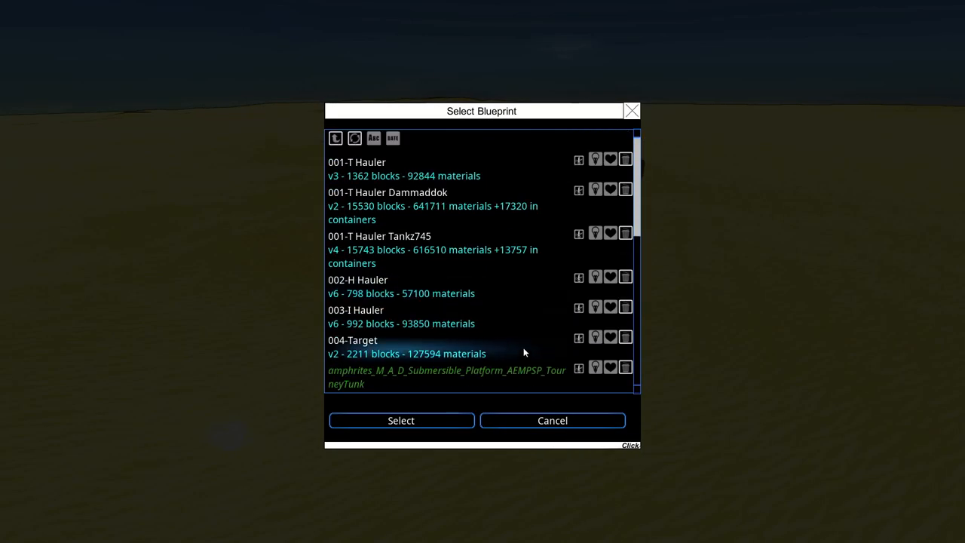
pyautogui.scroll(-3)
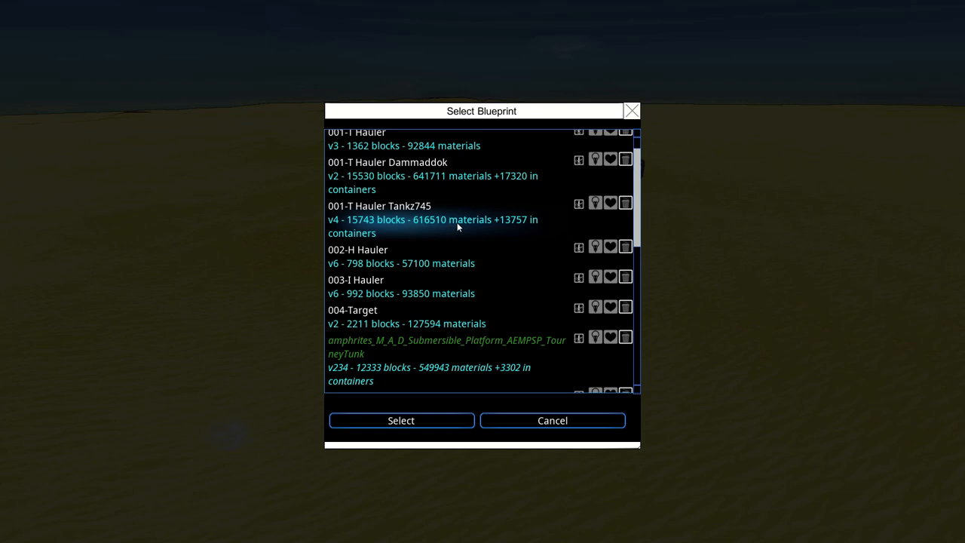
pyautogui.scroll(-3)
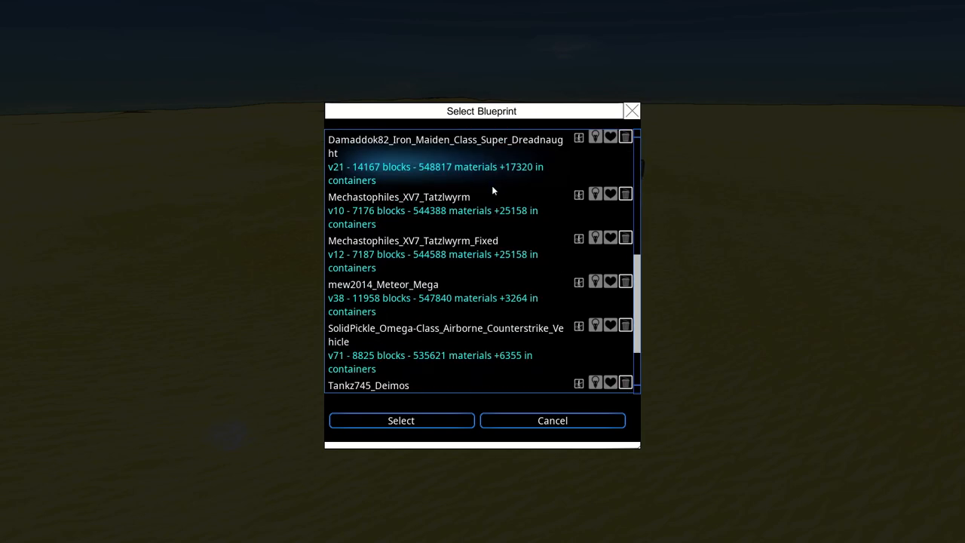
pyautogui.scroll(-3)
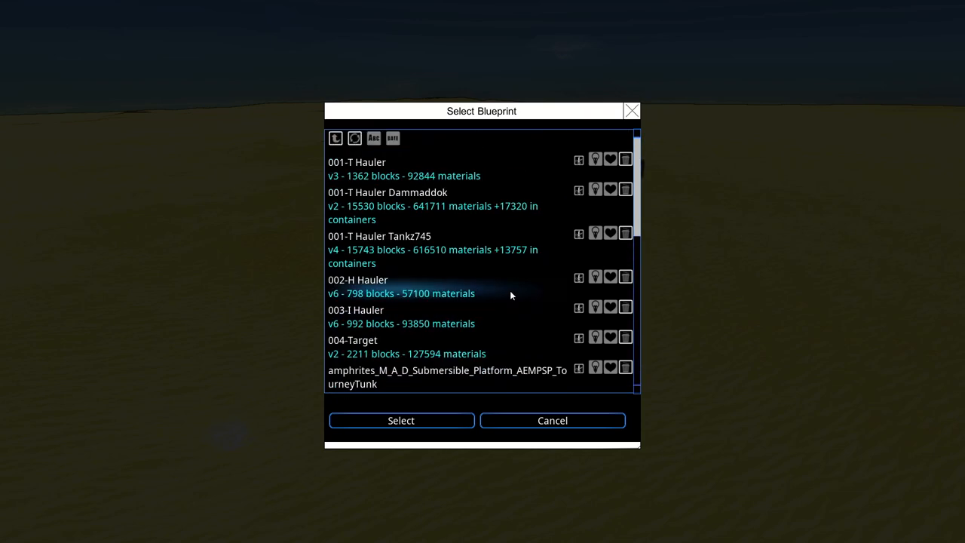
pyautogui.click(386, 193)
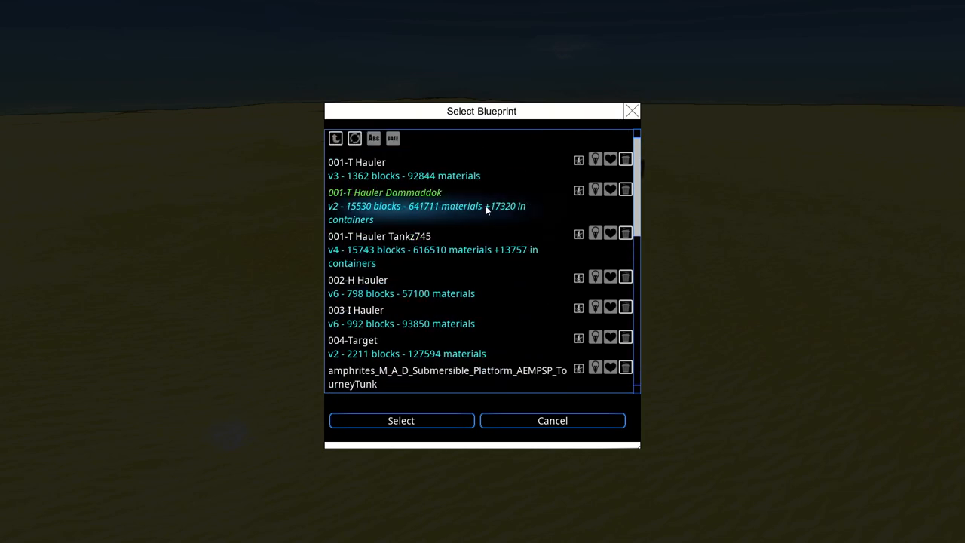
pyautogui.scroll(-3)
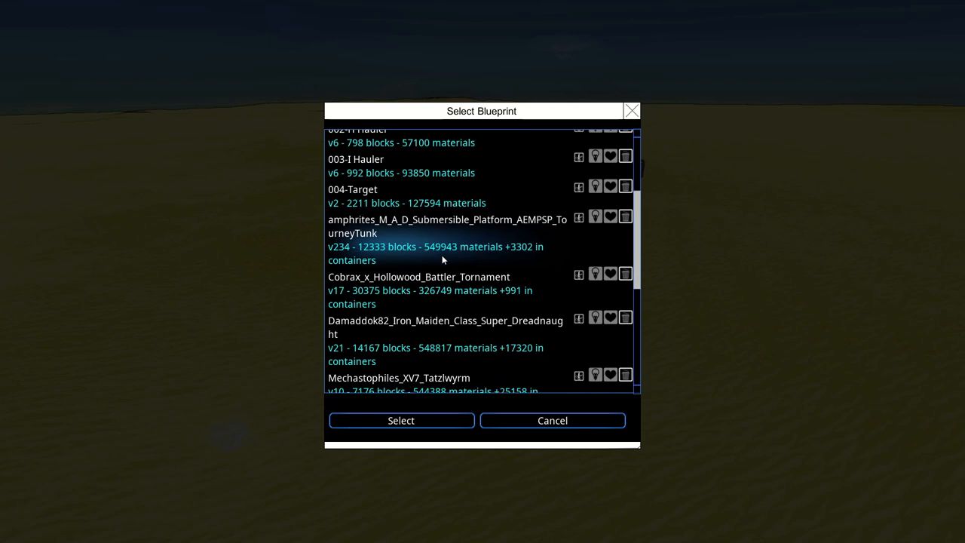
pyautogui.scroll(-3)
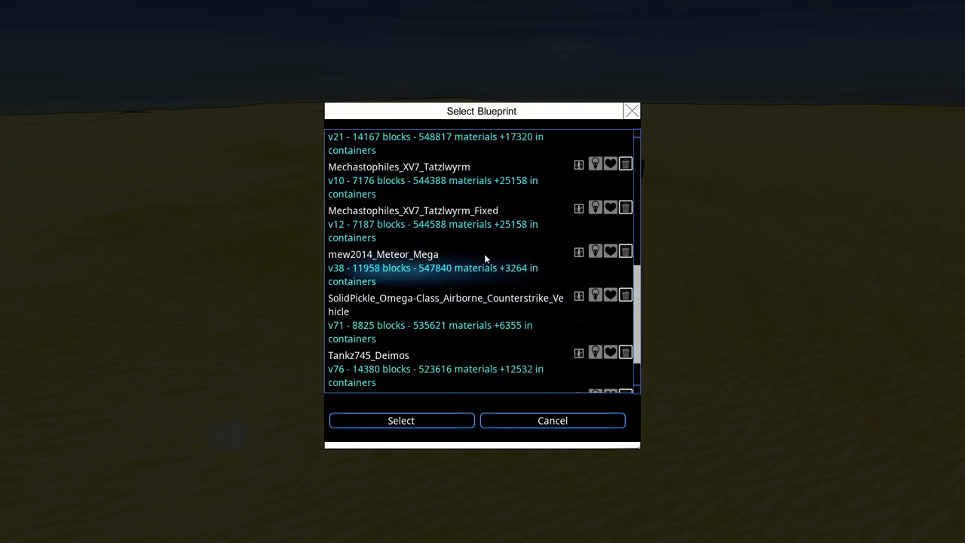
pyautogui.click(401, 419)
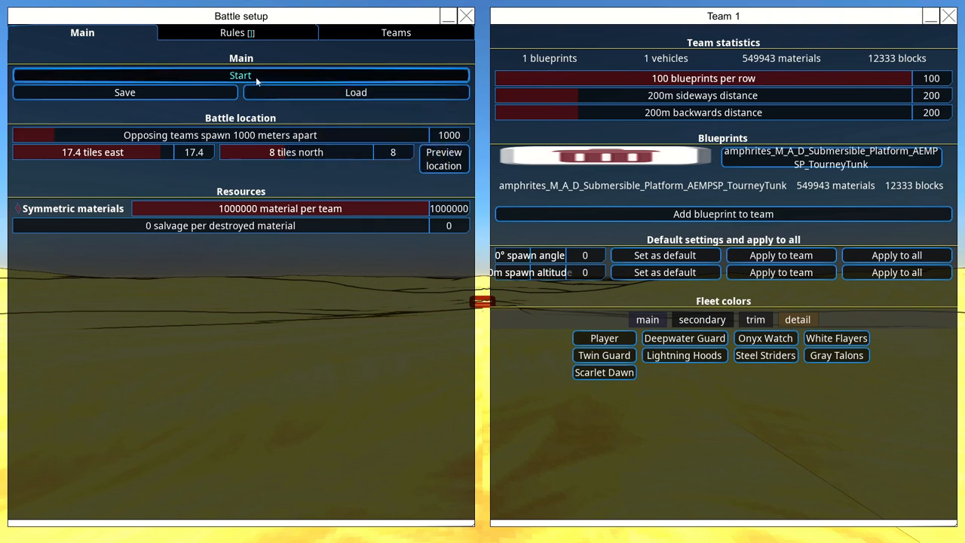
pyautogui.click(241, 75)
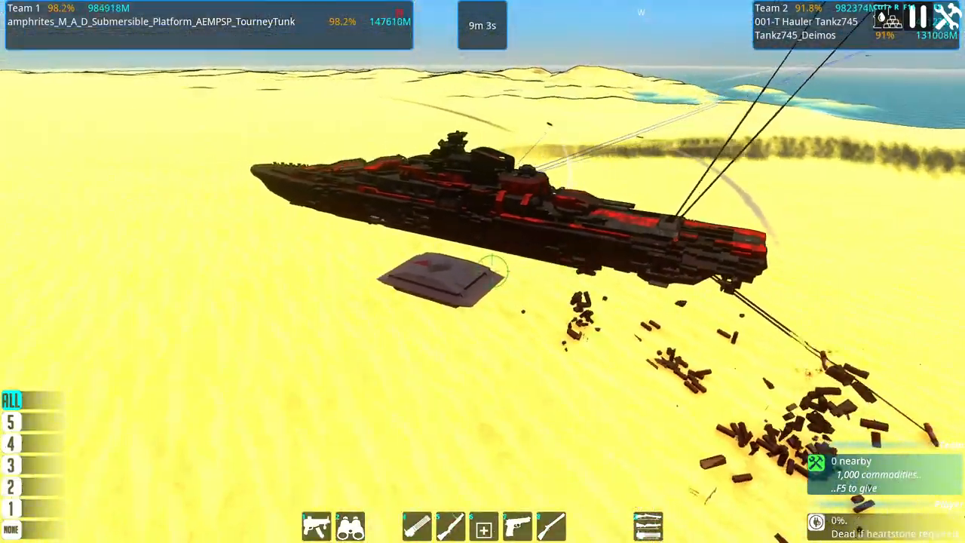
pyautogui.moveTo(483, 272)
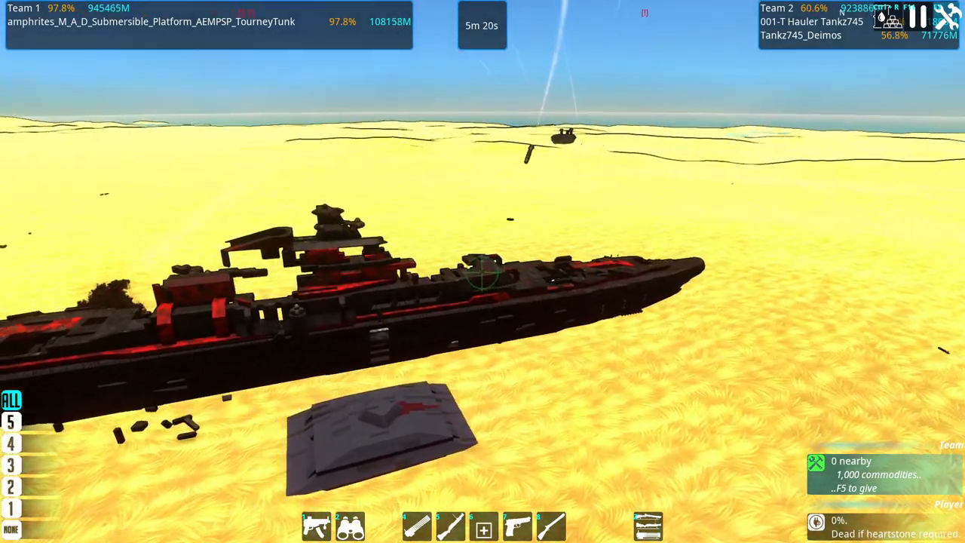
pyautogui.moveTo(482, 271)
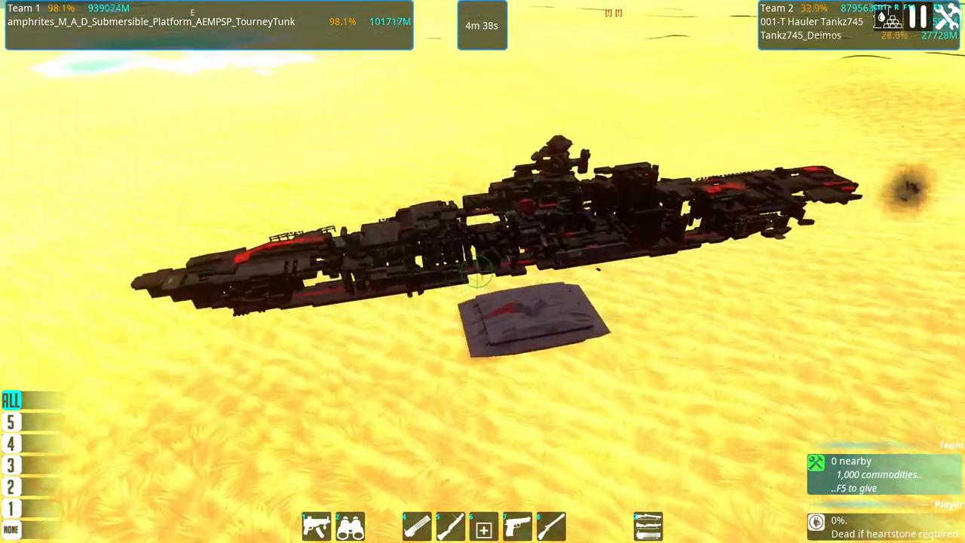
pyautogui.moveTo(482, 271)
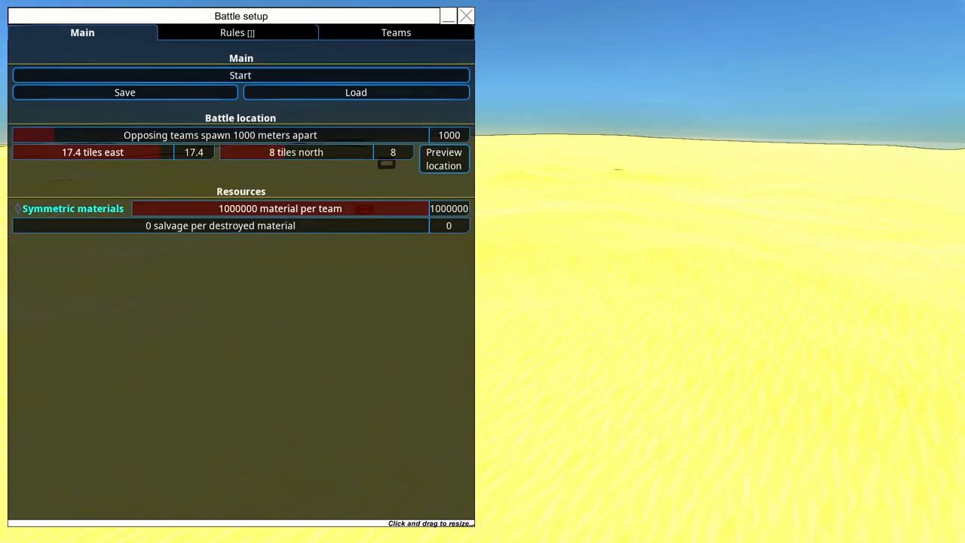
pyautogui.moveTo(395, 33)
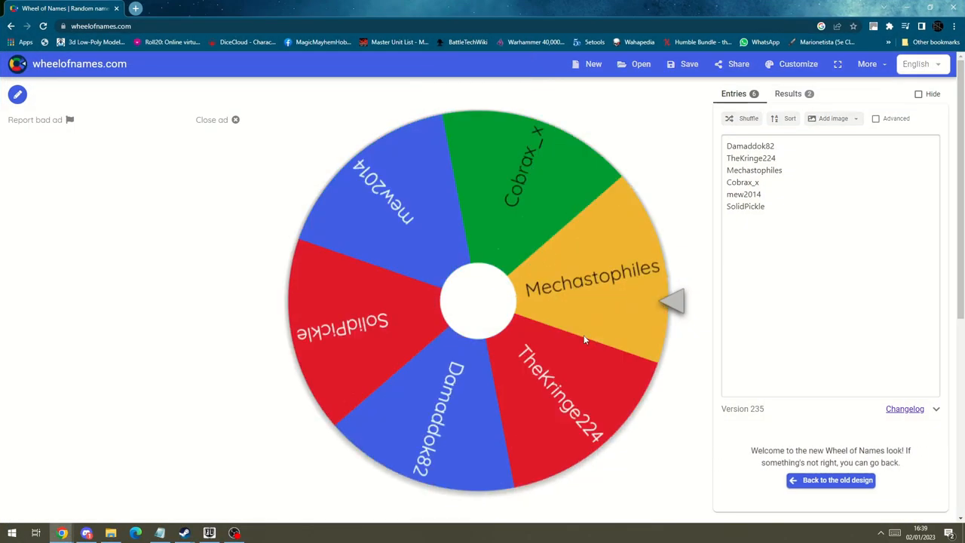
# - Spin the six-entrant wheel until it lands on Mechastophiles
pyautogui.click(479, 302)
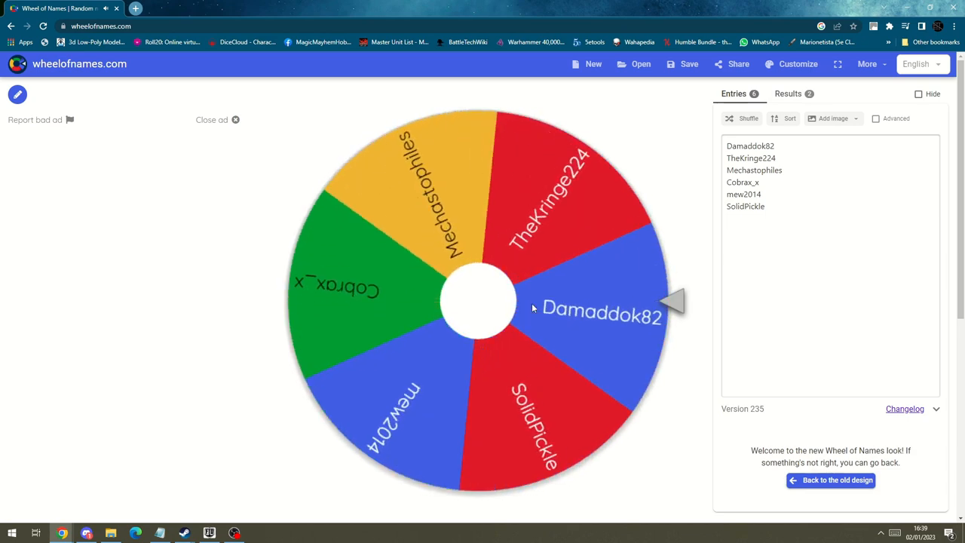
pyautogui.click(479, 302)
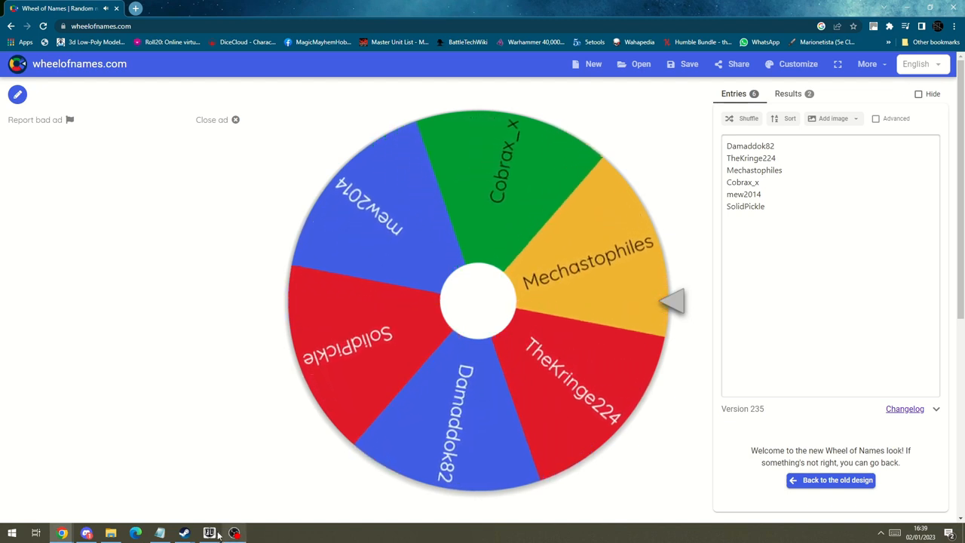
pyautogui.click(480, 301)
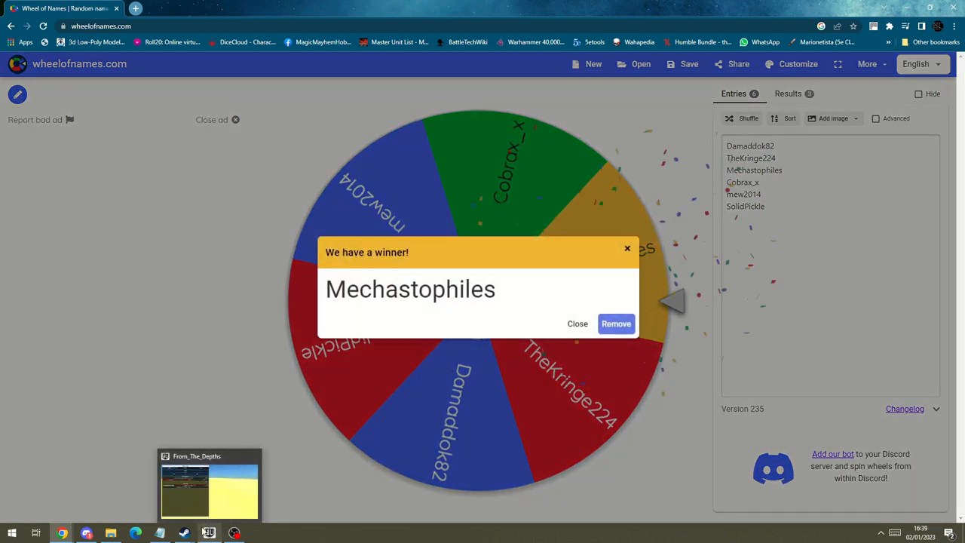
# - Check Mechastophiles' blueprint in the game's Select Blueprint list and return to the winner popup
pyautogui.click(208, 483)
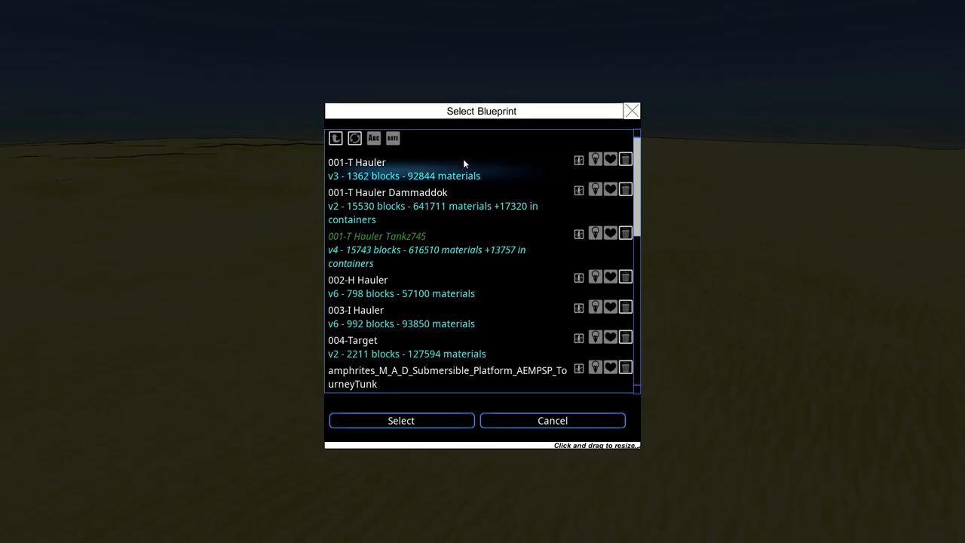
pyautogui.scroll(-3)
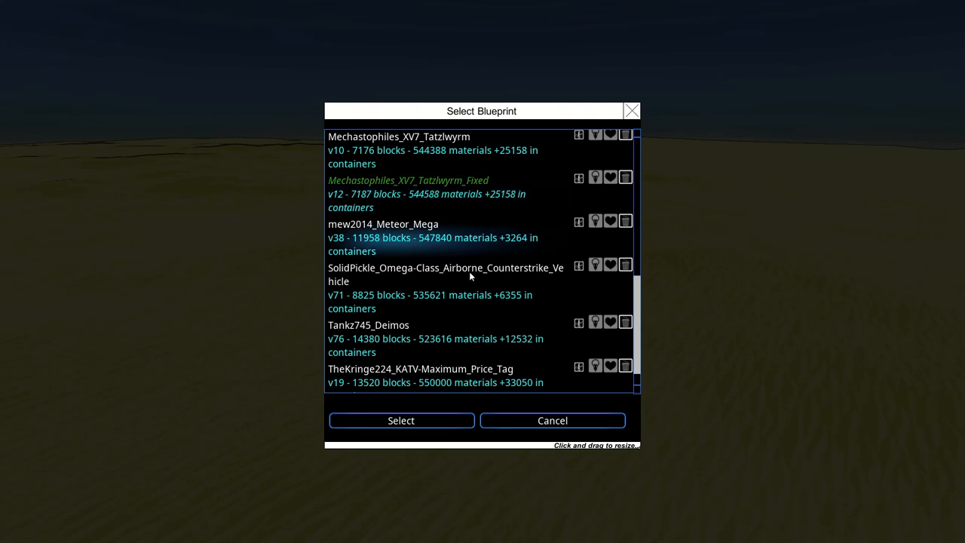
pyautogui.click(401, 419)
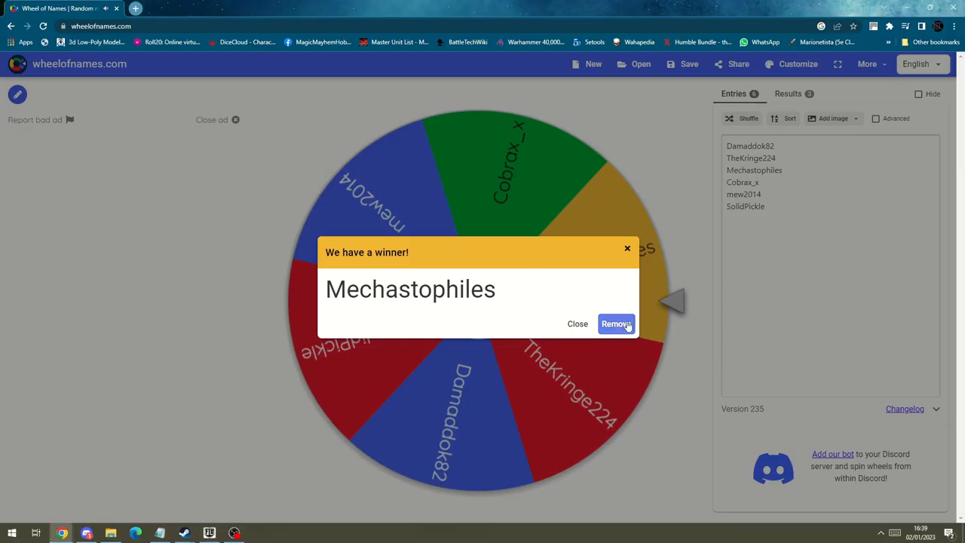
# - Remove Mechastophiles from the wheel and spin the remaining five entrants
pyautogui.click(615, 322)
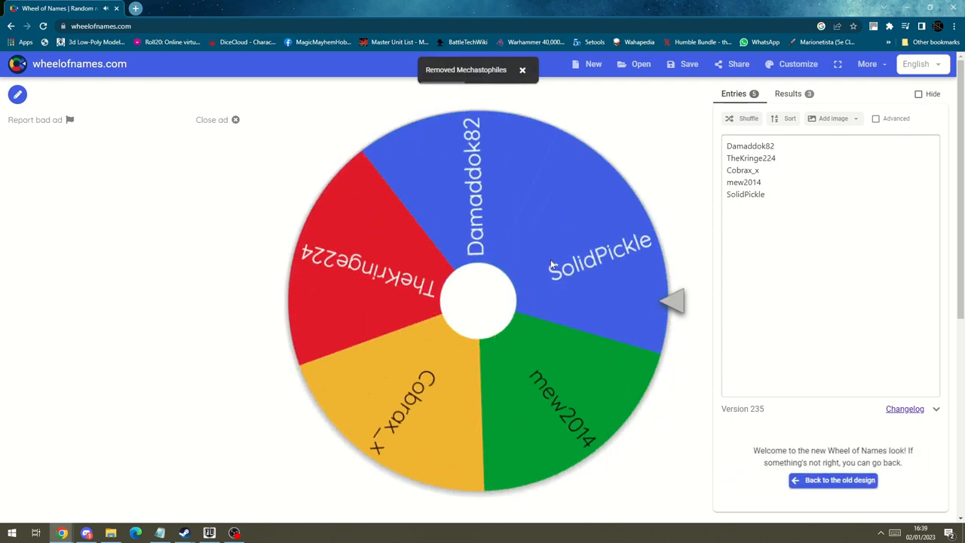
pyautogui.click(480, 301)
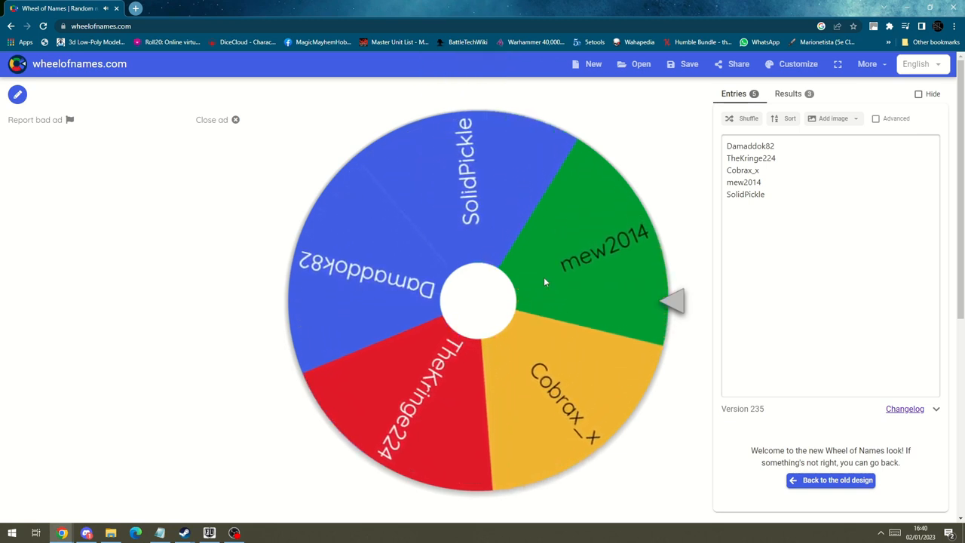
pyautogui.click(480, 302)
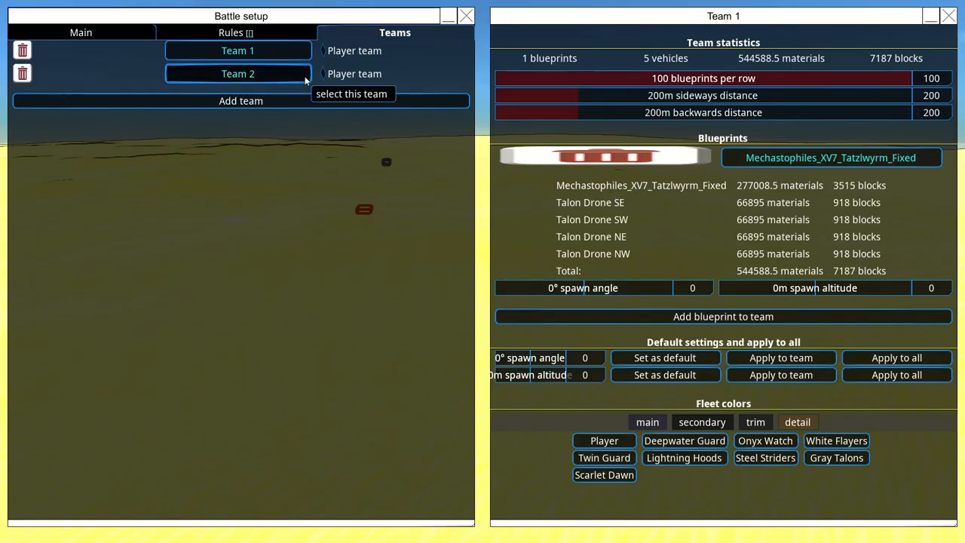
# - Assign the mew2014 Meteor_Mega blueprint to Team 2
pyautogui.click(238, 73)
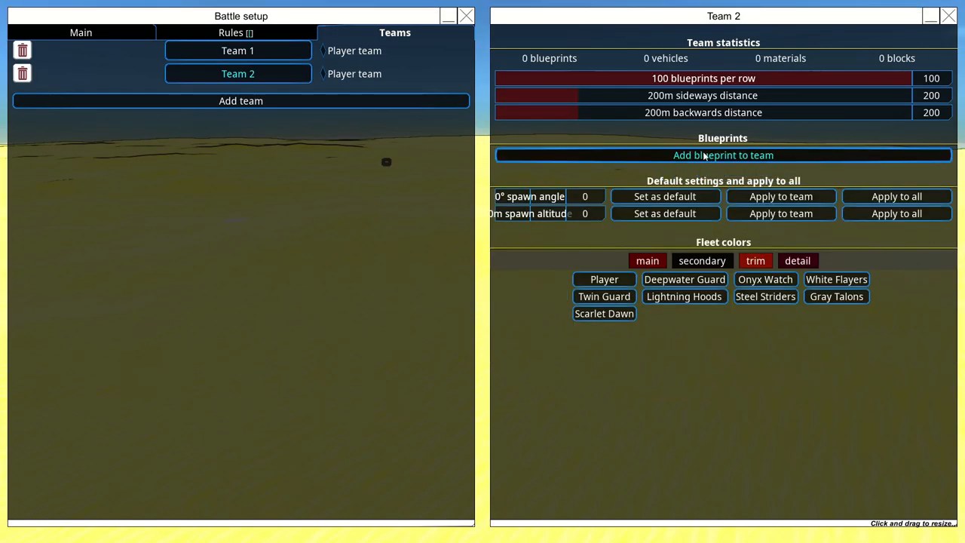
pyautogui.click(722, 154)
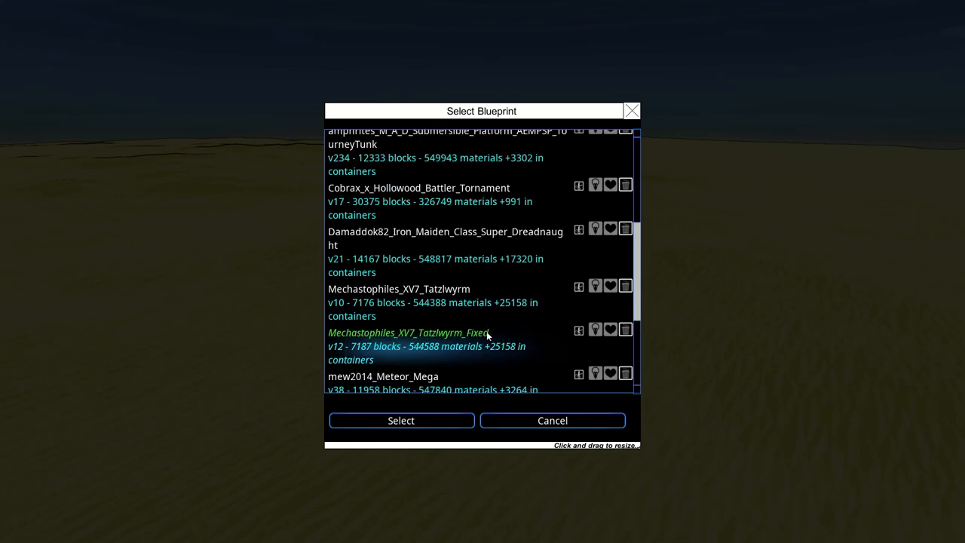
pyautogui.click(401, 419)
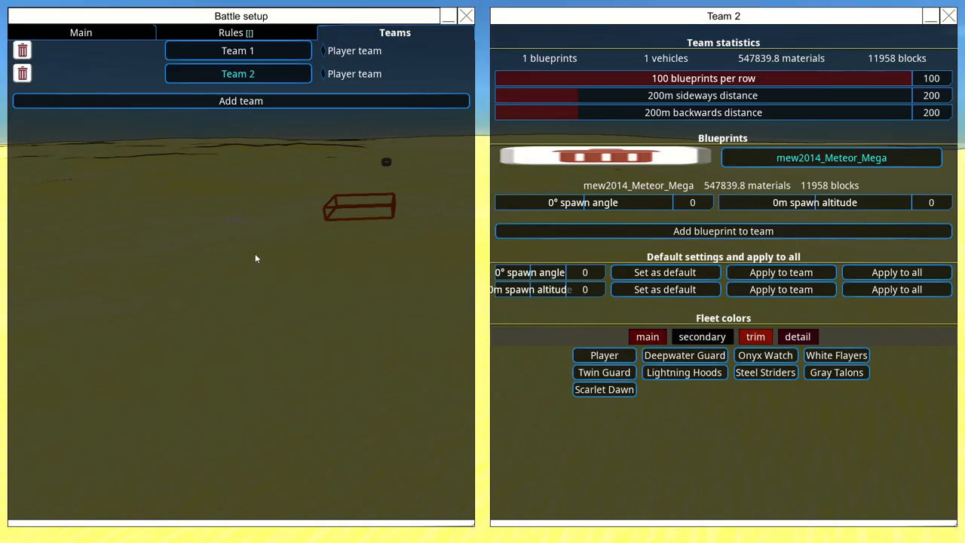
pyautogui.click(81, 33)
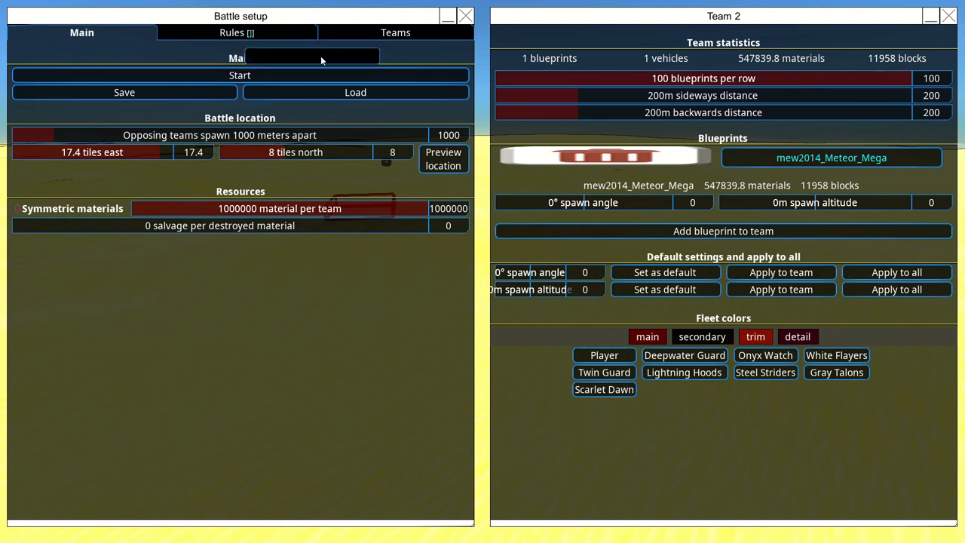
pyautogui.moveTo(279, 60)
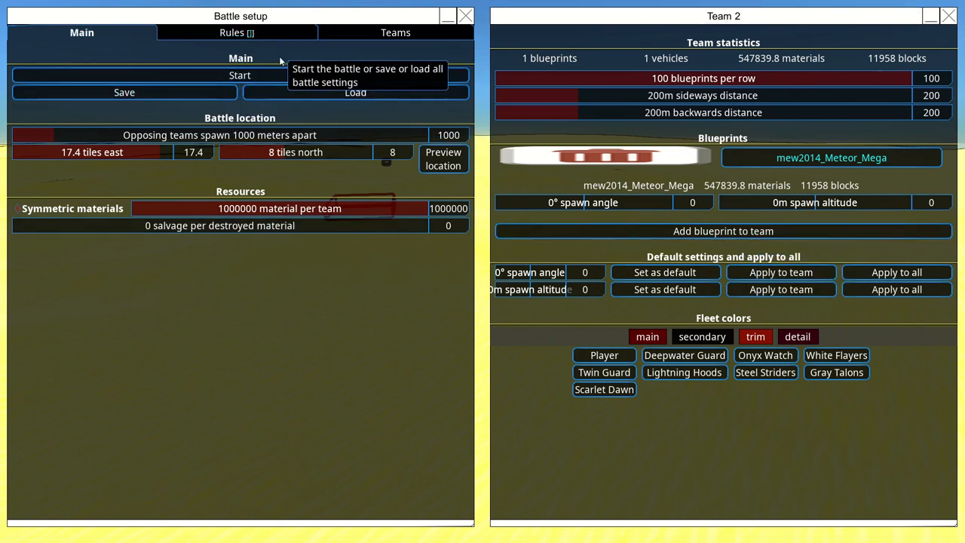
# - Set both teams' spawn altitude to 200m and launch the battle
pyautogui.click(237, 33)
pyautogui.write('1')
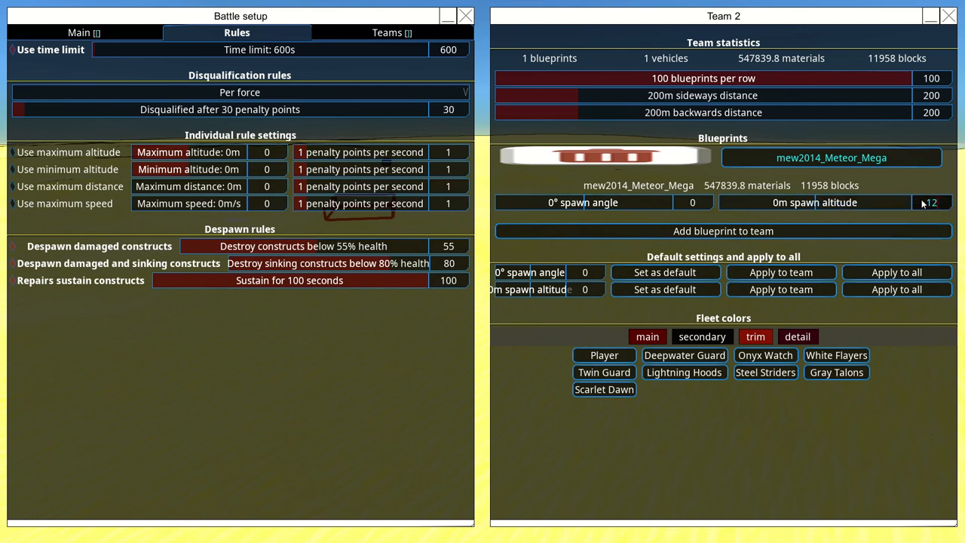
pyautogui.write('200')
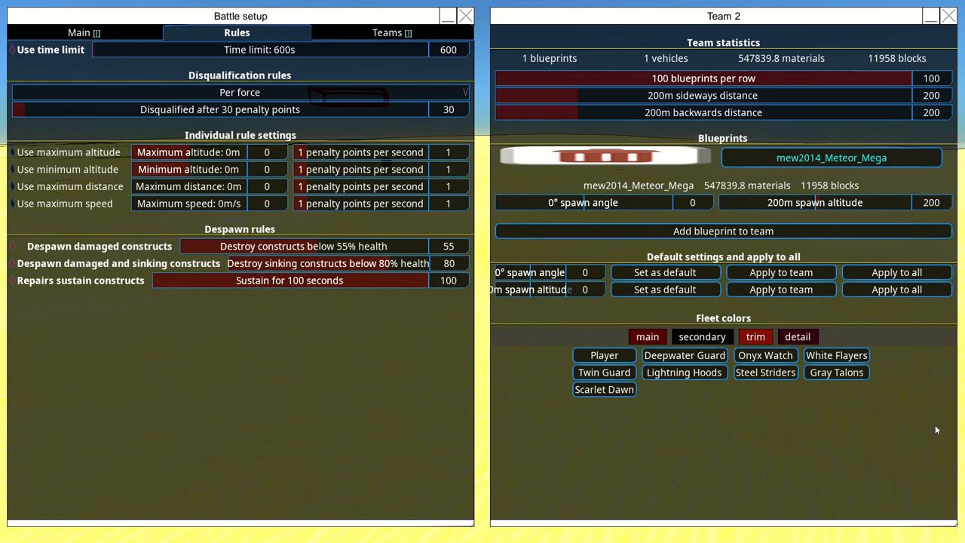
pyautogui.moveTo(350, 130)
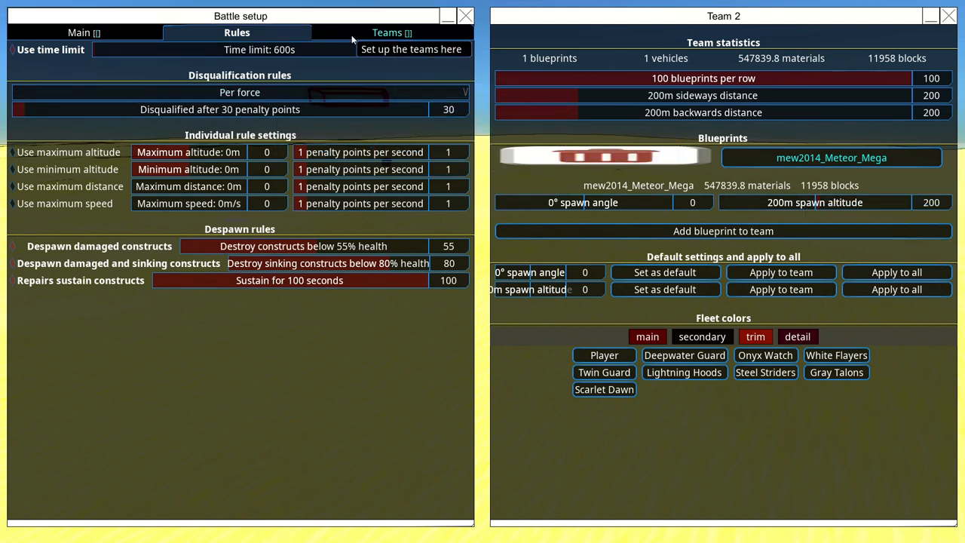
pyautogui.click(392, 33)
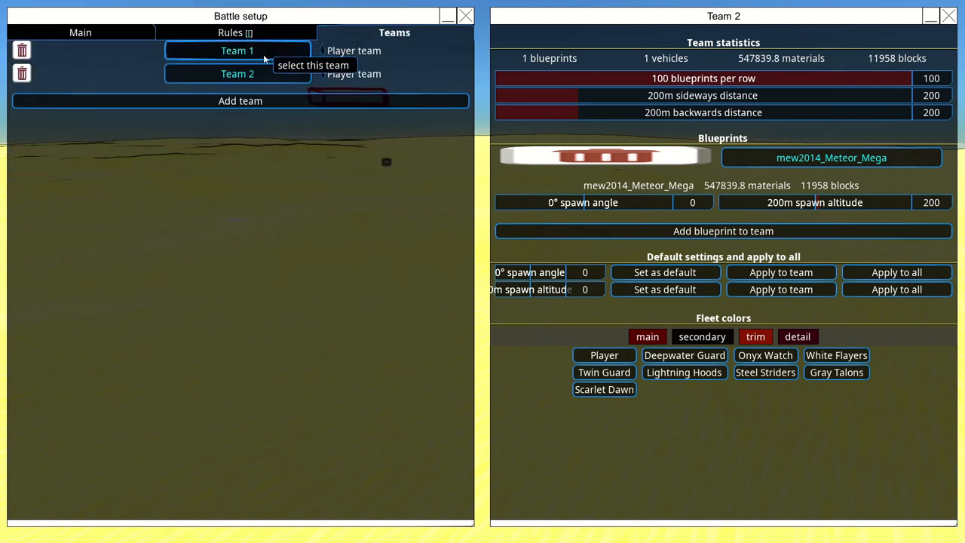
pyautogui.click(236, 51)
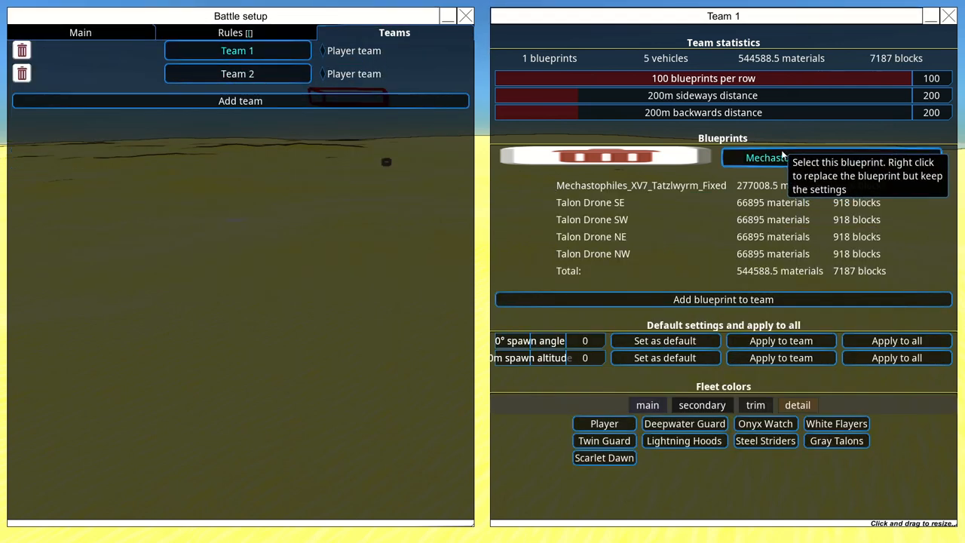
pyautogui.click(829, 158)
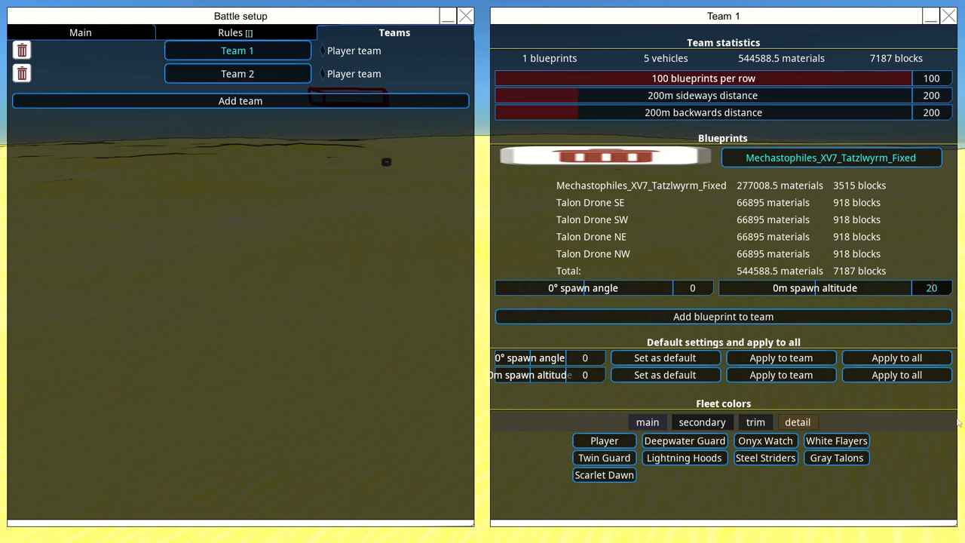
pyautogui.click(81, 32)
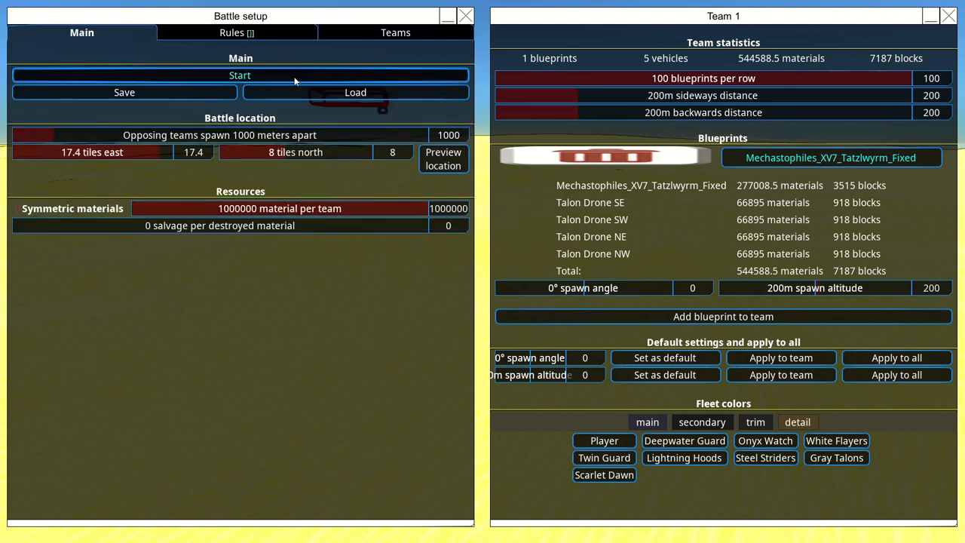
pyautogui.click(239, 75)
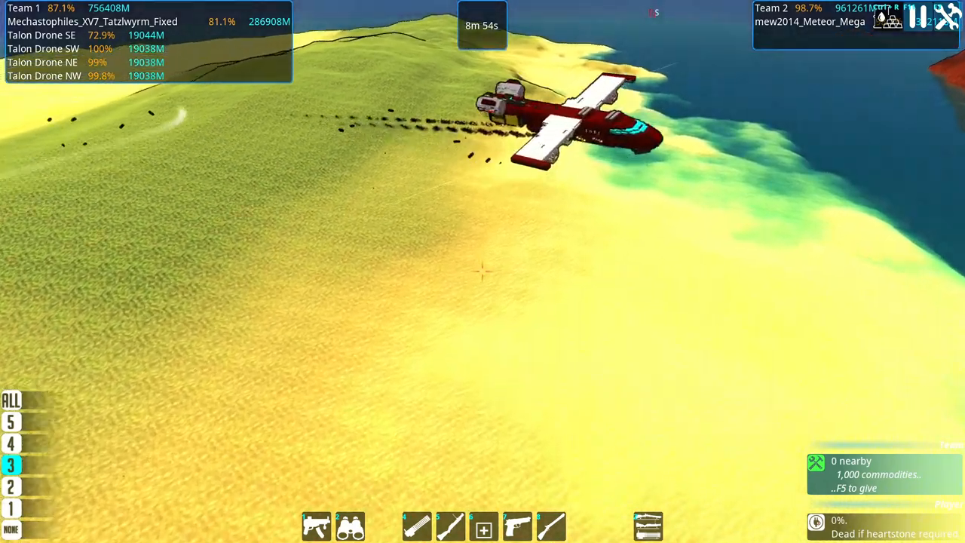
pyautogui.moveTo(483, 271)
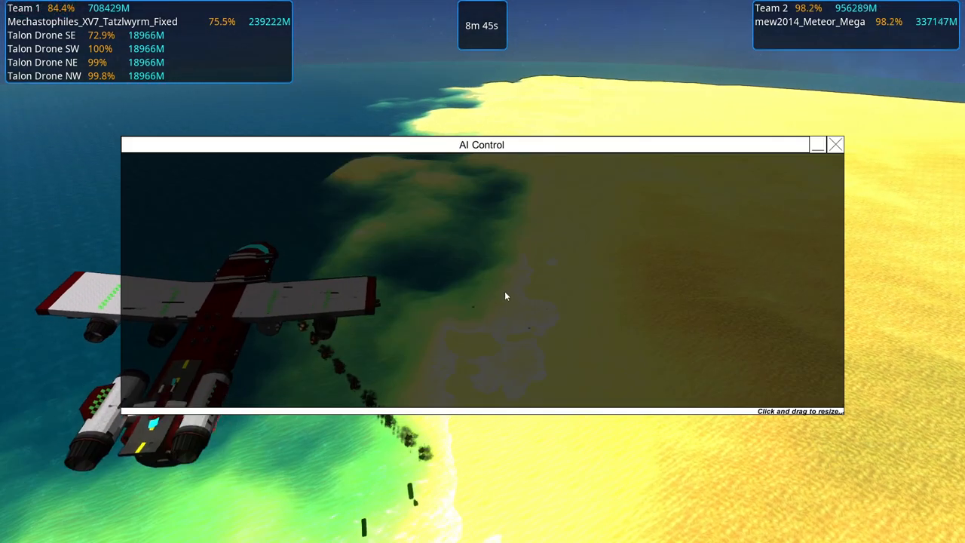
# - Let the Tatzlwyrm fall to 0% against the Meteor Mega, then leave via the Custom battle menu to Setup
pyautogui.click(835, 144)
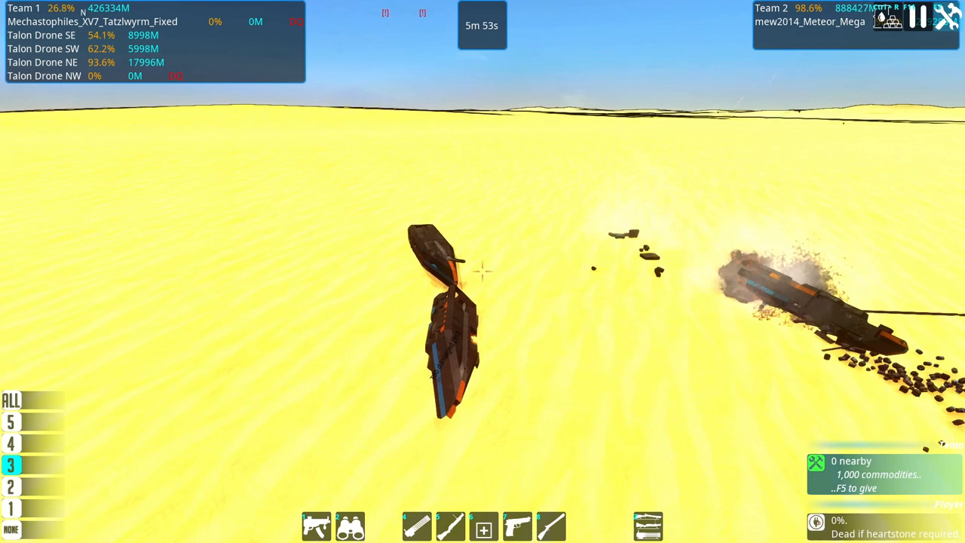
pyautogui.press('Escape')
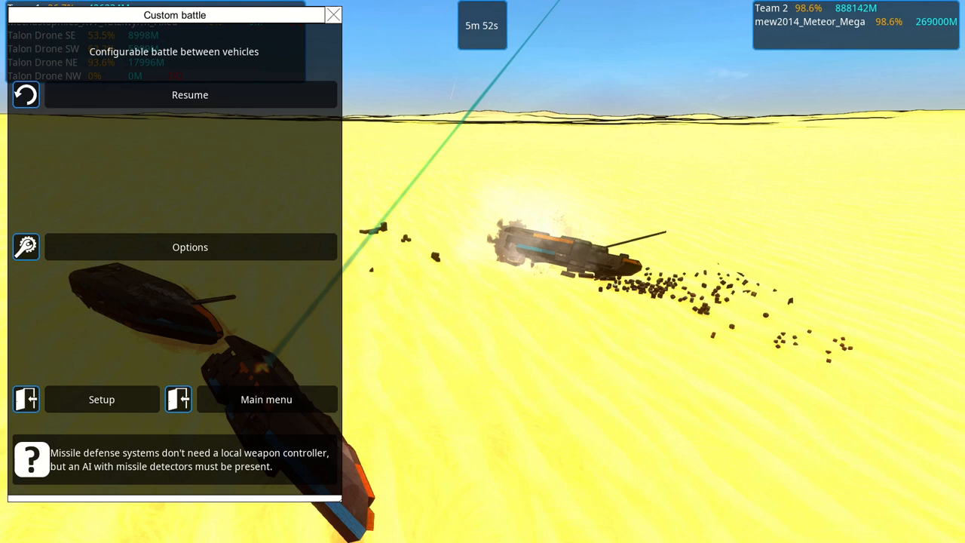
pyautogui.click(101, 398)
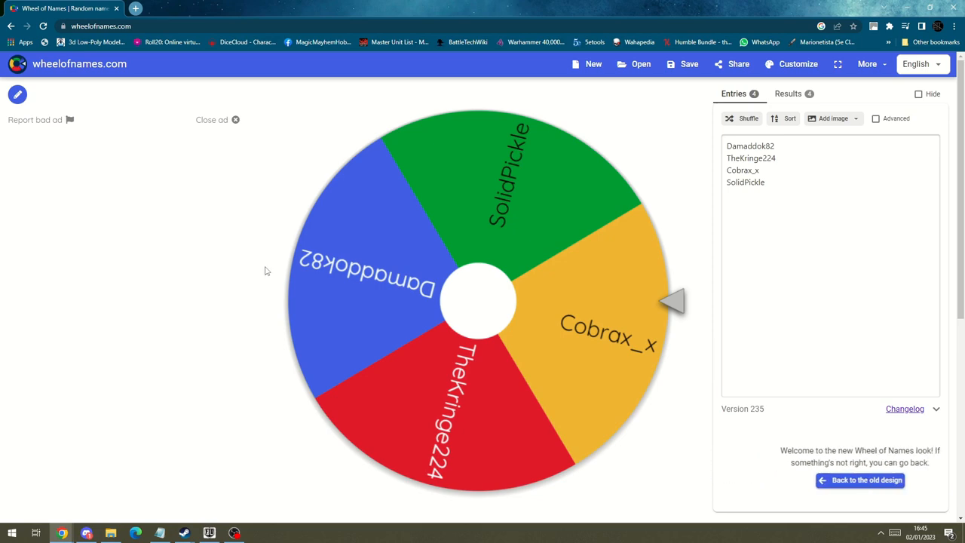
# - Spin the four-entrant wheel repeatedly until it settles on the next competitor
pyautogui.click(479, 301)
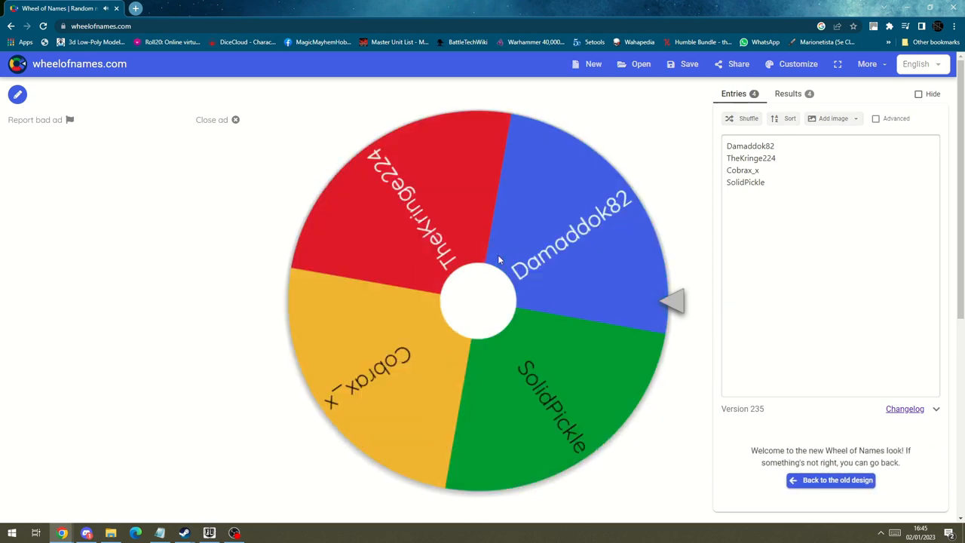
pyautogui.click(480, 301)
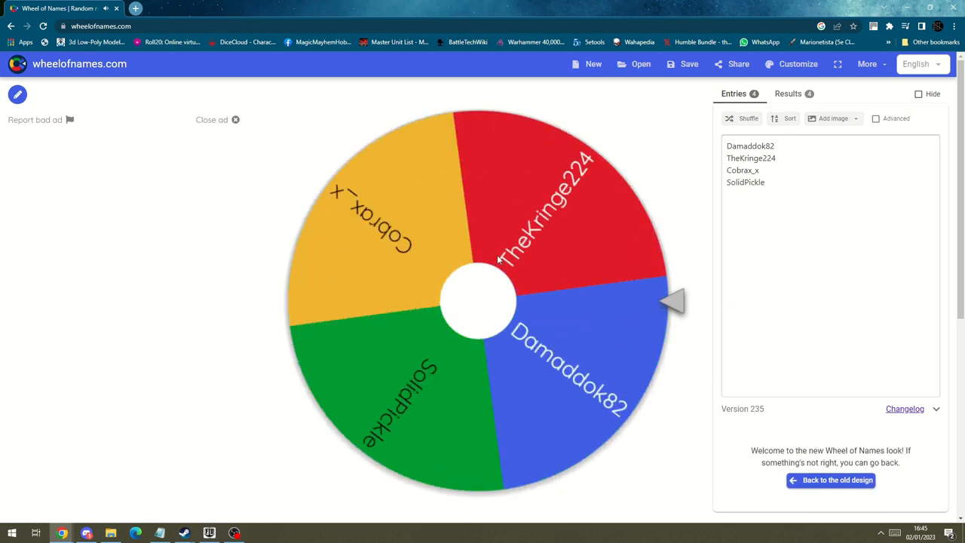
pyautogui.click(480, 301)
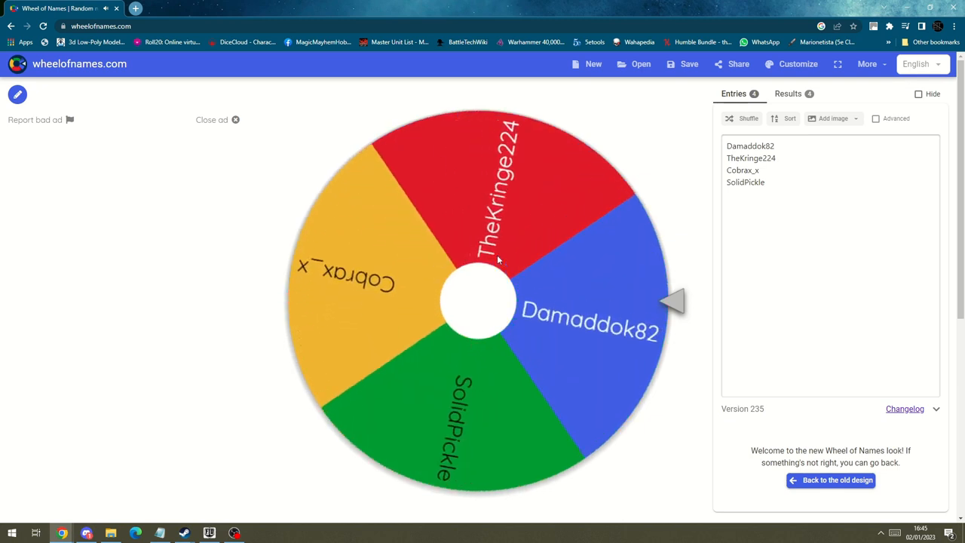
pyautogui.click(479, 301)
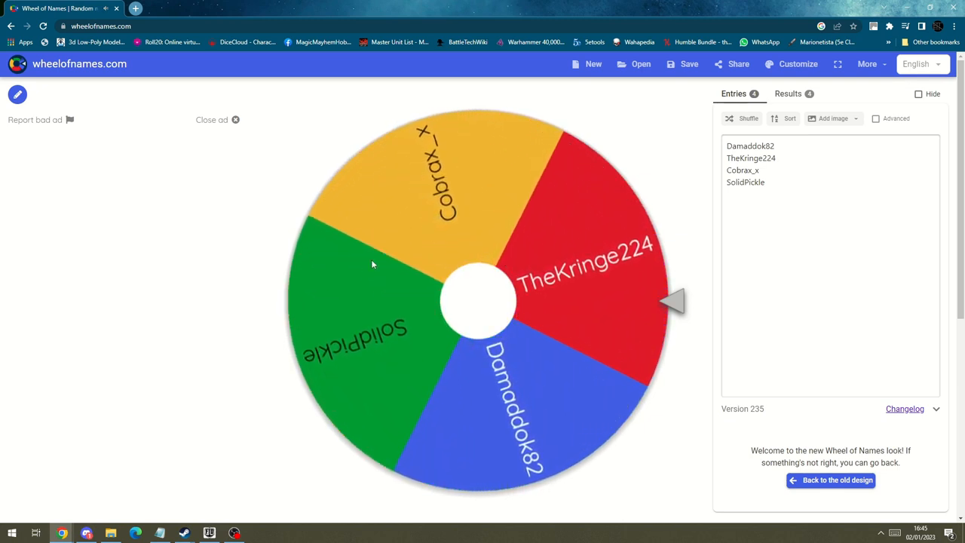
pyautogui.click(479, 300)
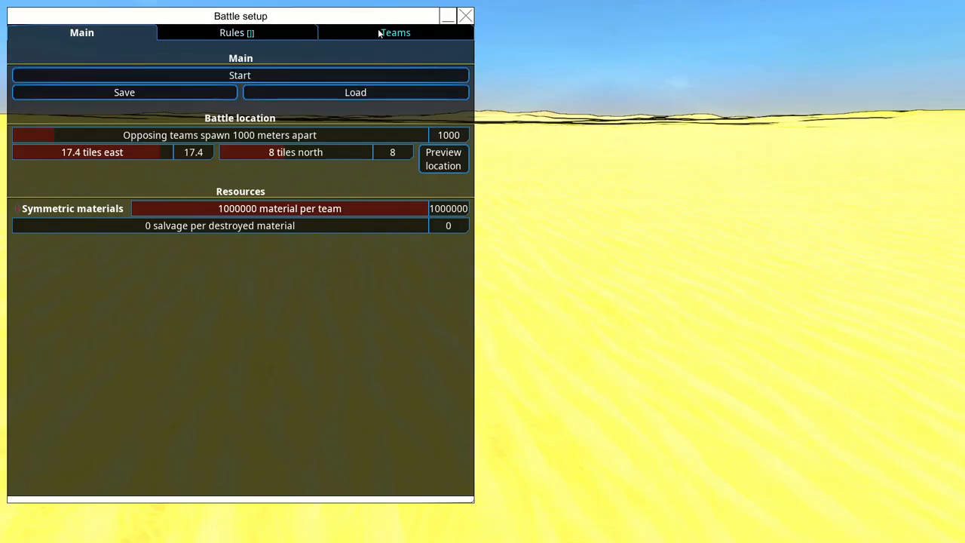
# - Select TheKringe224's KATV-Maximum_Price_Tag blueprint for Team 1, then move to Team 2's settings
pyautogui.click(395, 33)
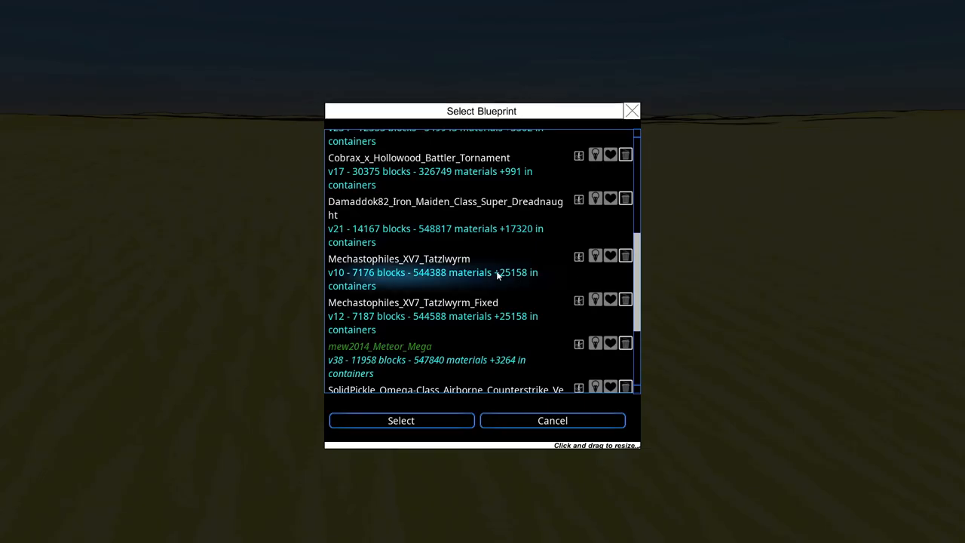
pyautogui.scroll(-3)
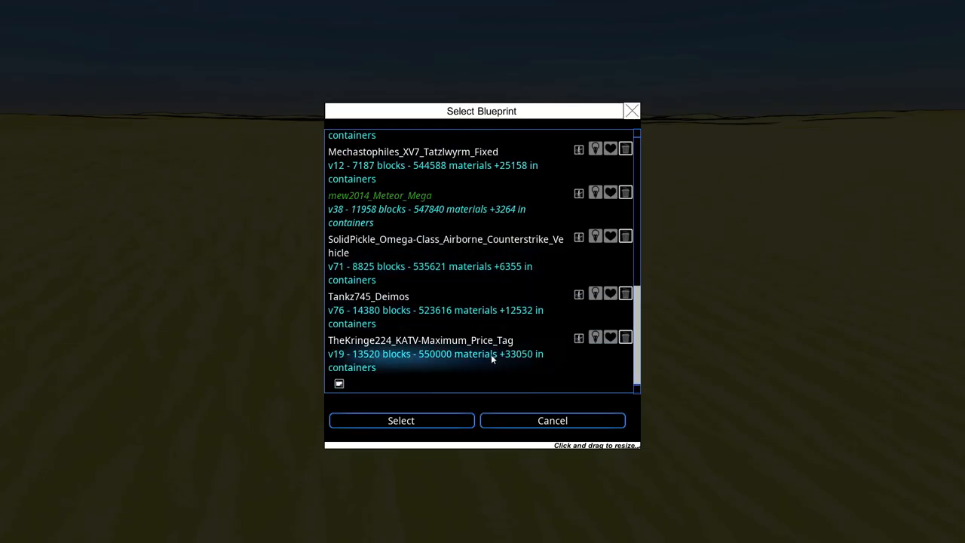
pyautogui.click(401, 419)
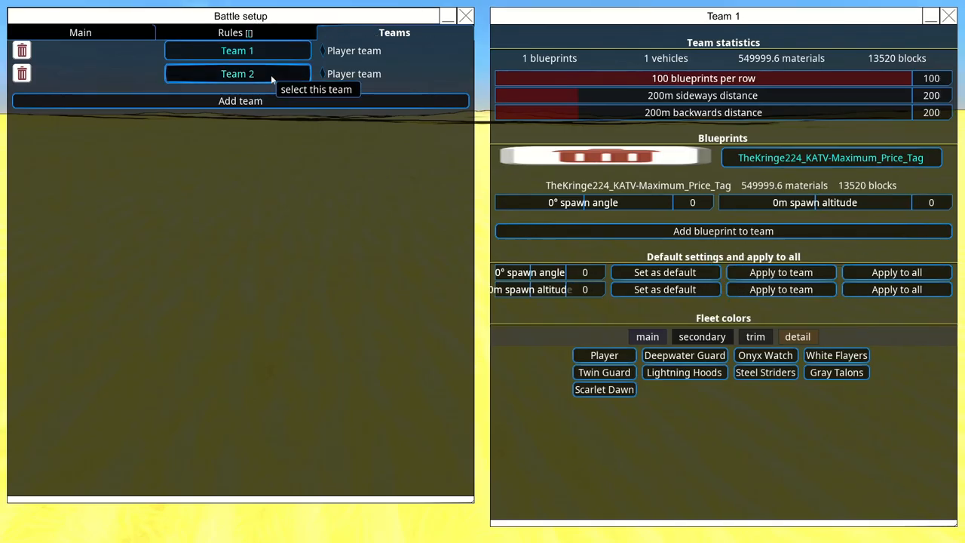
pyautogui.click(236, 72)
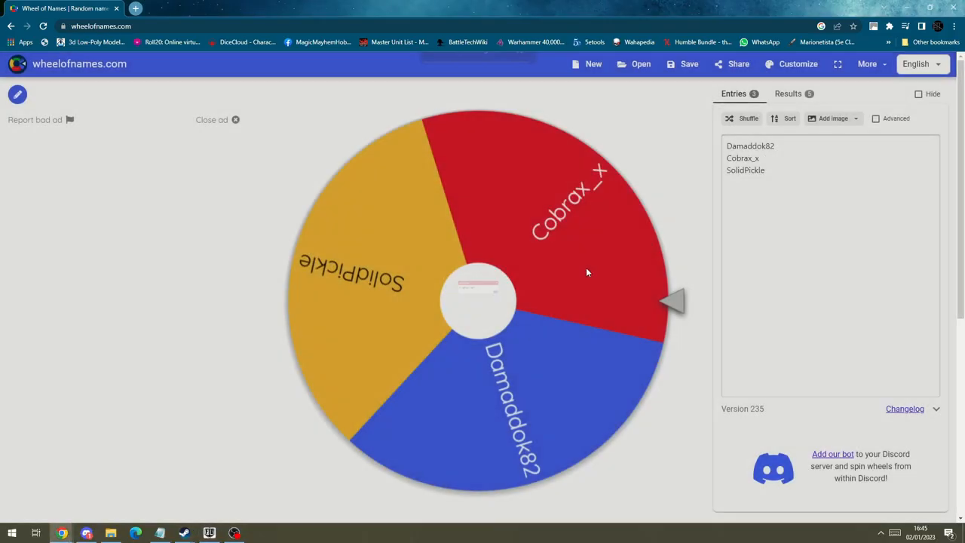
pyautogui.click(482, 302)
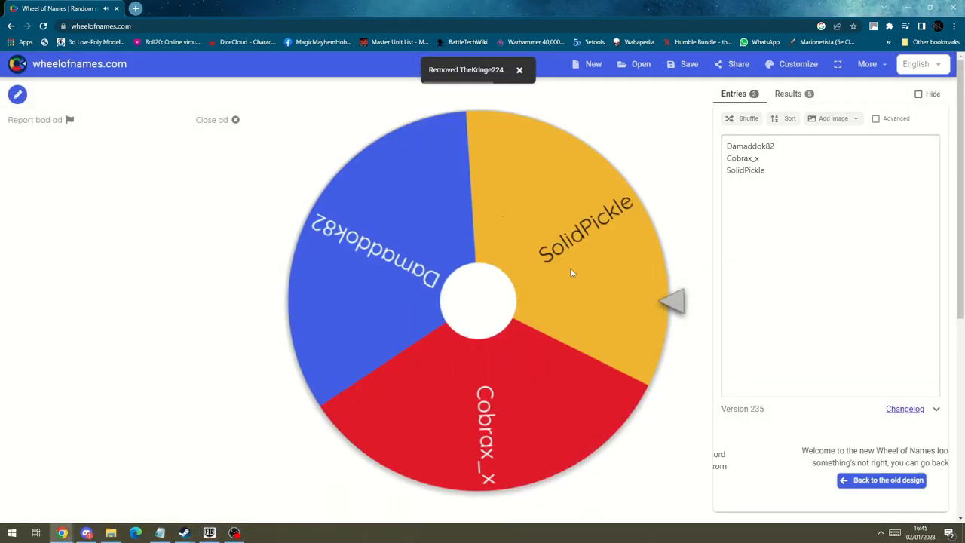
pyautogui.click(479, 301)
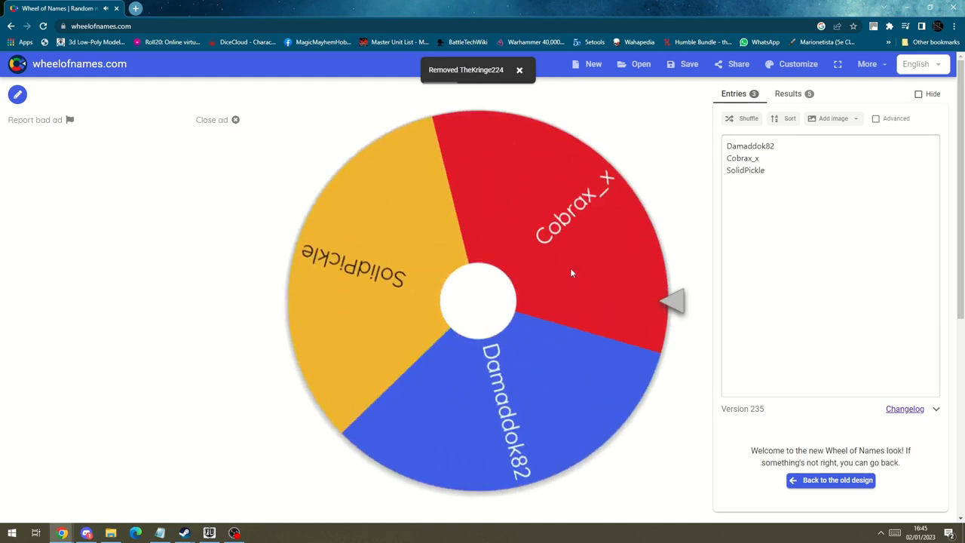
pyautogui.click(480, 302)
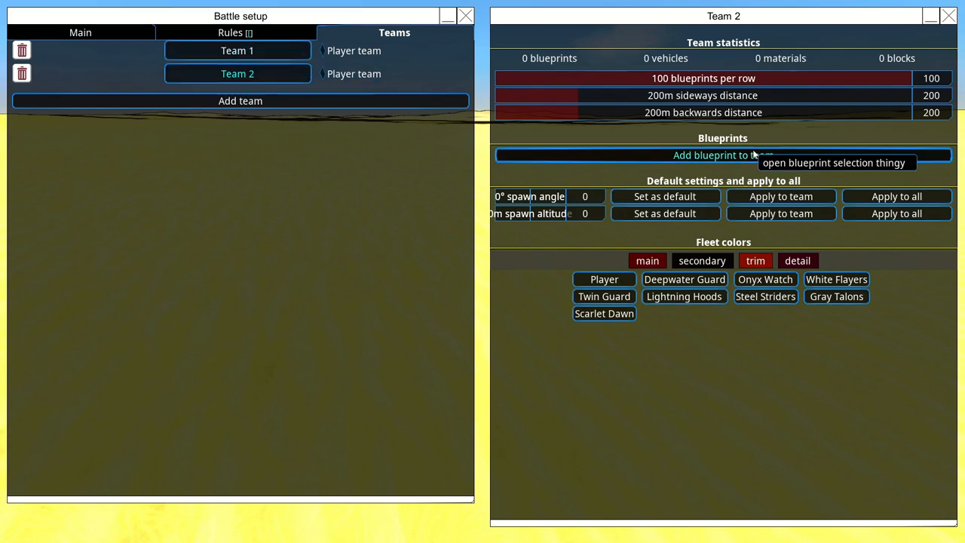
# - Assign SolidPickle's Omega-Class Airborne Counterstrike Vehicle blueprint to Team 2
pyautogui.click(722, 153)
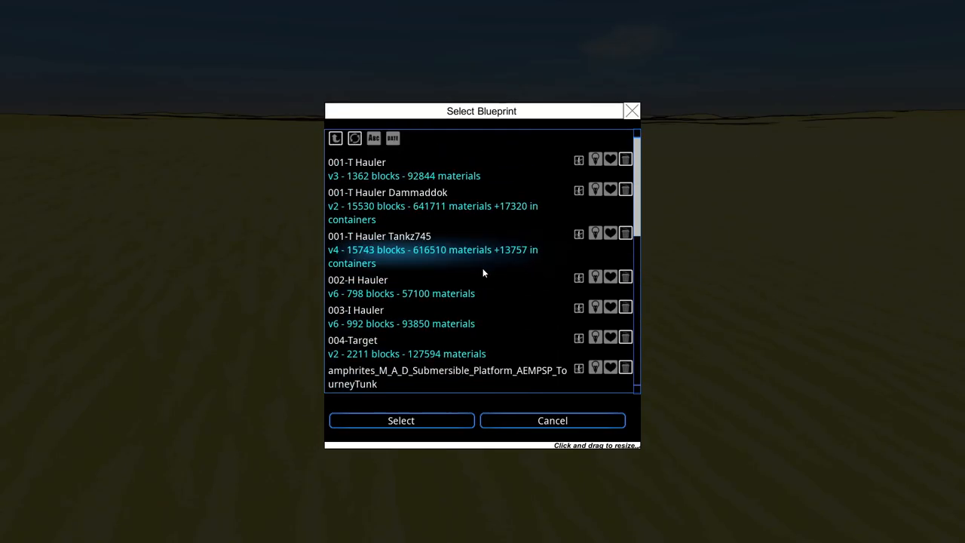
pyautogui.scroll(-3)
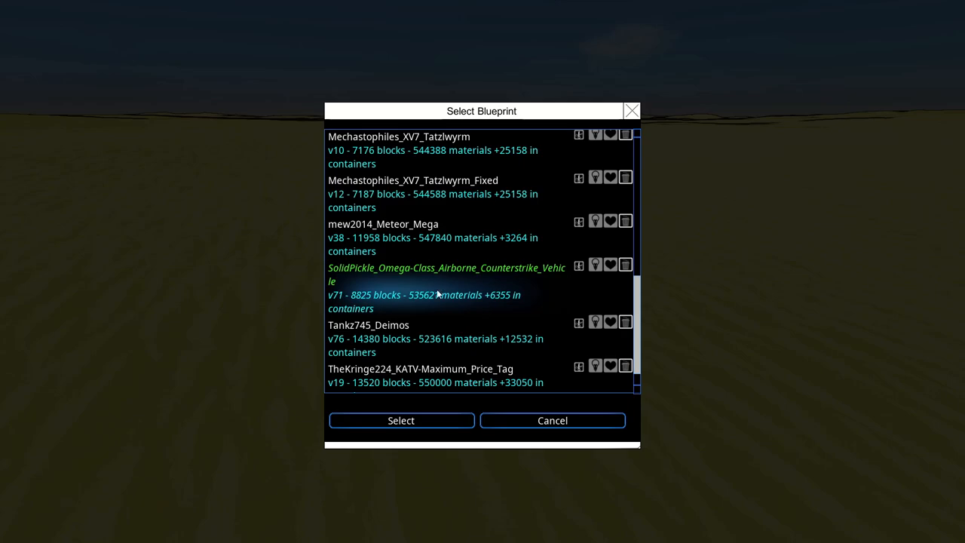
pyautogui.click(401, 419)
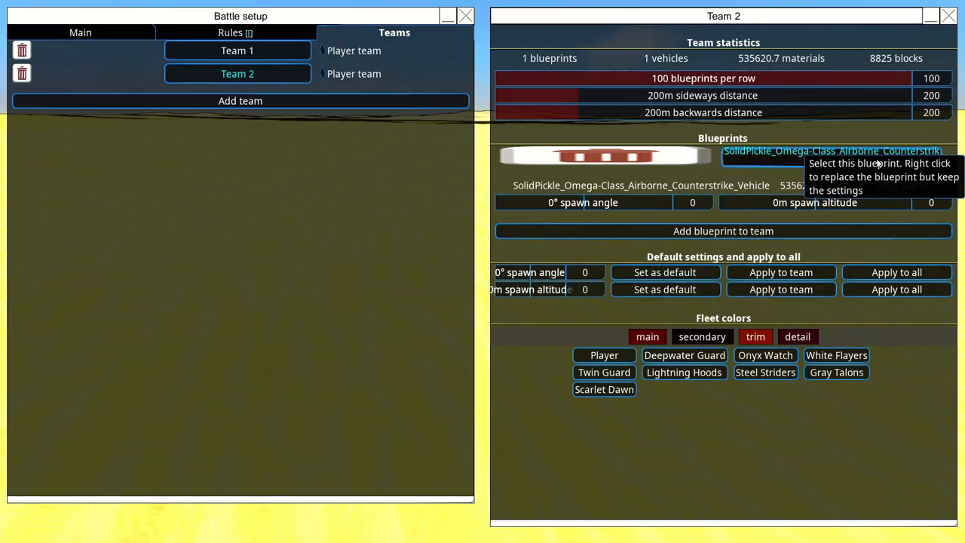
# - Review both teams' blueprints and spawn settings, then return to the Main battle page
pyautogui.click(236, 51)
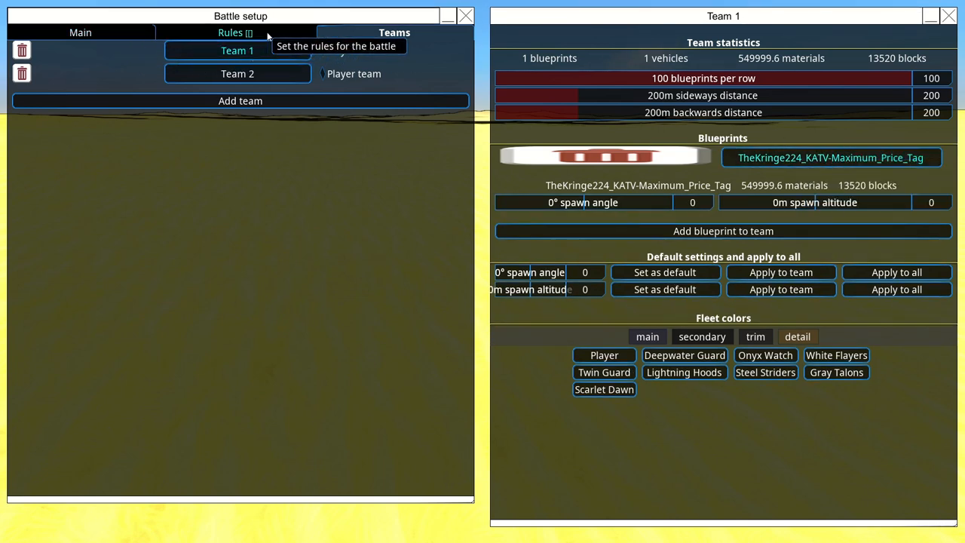
pyautogui.moveTo(238, 73)
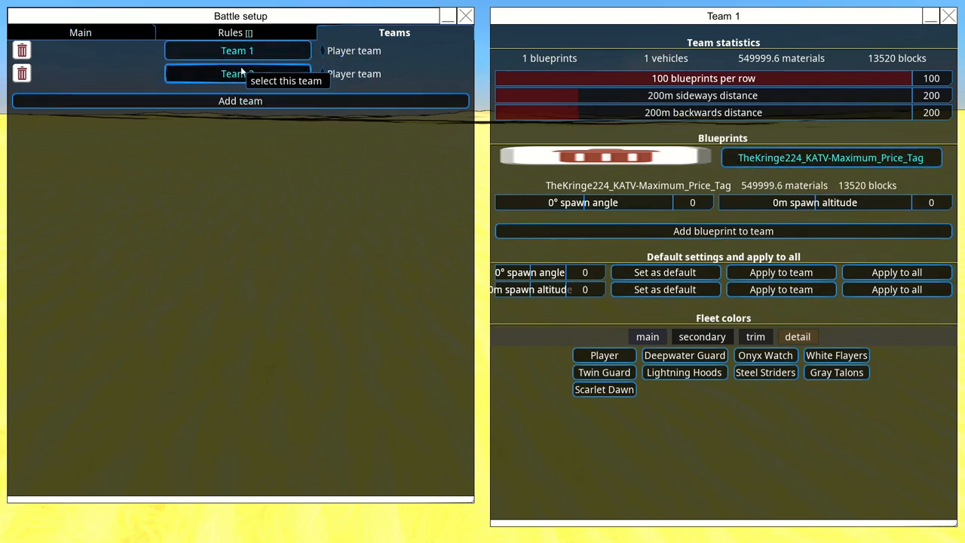
pyautogui.click(238, 72)
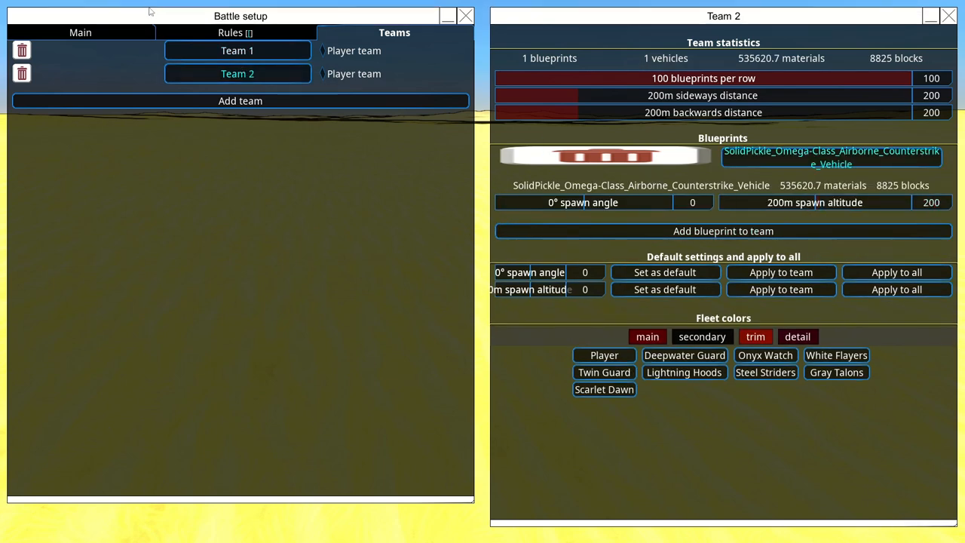
pyautogui.click(82, 32)
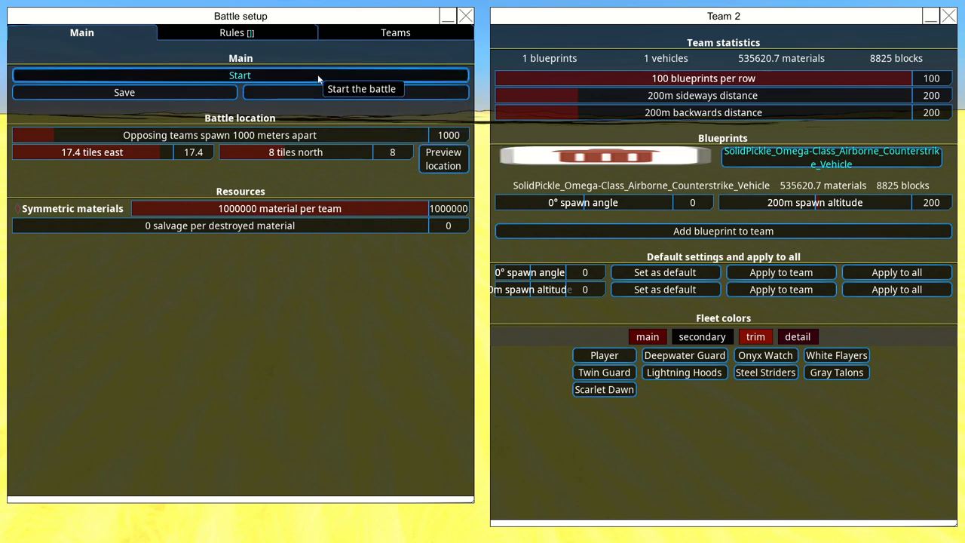
# - Launch the desert battle between the KATV and the Omega-Class vehicle
pyautogui.click(239, 76)
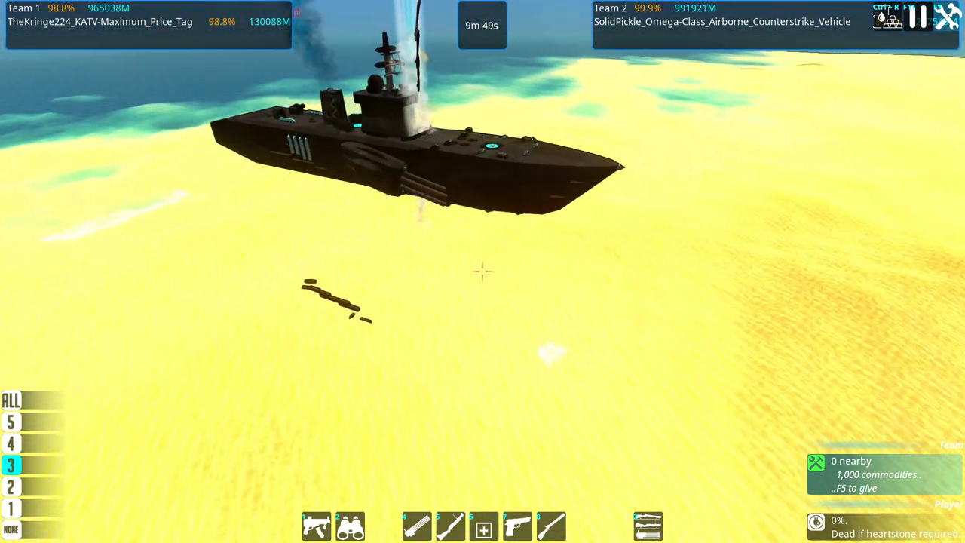
pyautogui.moveTo(483, 272)
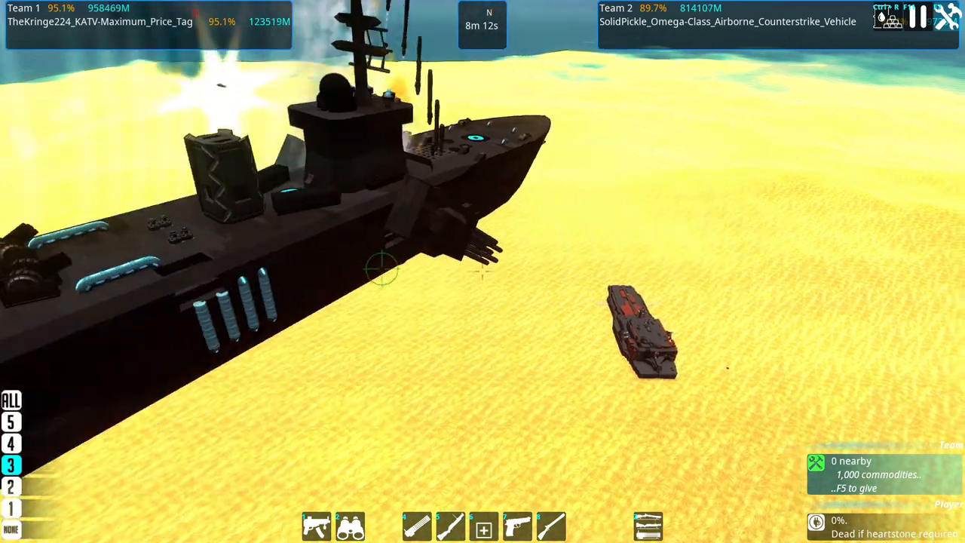
pyautogui.moveTo(385, 271)
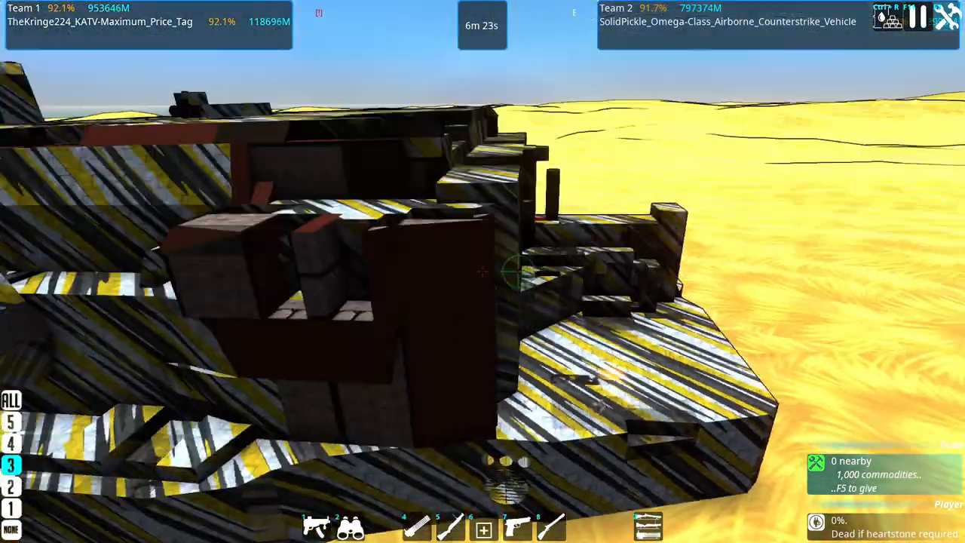
pyautogui.moveTo(482, 272)
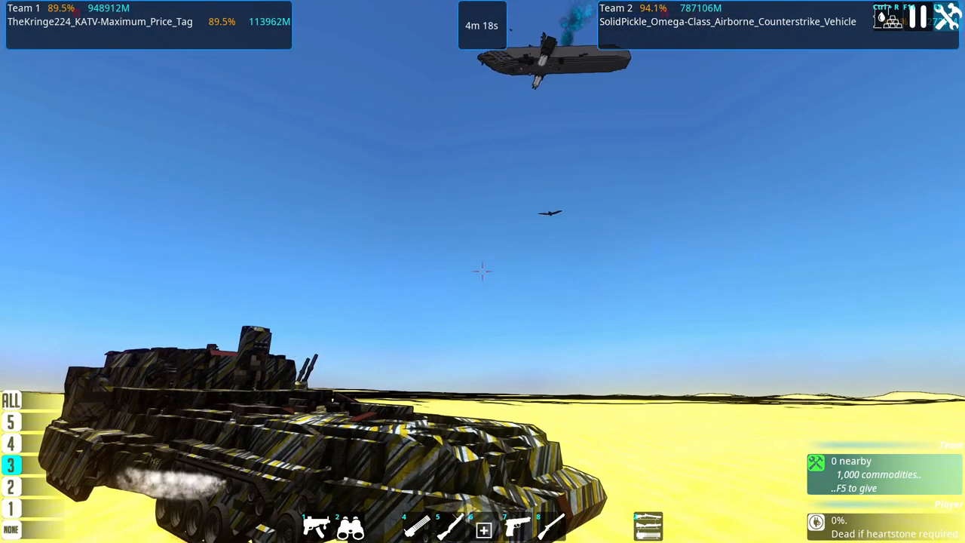
# - Pause the desert battle at 4m17s and bring up the custom battle menu
pyautogui.press('Escape')
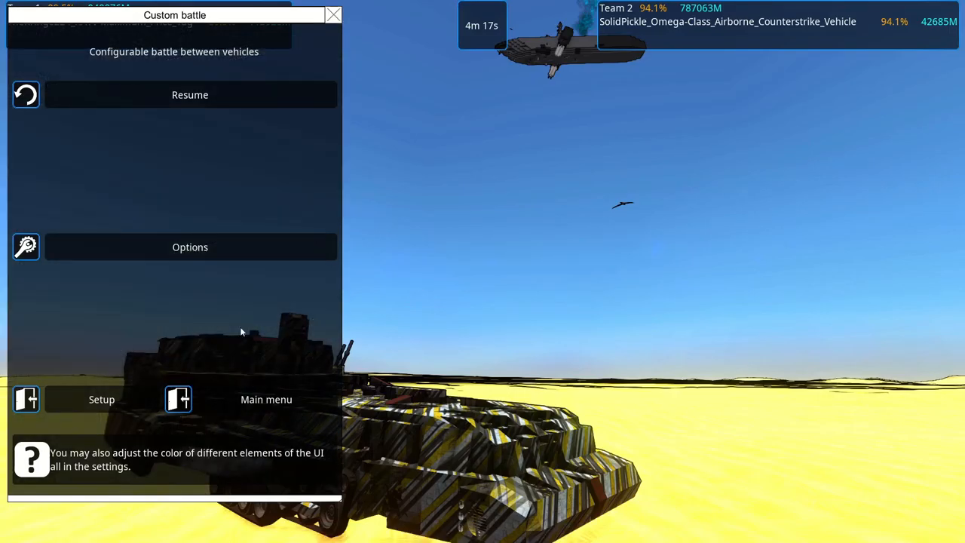
# - In battle setup, assign Cobrax_x_Hollowood_Battler_Tornament as Team 2's vehicle
pyautogui.click(101, 398)
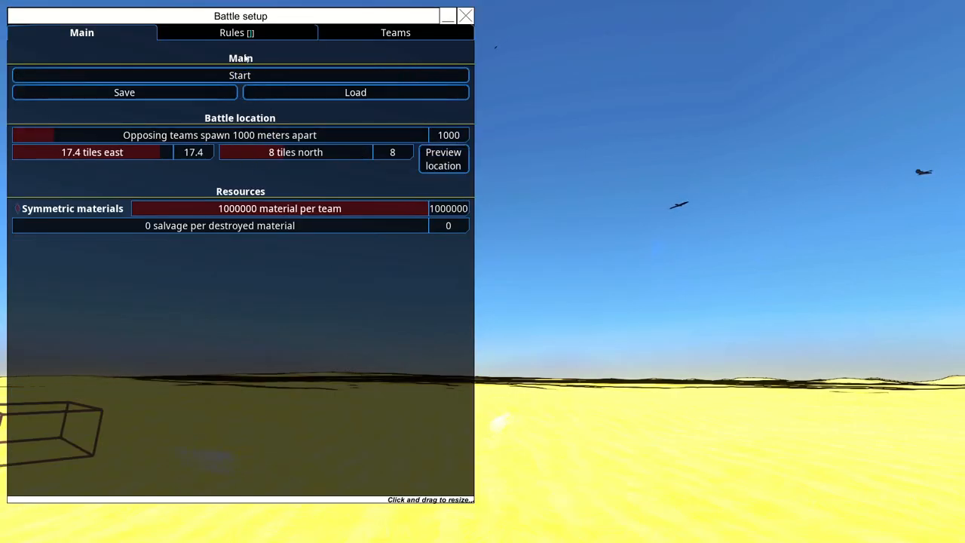
pyautogui.click(395, 34)
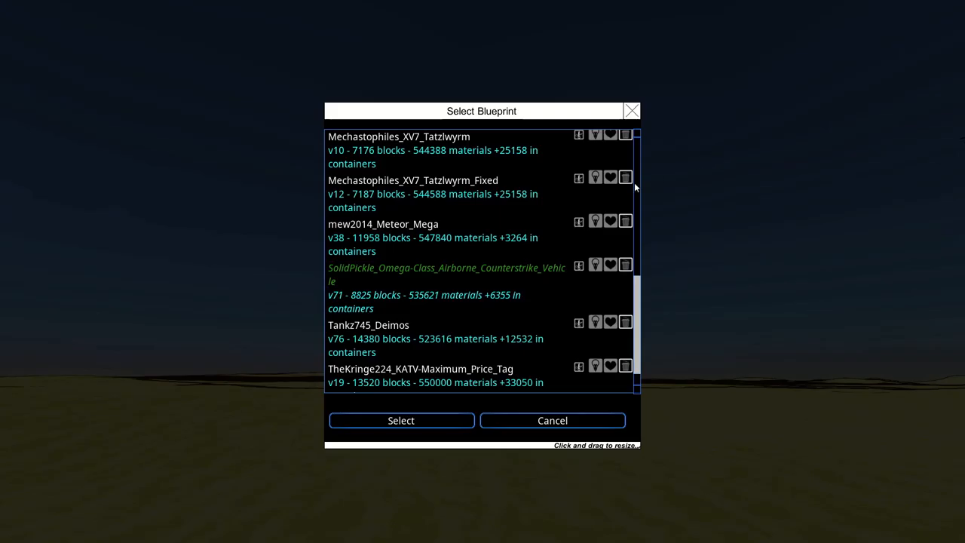
pyautogui.scroll(3)
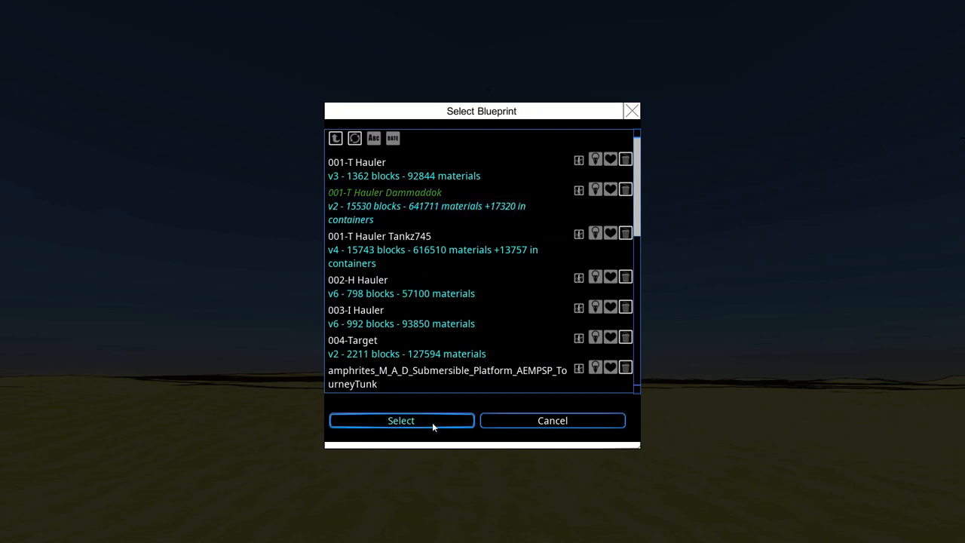
pyautogui.click(401, 419)
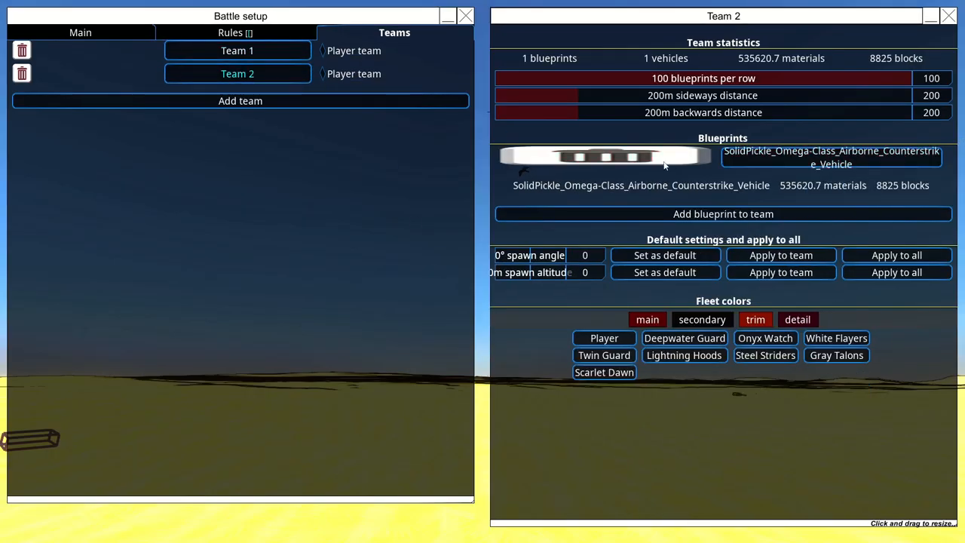
pyautogui.click(722, 215)
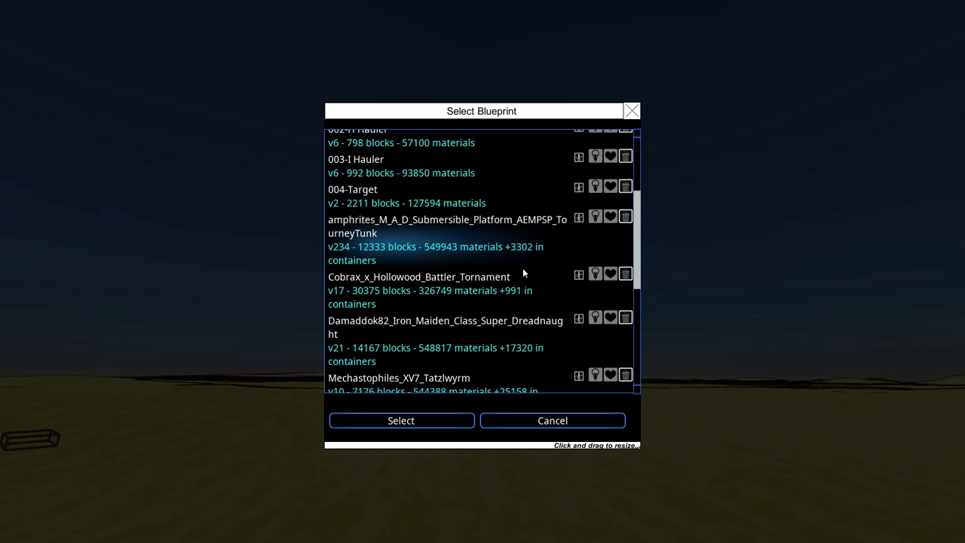
pyautogui.scroll(3)
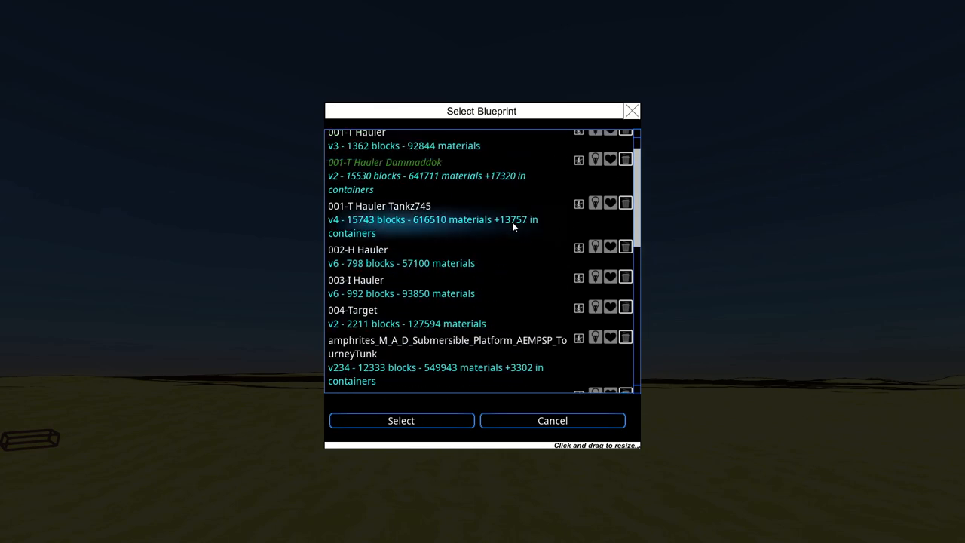
pyautogui.scroll(-3)
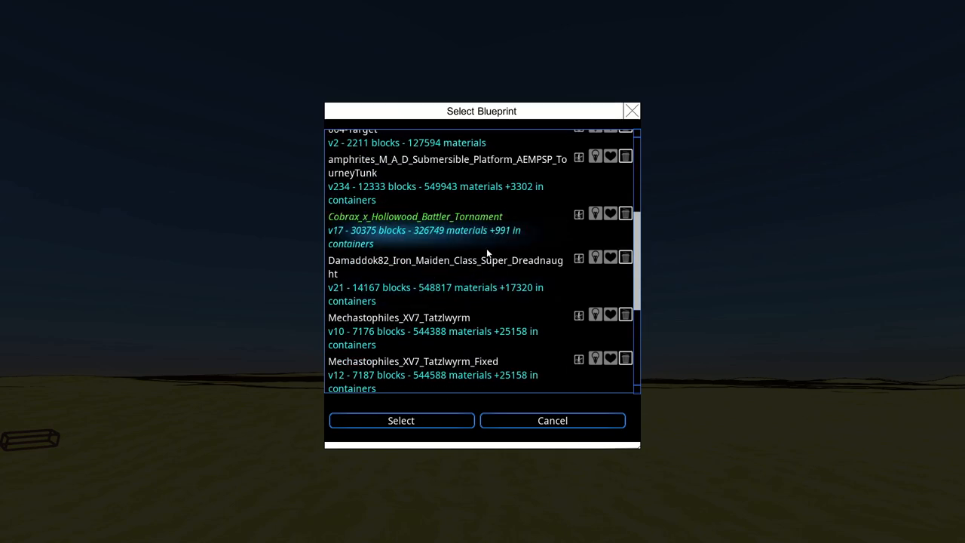
pyautogui.click(401, 419)
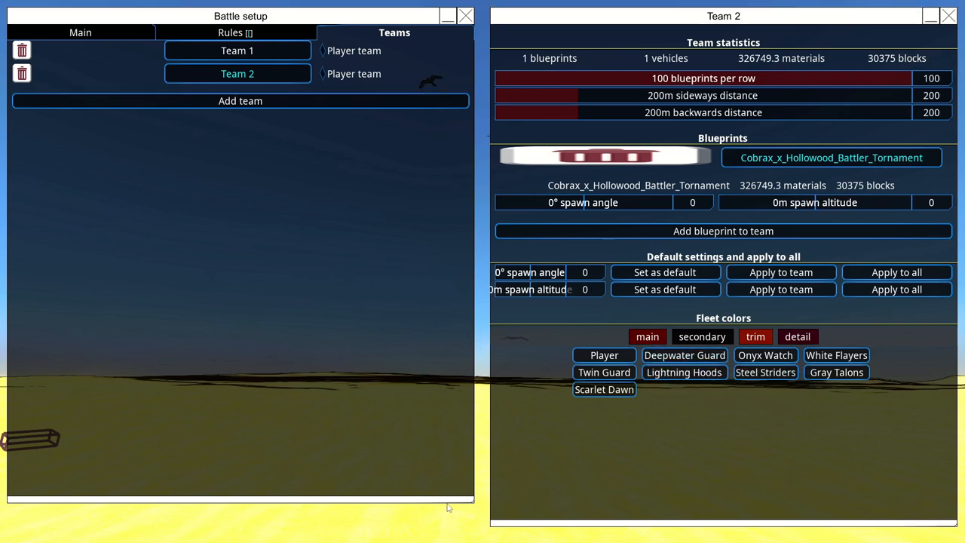
# - Review both teams' fleets and the rules, then start the Iron Maiden vs Hollowood Battler battle
pyautogui.click(237, 51)
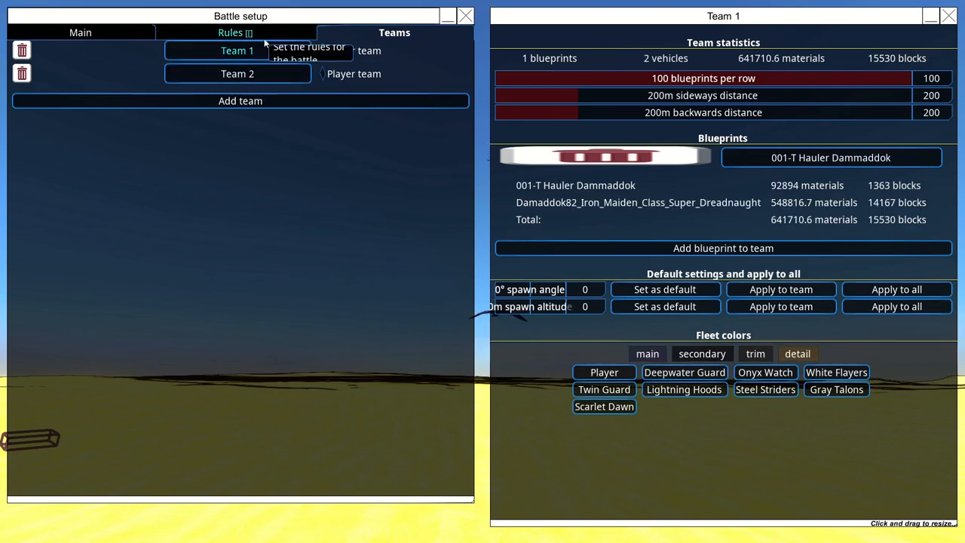
pyautogui.click(229, 33)
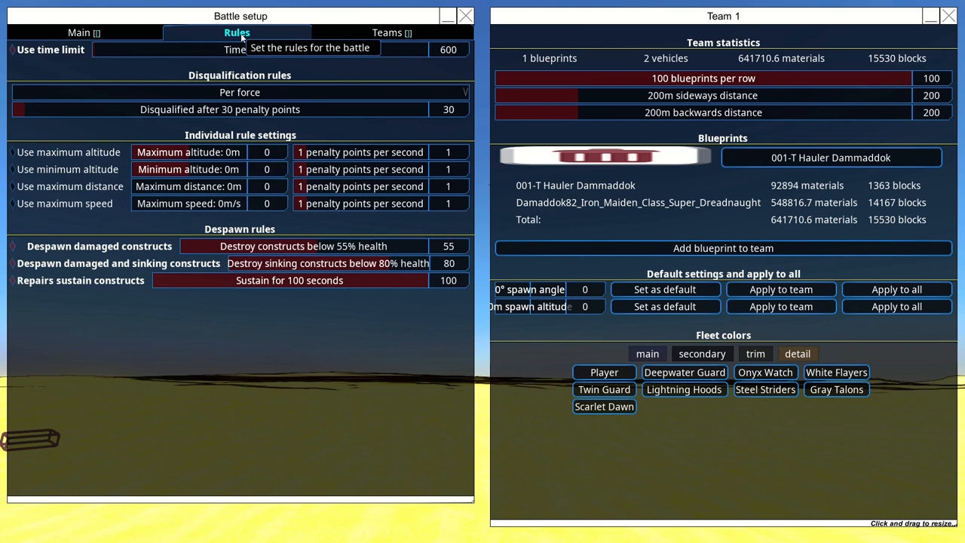
pyautogui.click(386, 33)
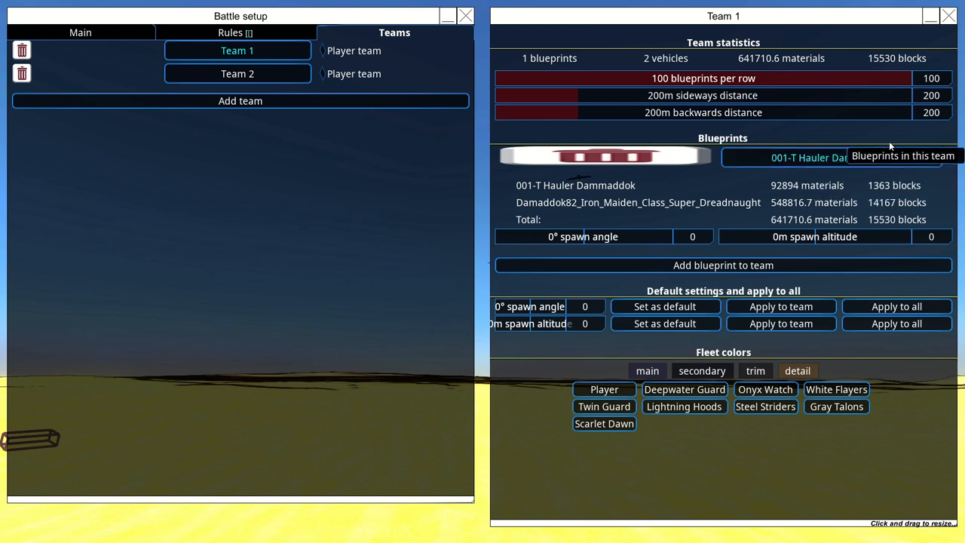
pyautogui.click(237, 72)
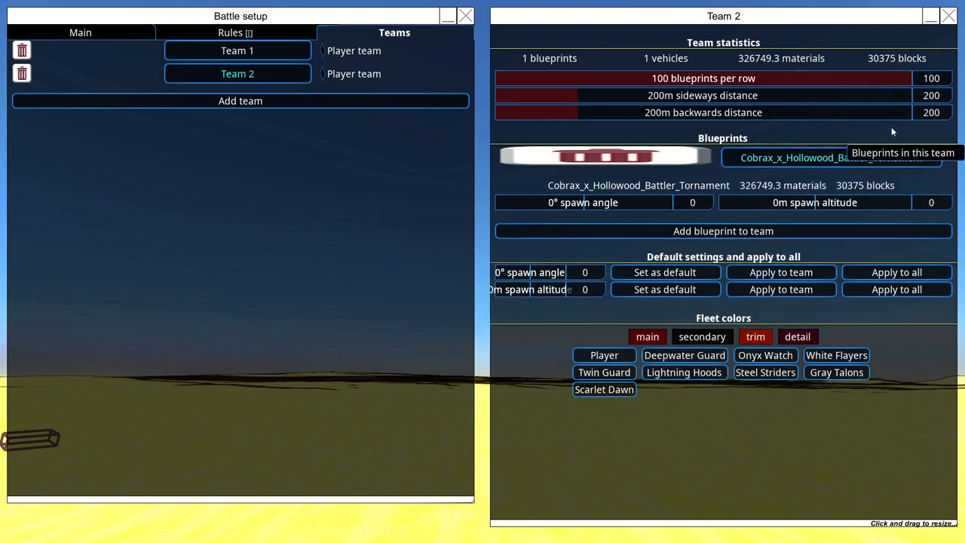
pyautogui.click(81, 33)
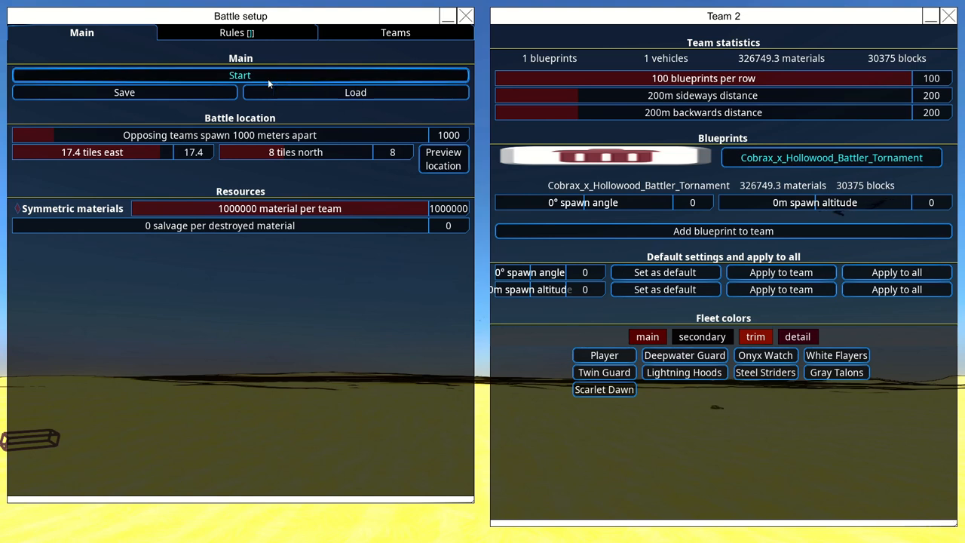
pyautogui.click(239, 75)
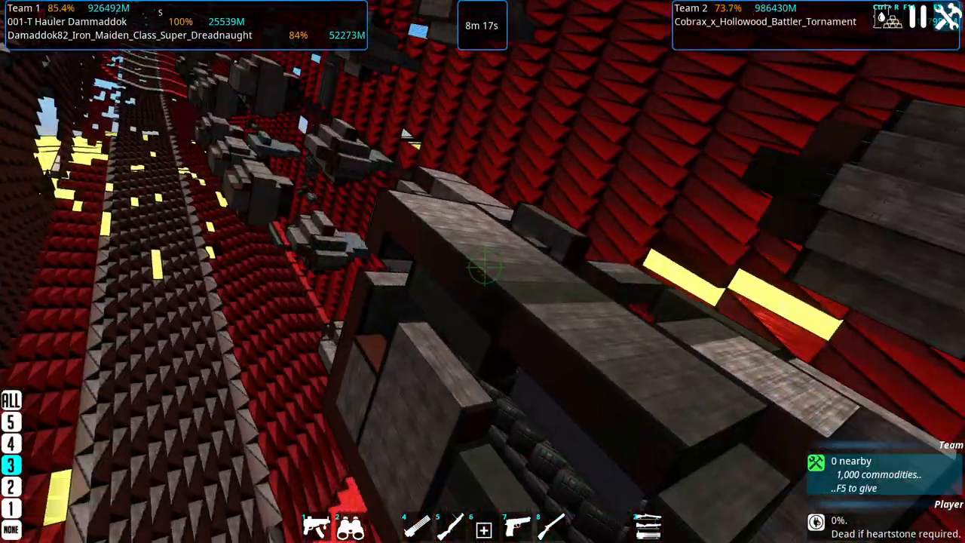
pyautogui.moveTo(482, 272)
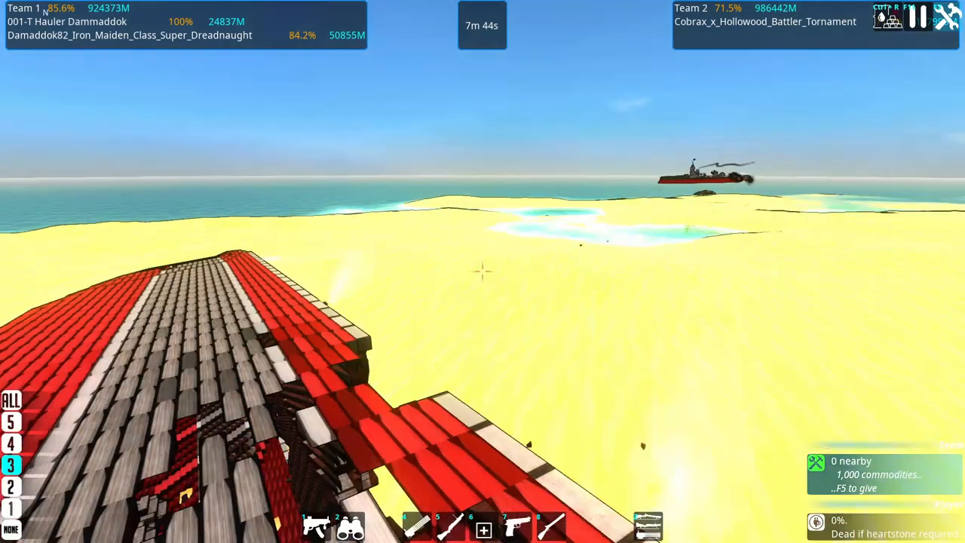
pyautogui.moveTo(483, 272)
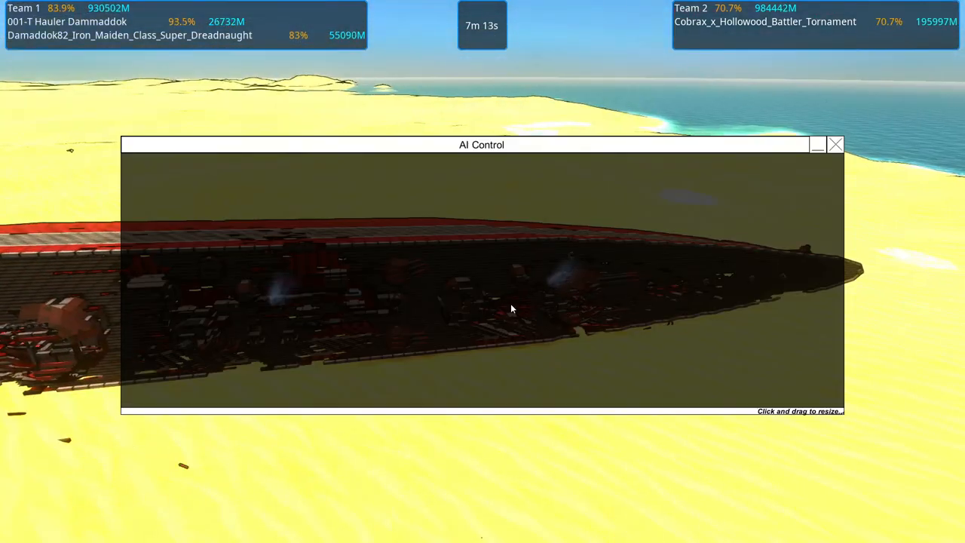
# - Close the AI Control window to bring the desert battle fully back into view
pyautogui.click(835, 145)
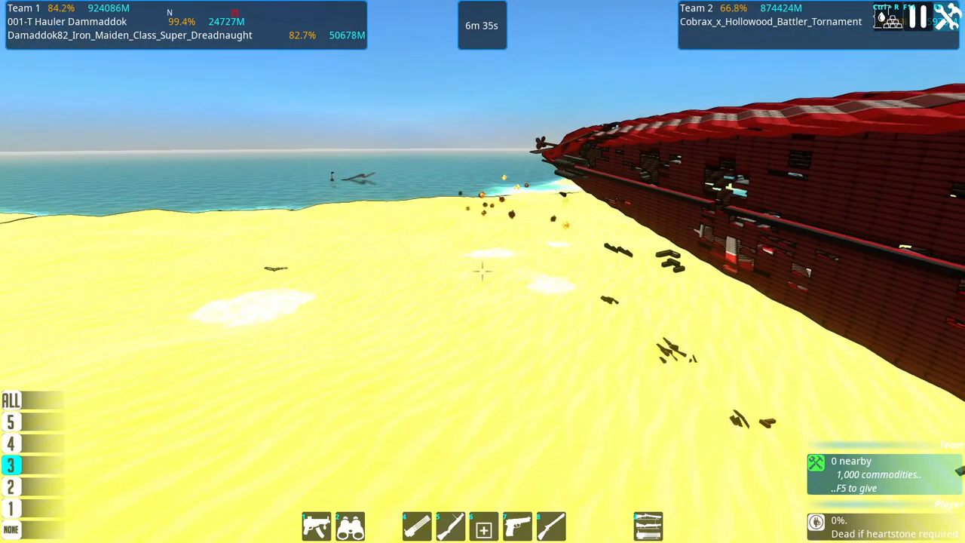
pyautogui.moveTo(483, 271)
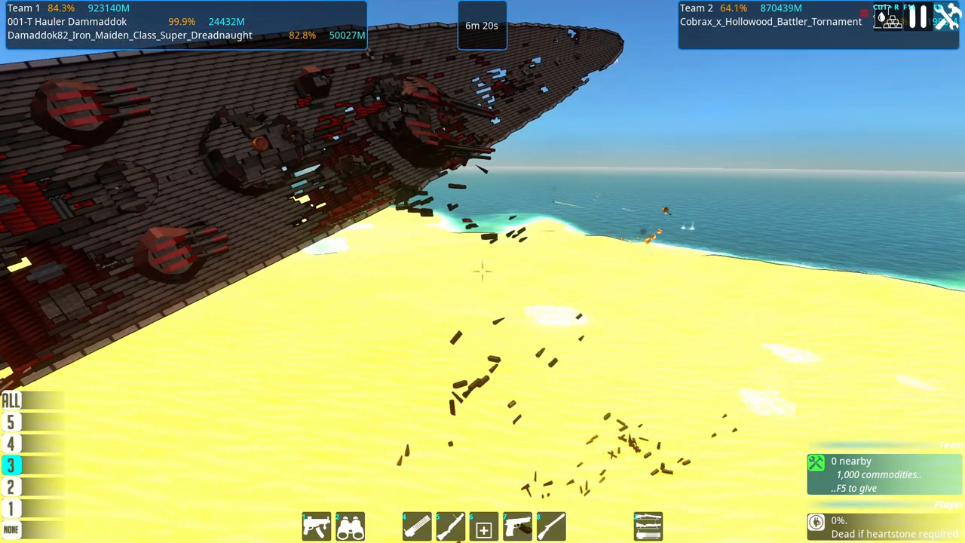
pyautogui.moveTo(483, 271)
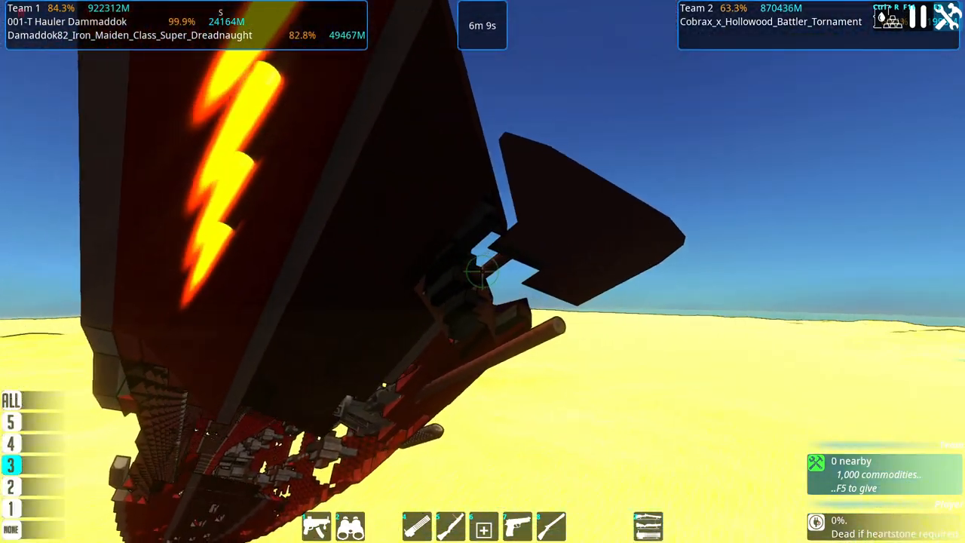
pyautogui.moveTo(482, 271)
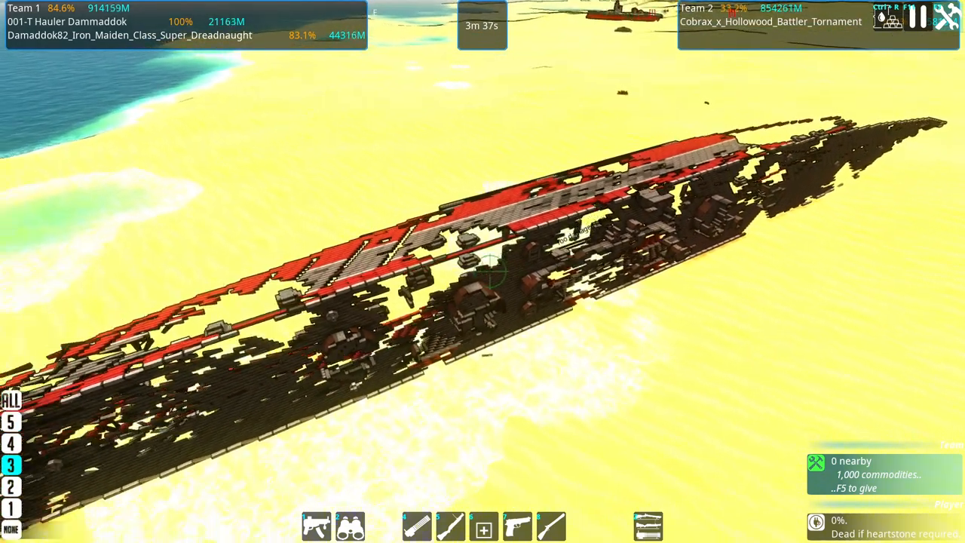
# - Pause the battle over the wrecked dreadnought at 3m35s and bring up the custom battle menu
pyautogui.press('Escape')
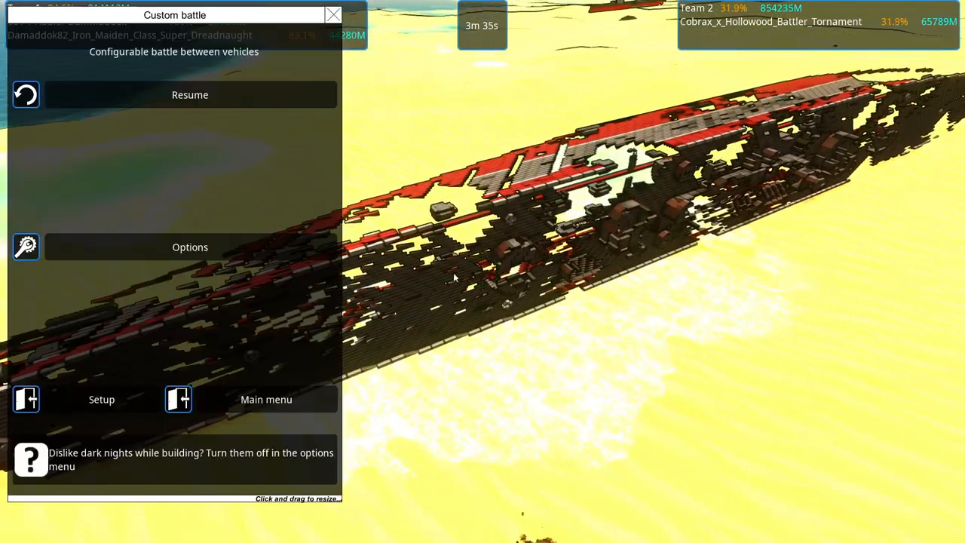
# - Leave the finished battle and proceed to the main menu
pyautogui.click(190, 93)
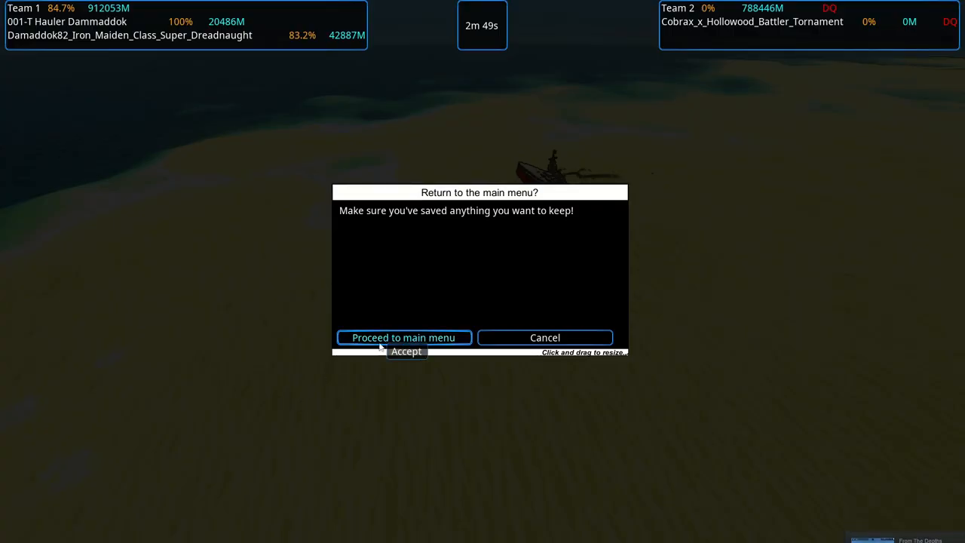
pyautogui.click(404, 338)
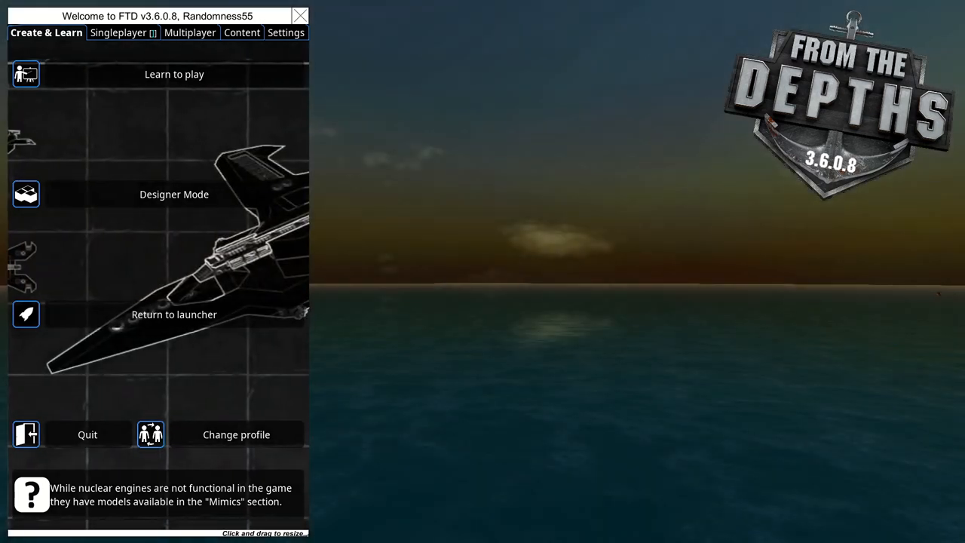